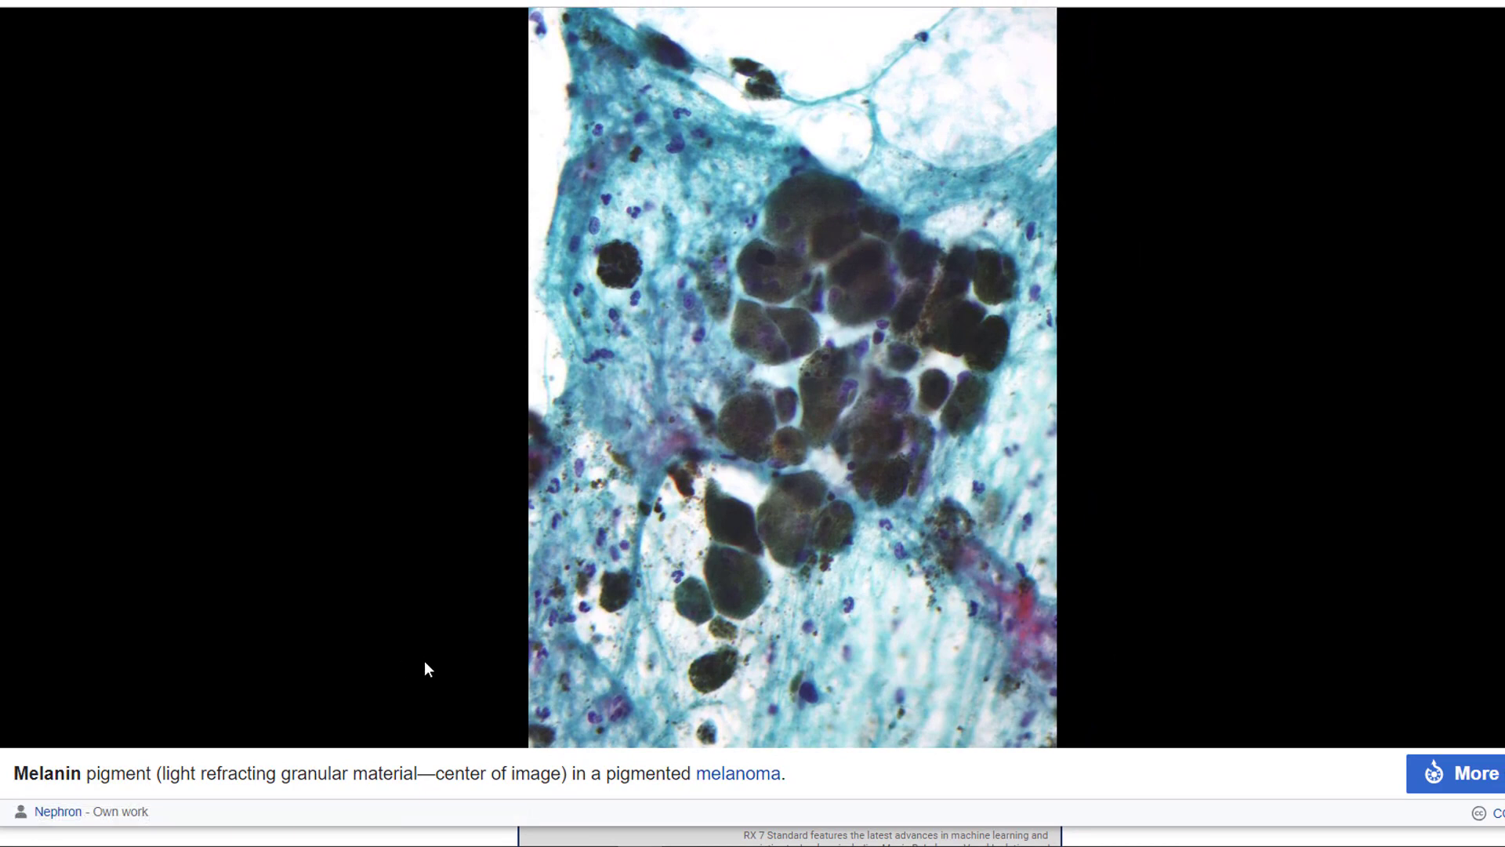
mouse_move(138, 804)
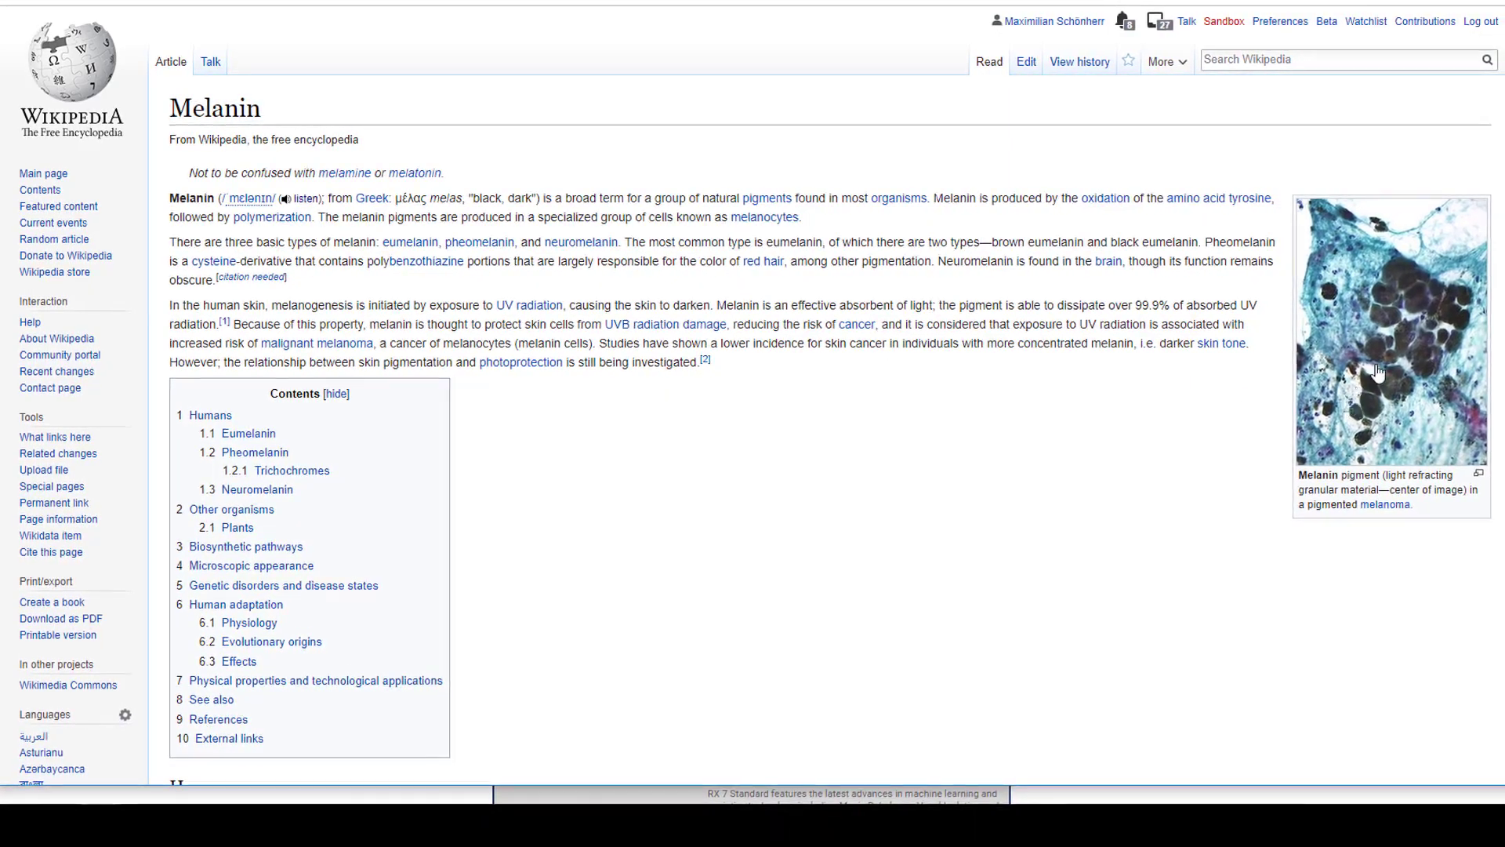
mouse_move(271, 217)
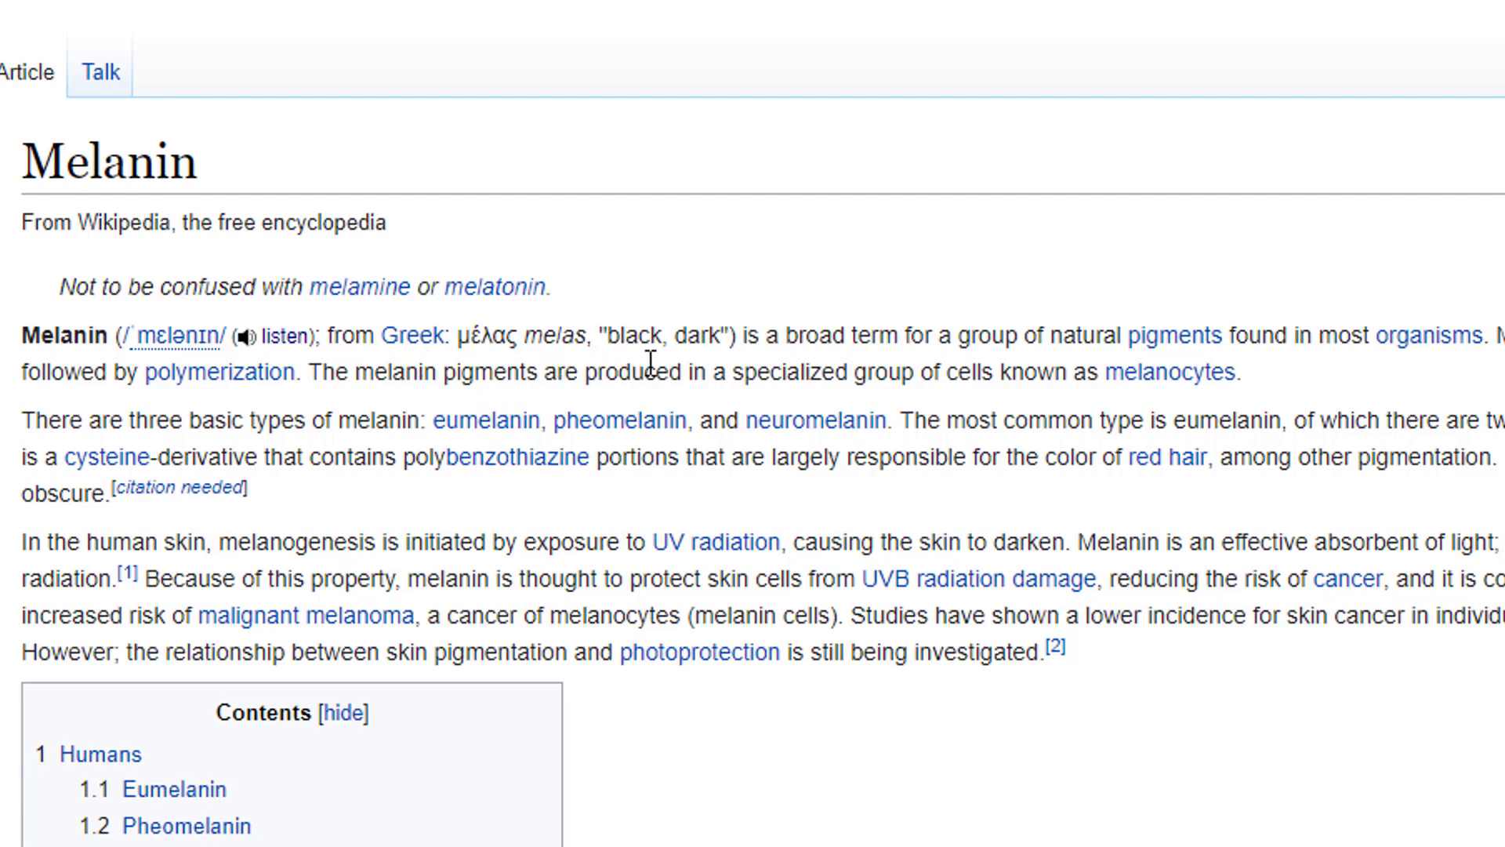
mouse_move(1027, 357)
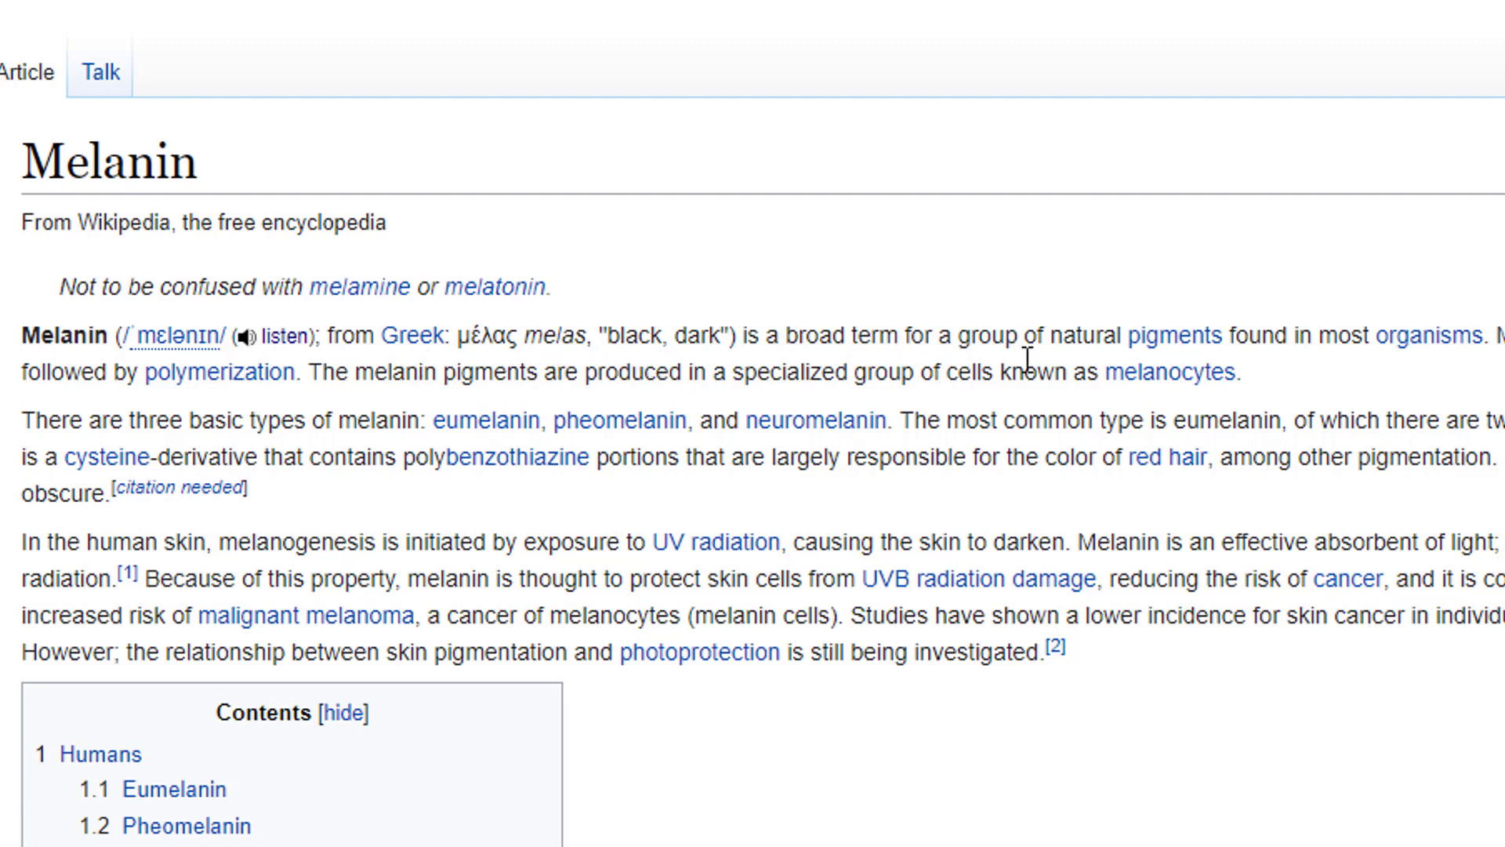
mouse_move(1425, 384)
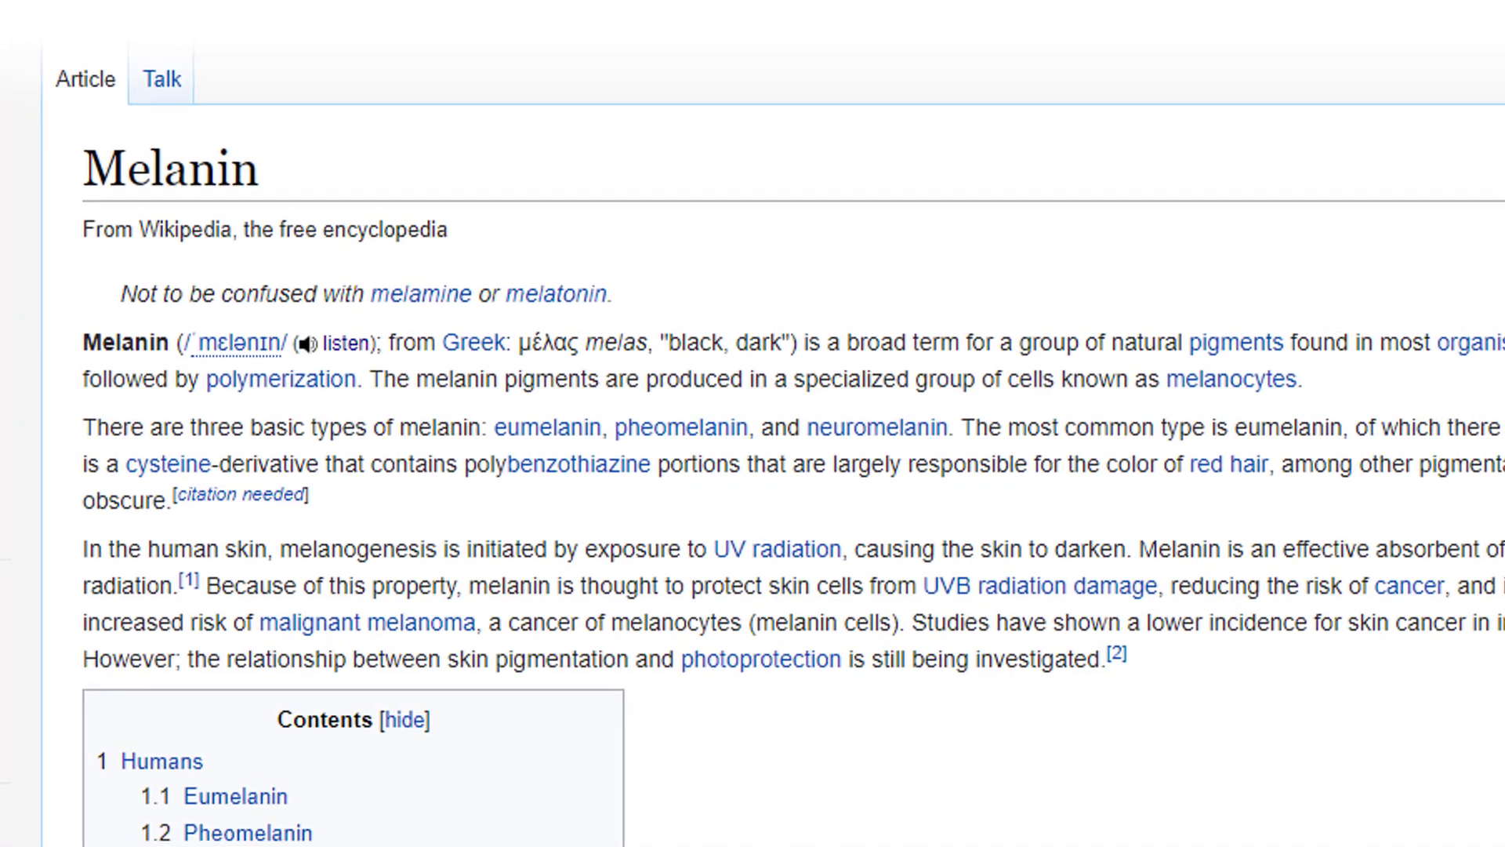
Read through the English Melanin article, then switch to its Korean-language (한국어) version
scroll(down, 3)
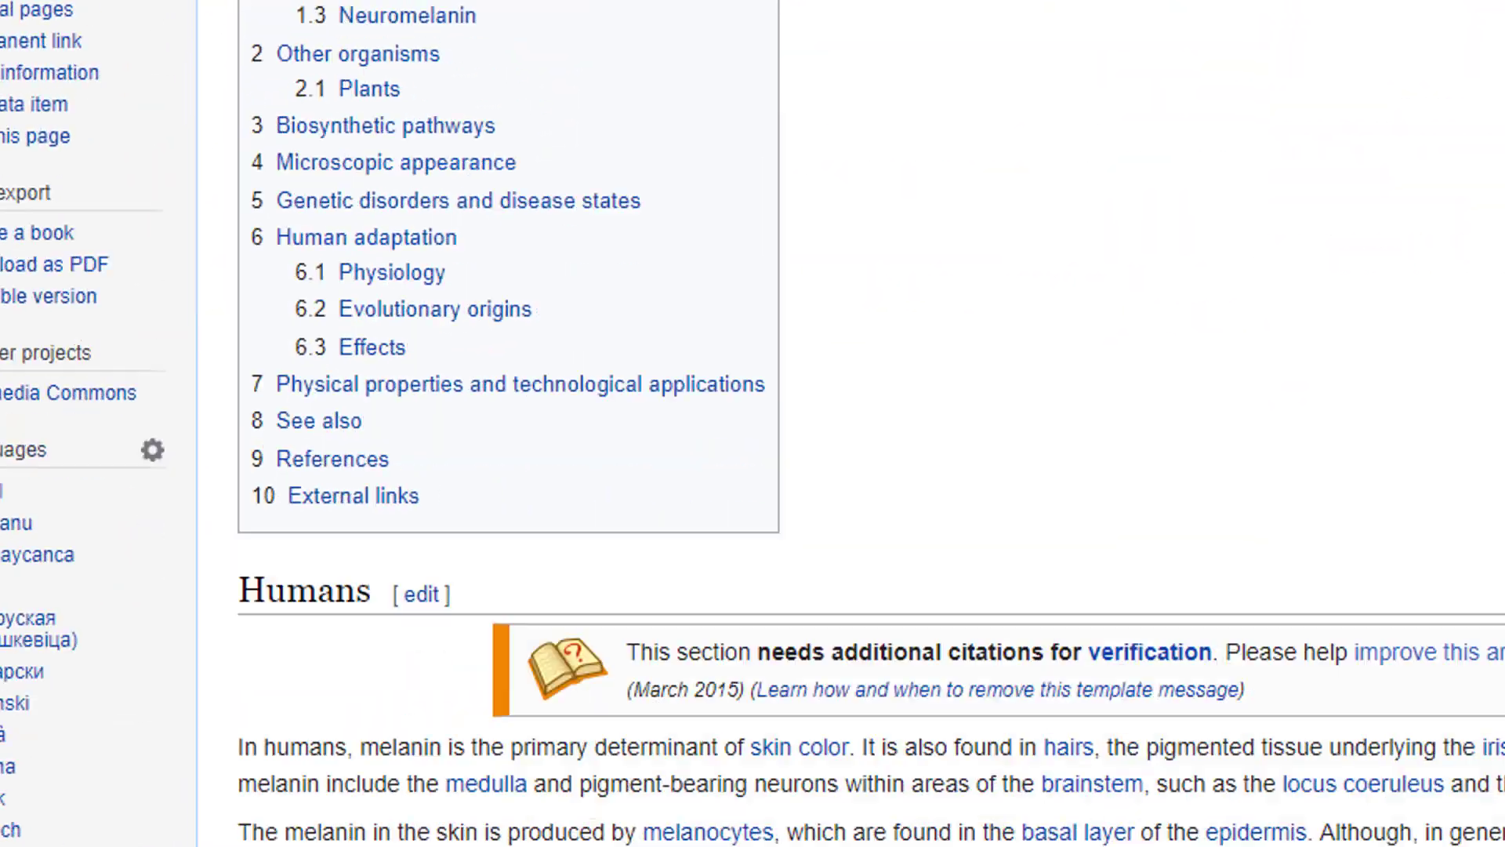
scroll(down, 3)
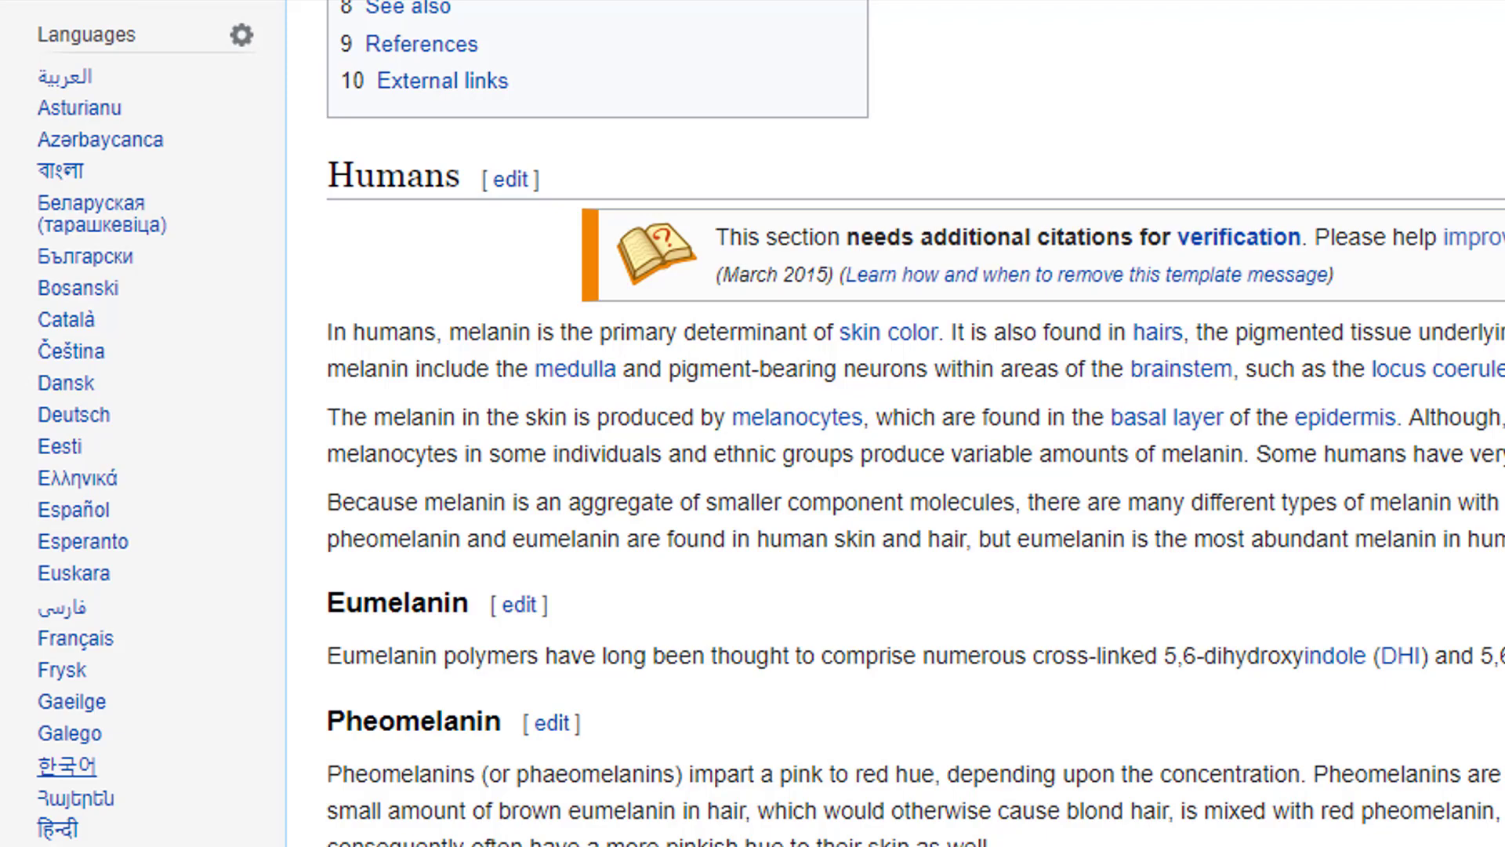
click(68, 764)
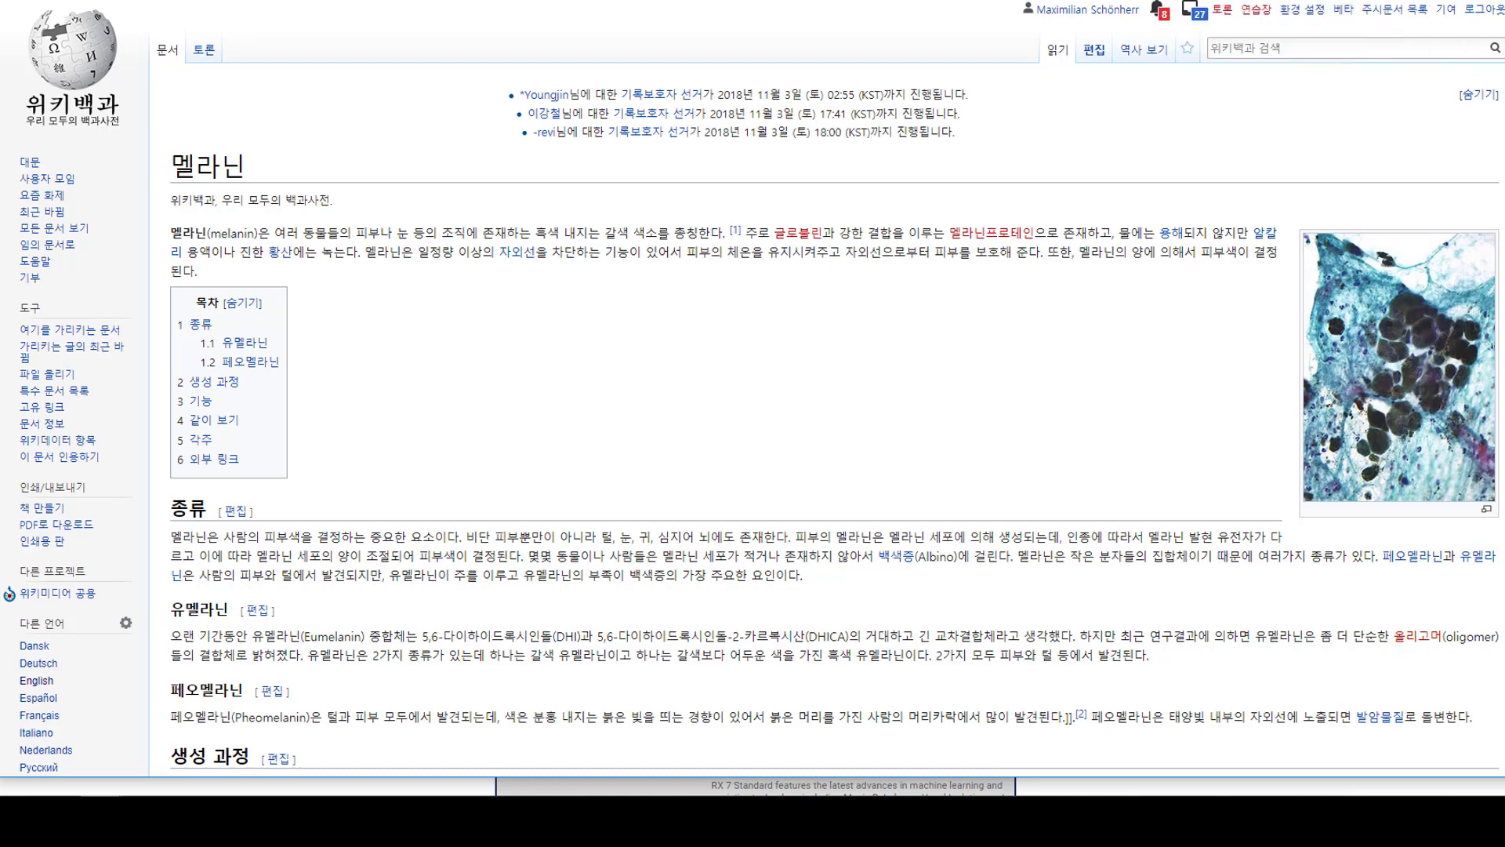
scroll(down, 3)
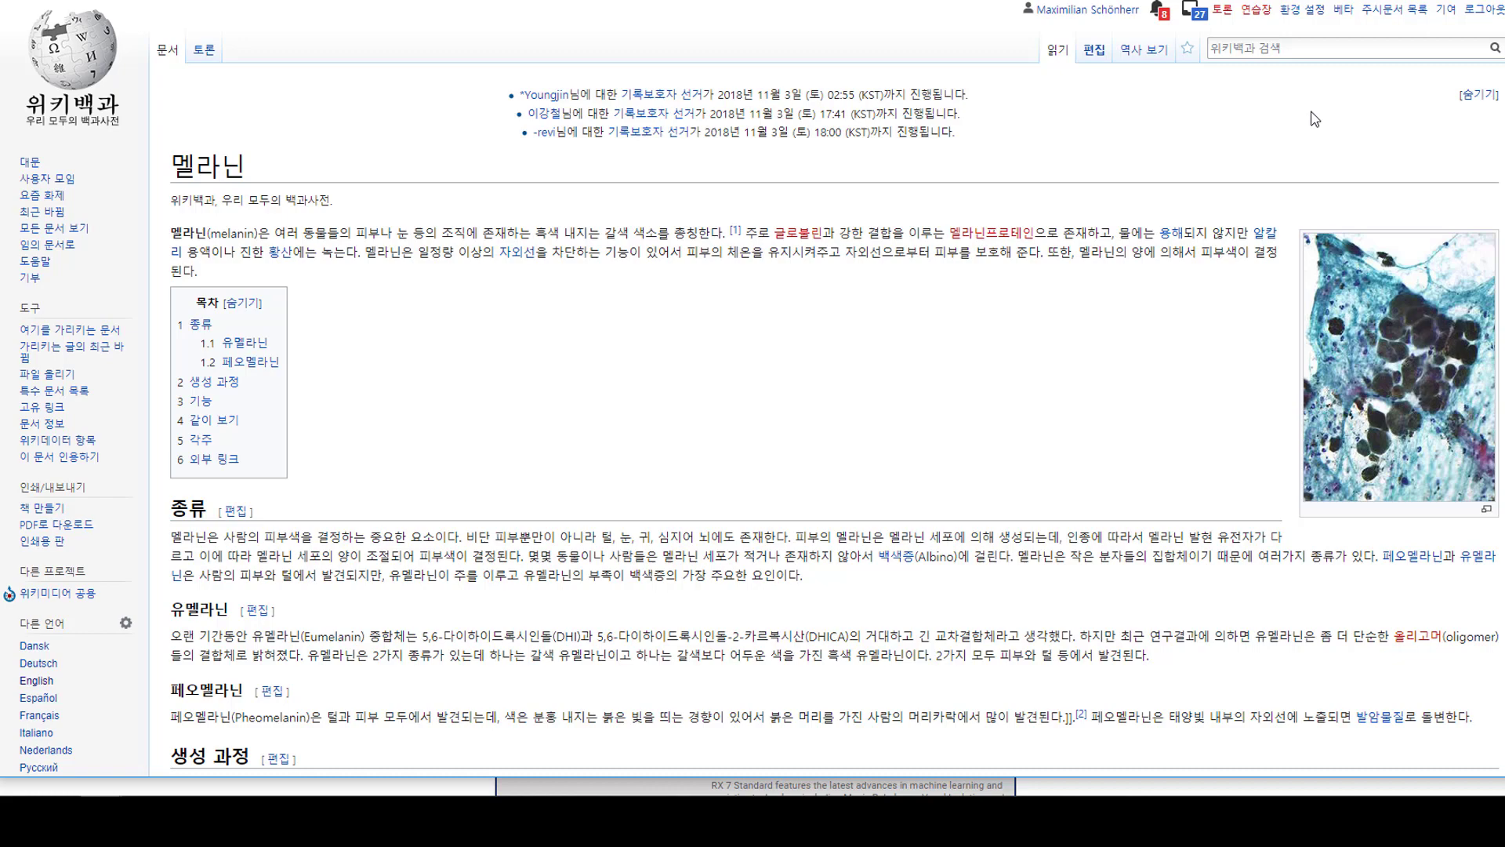
mouse_move(1284, 131)
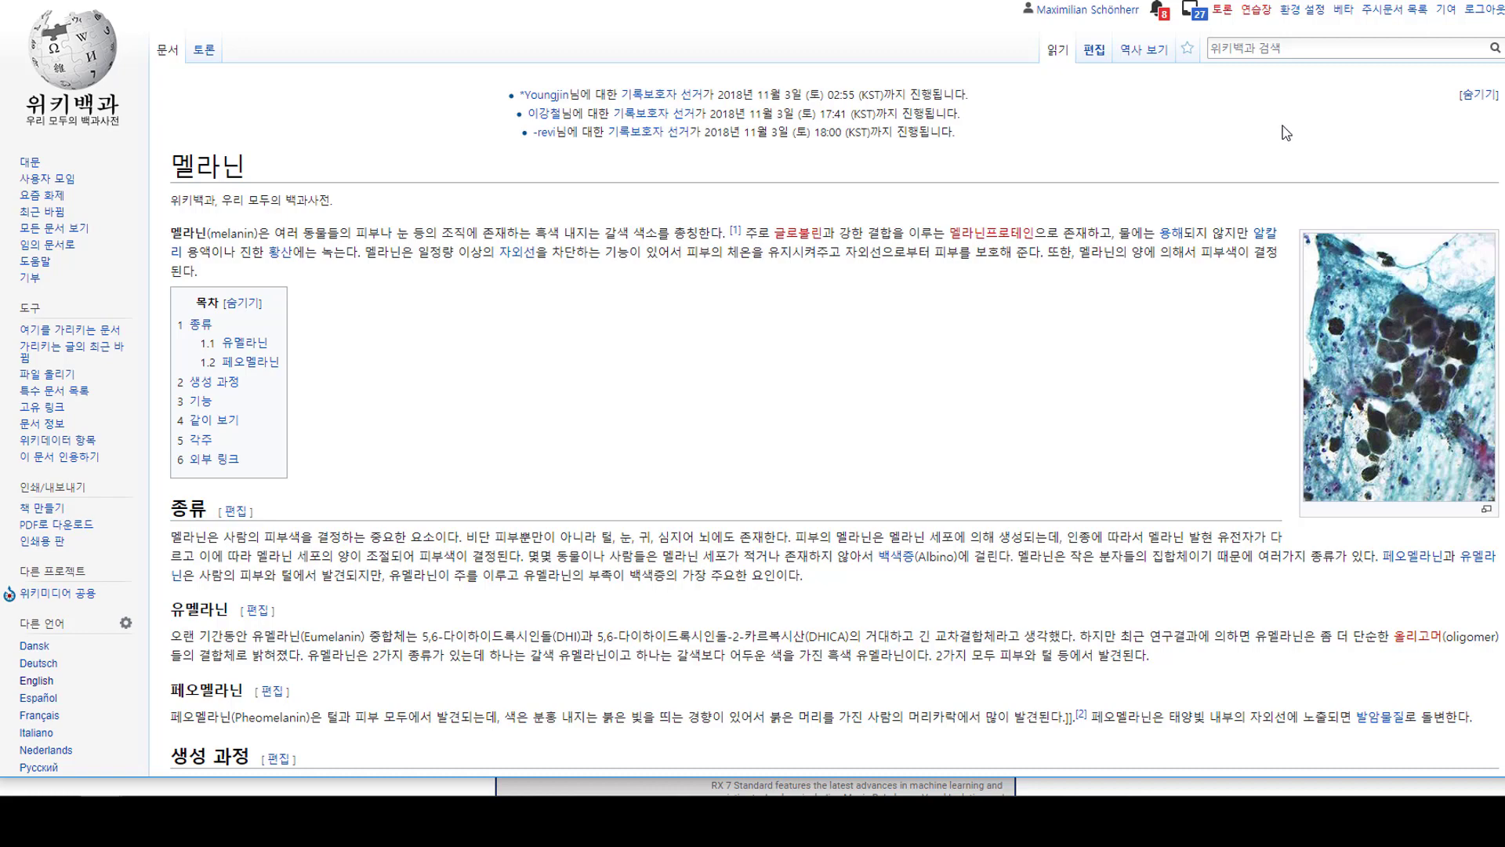
mouse_move(1139, 170)
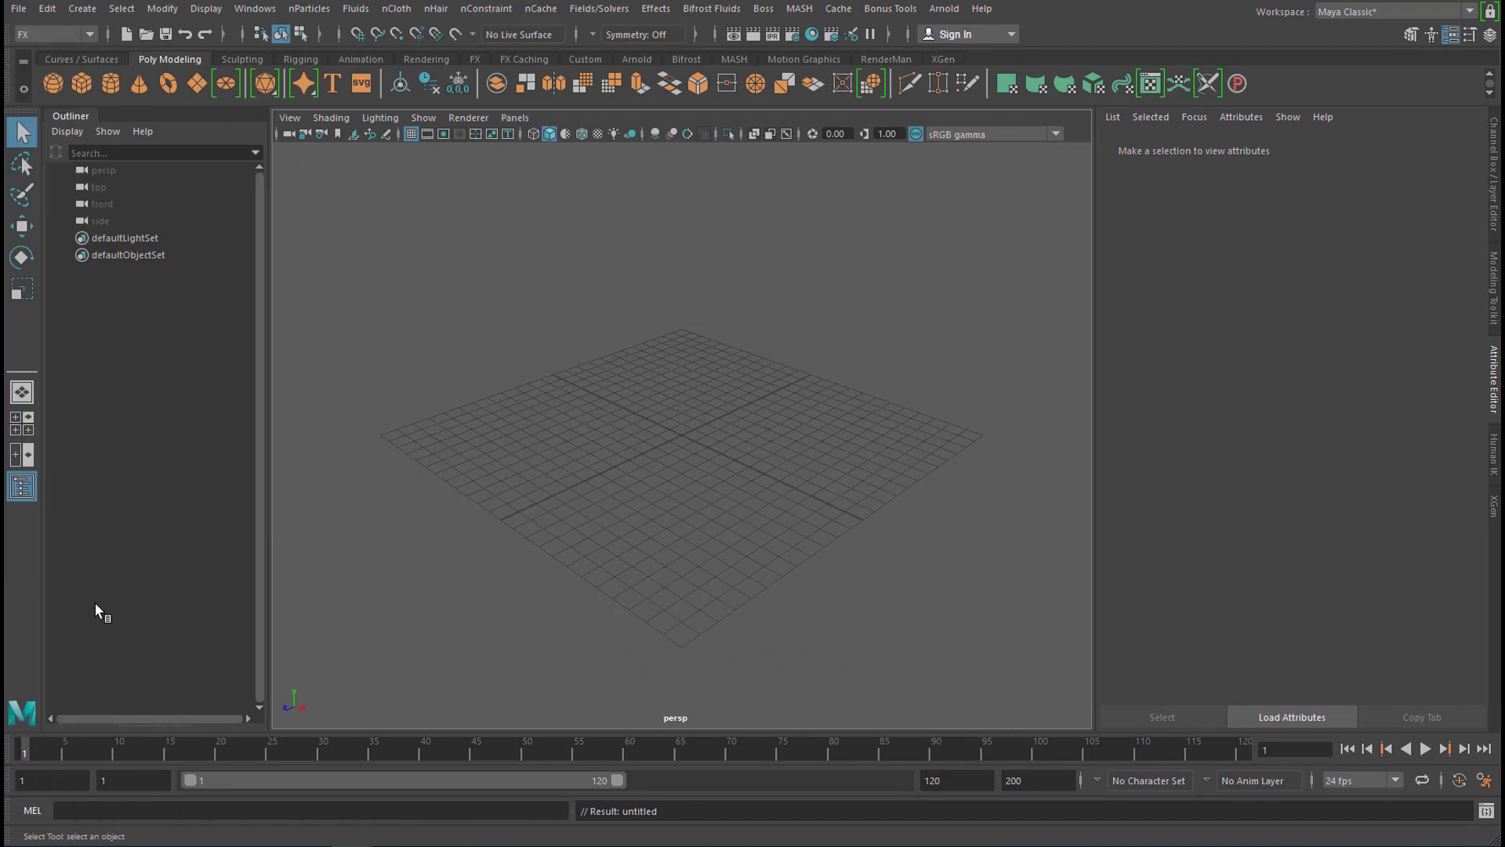
mouse_move(109, 670)
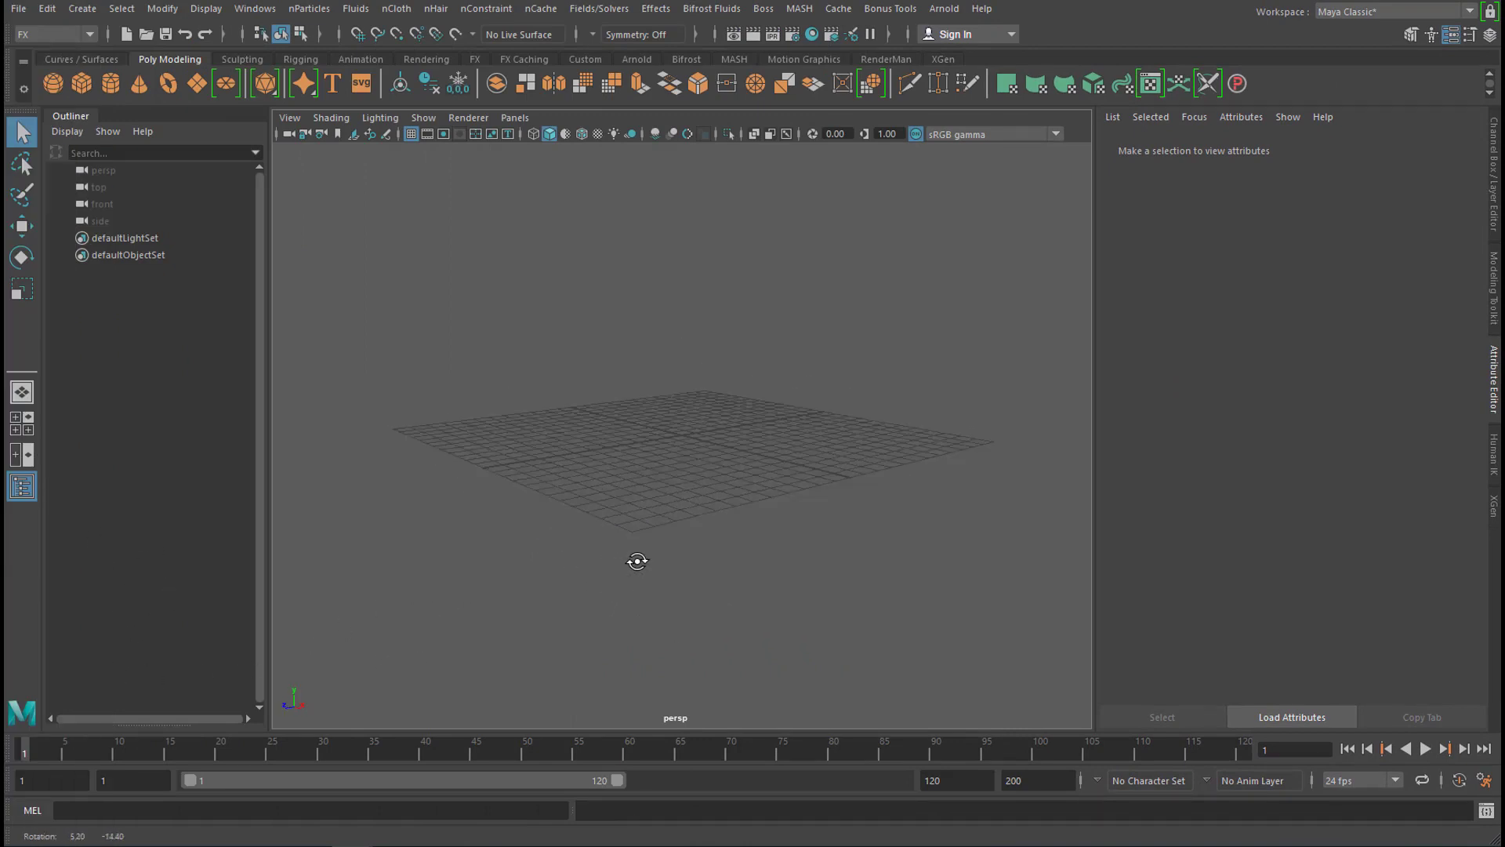
Switch to the FX menu set and load the nHair example BunForehead.ma from the Content Browser
click(48, 33)
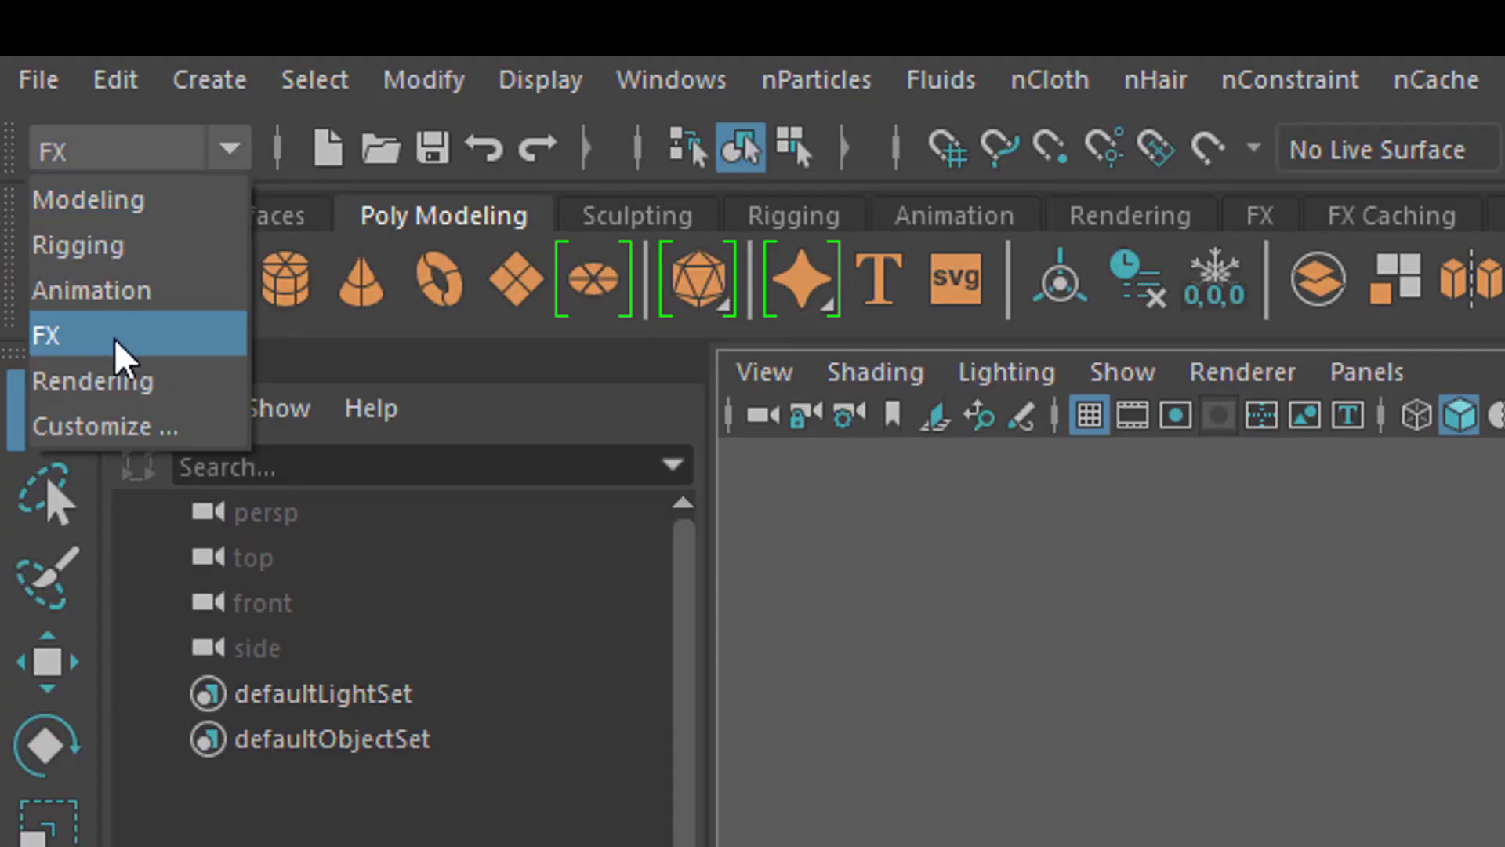
click(50, 334)
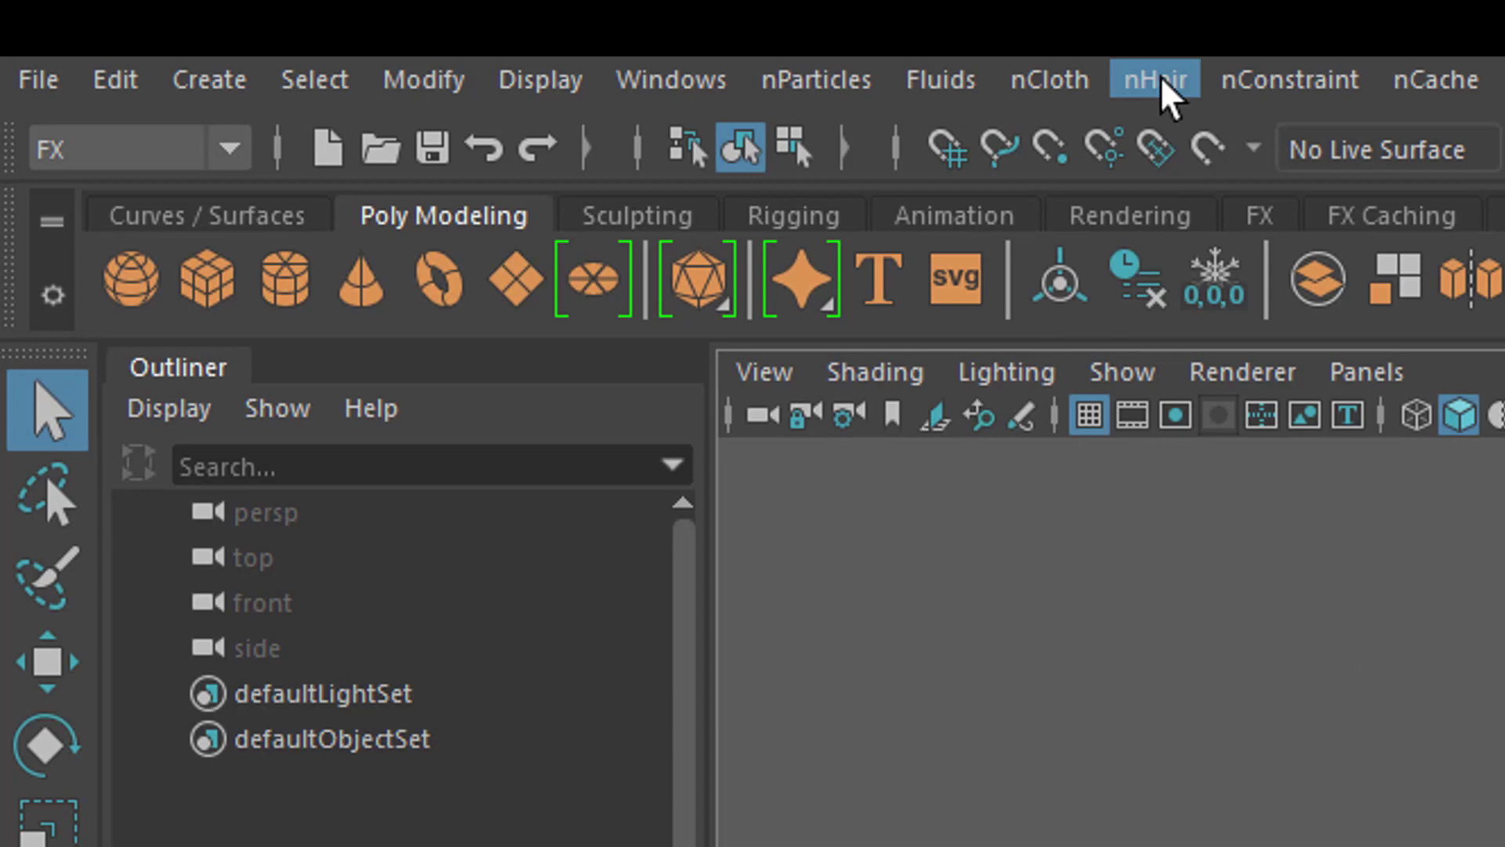
click(1154, 80)
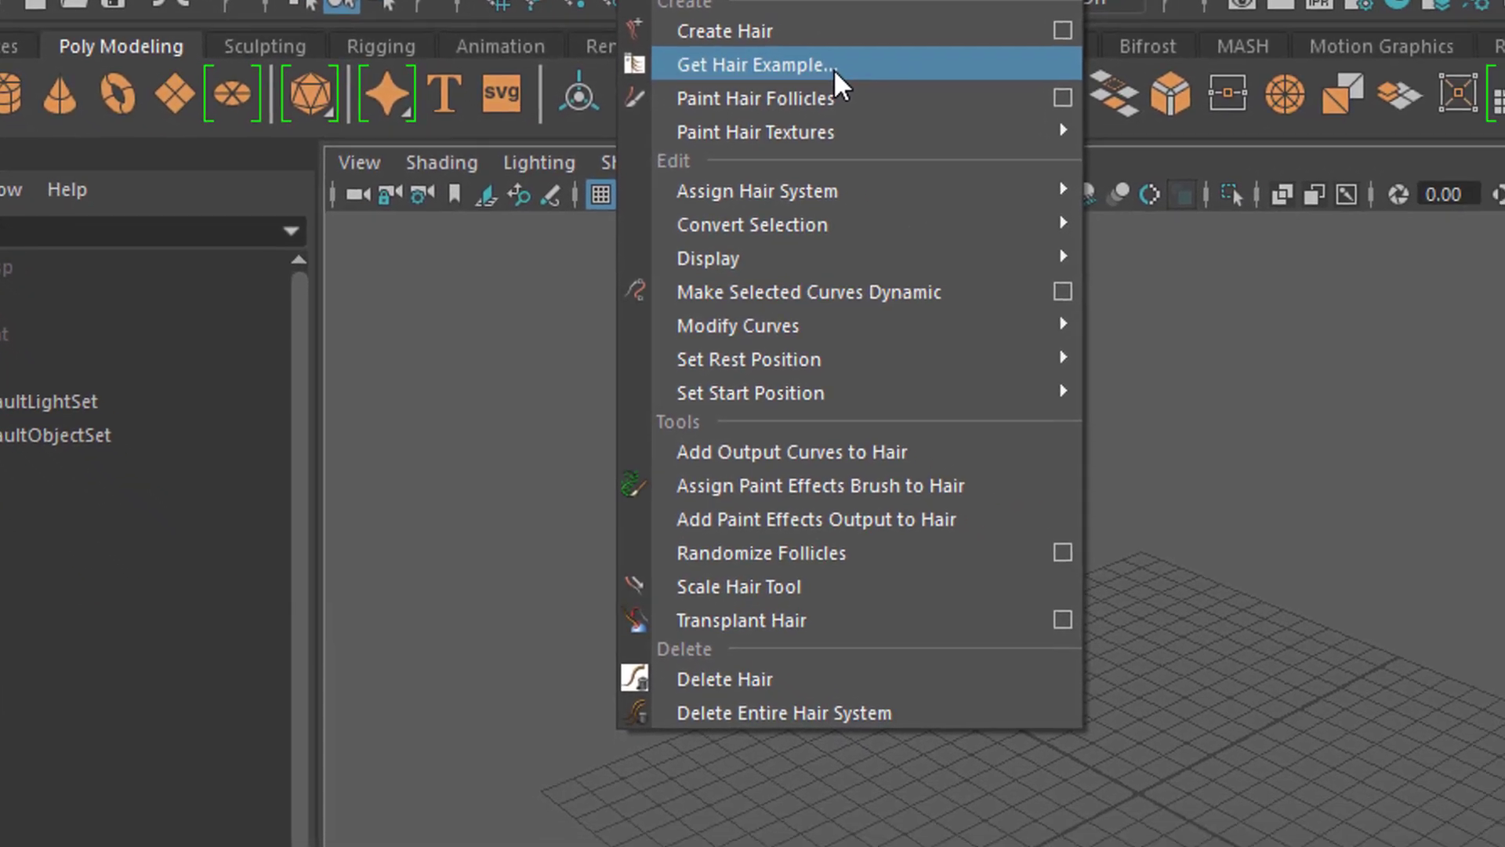
click(754, 65)
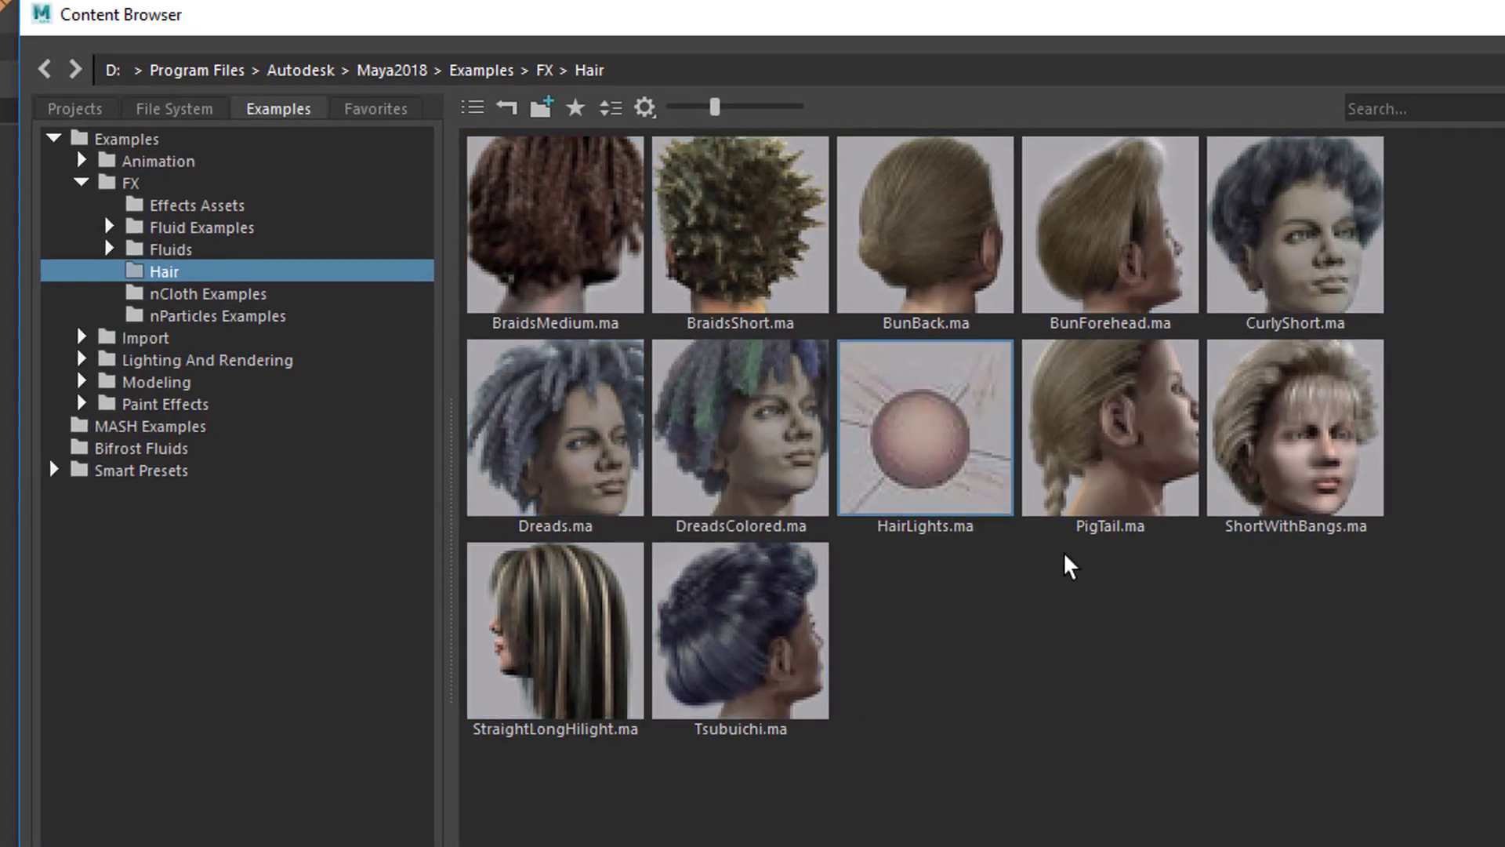
click(1105, 226)
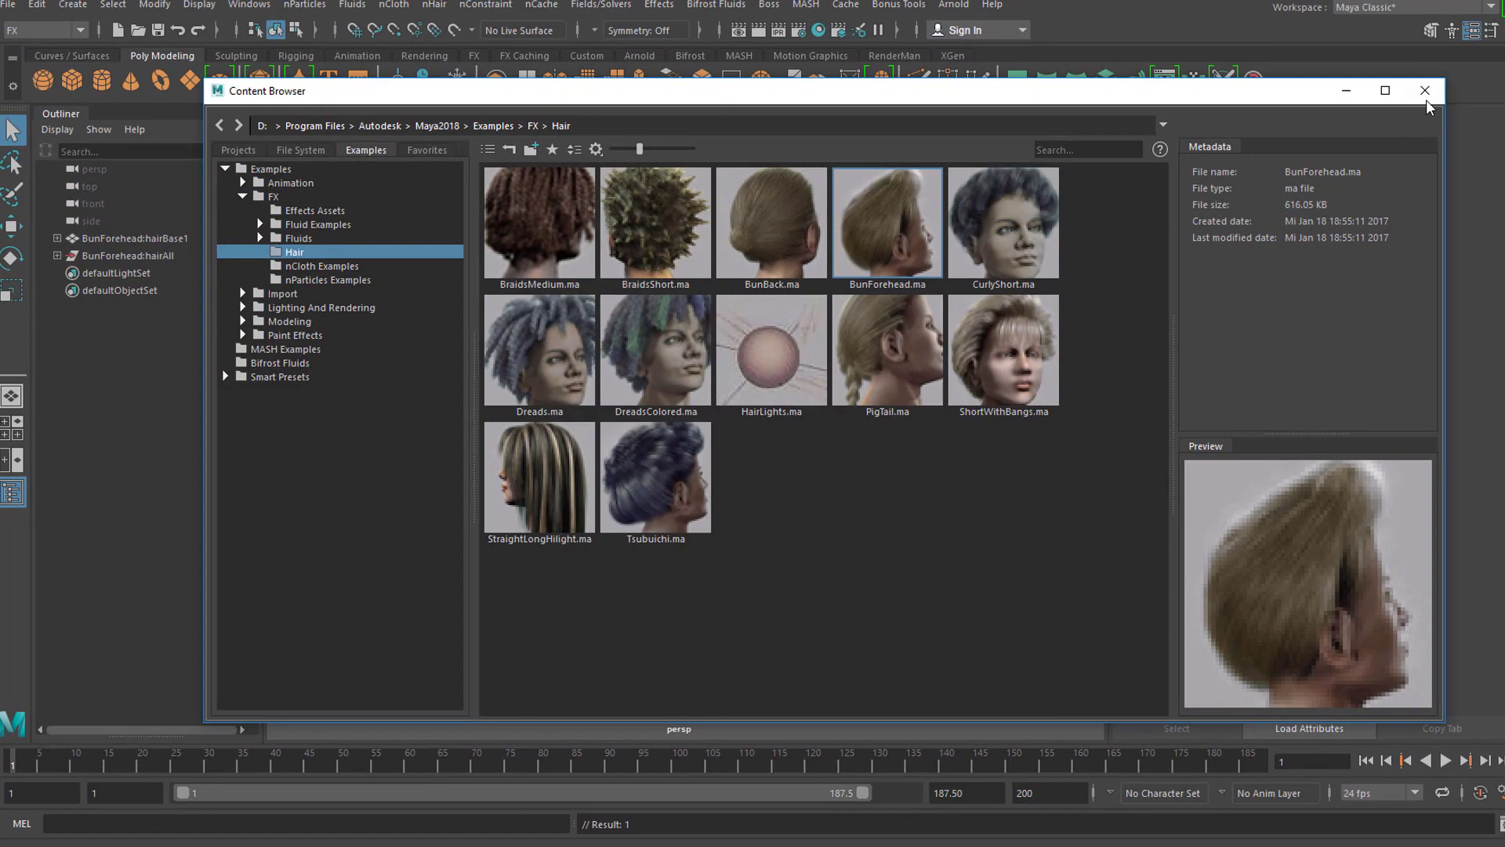
click(1425, 91)
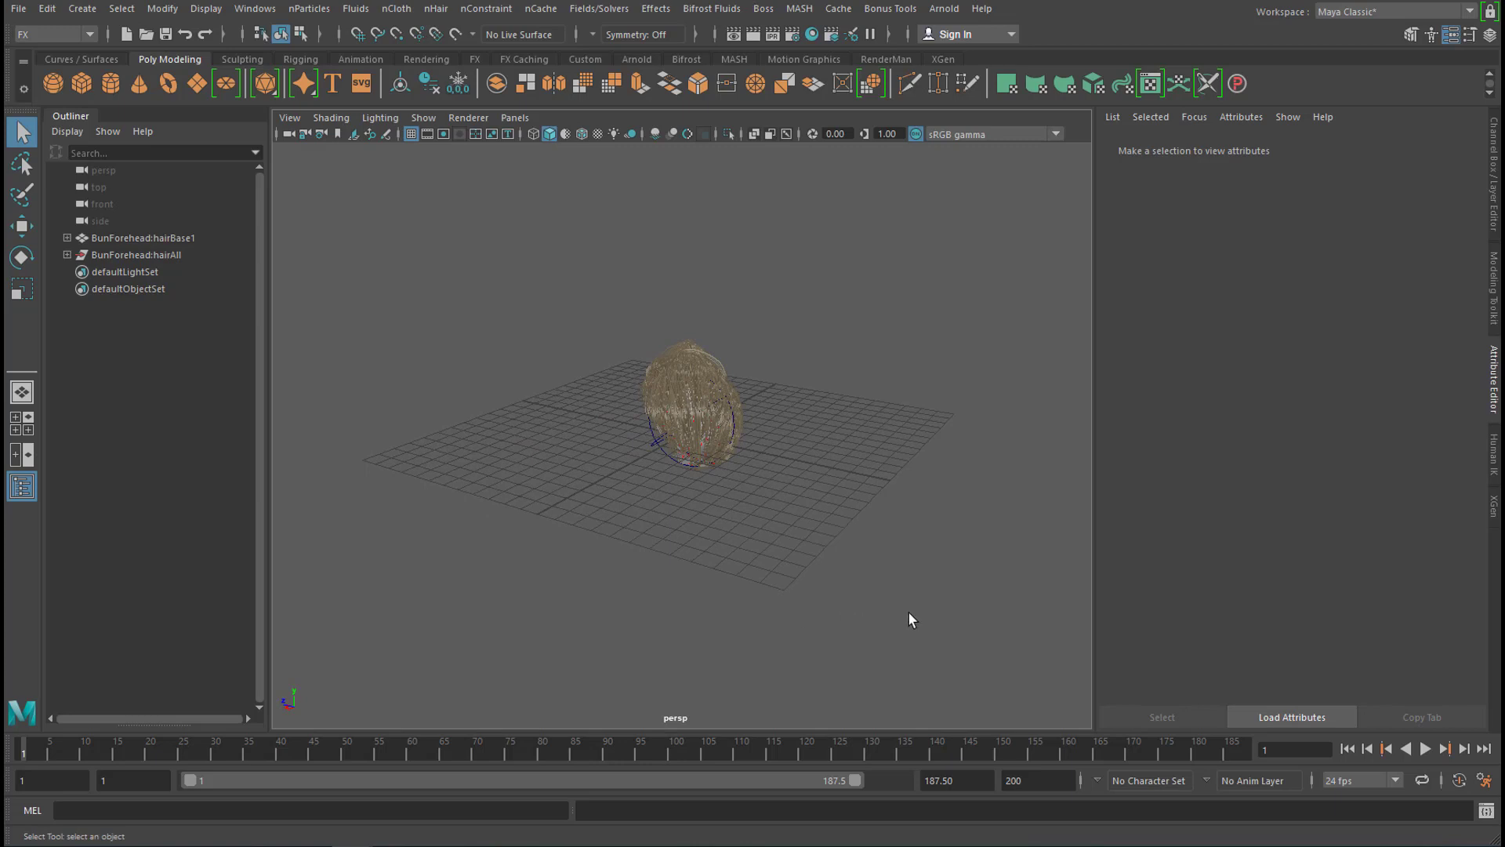
mouse_move(849, 537)
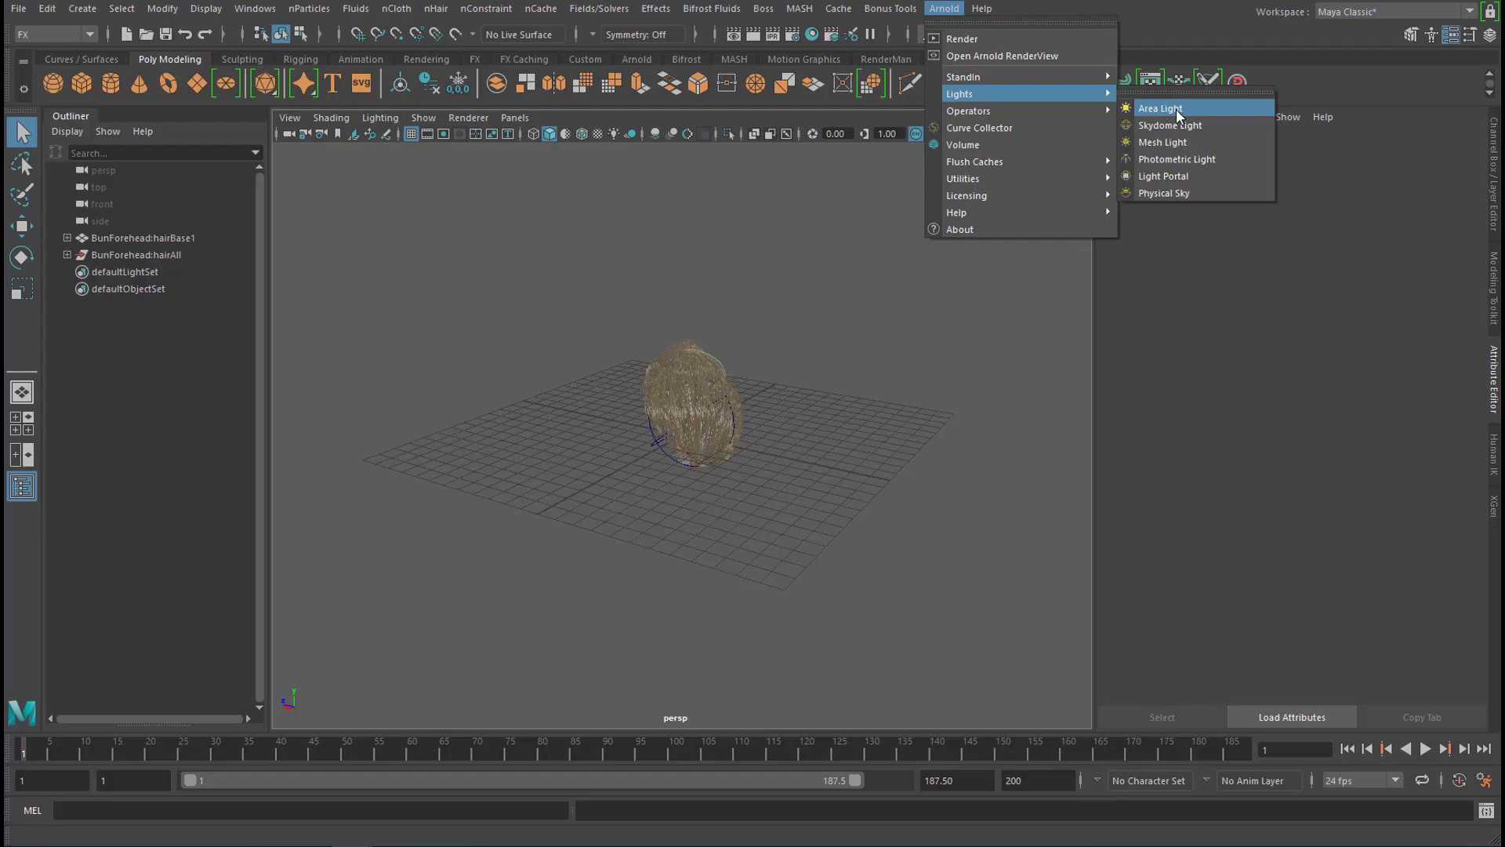
Create aiAreaLight1 rotated toward the hair bun, with Normalize turned off
click(1160, 108)
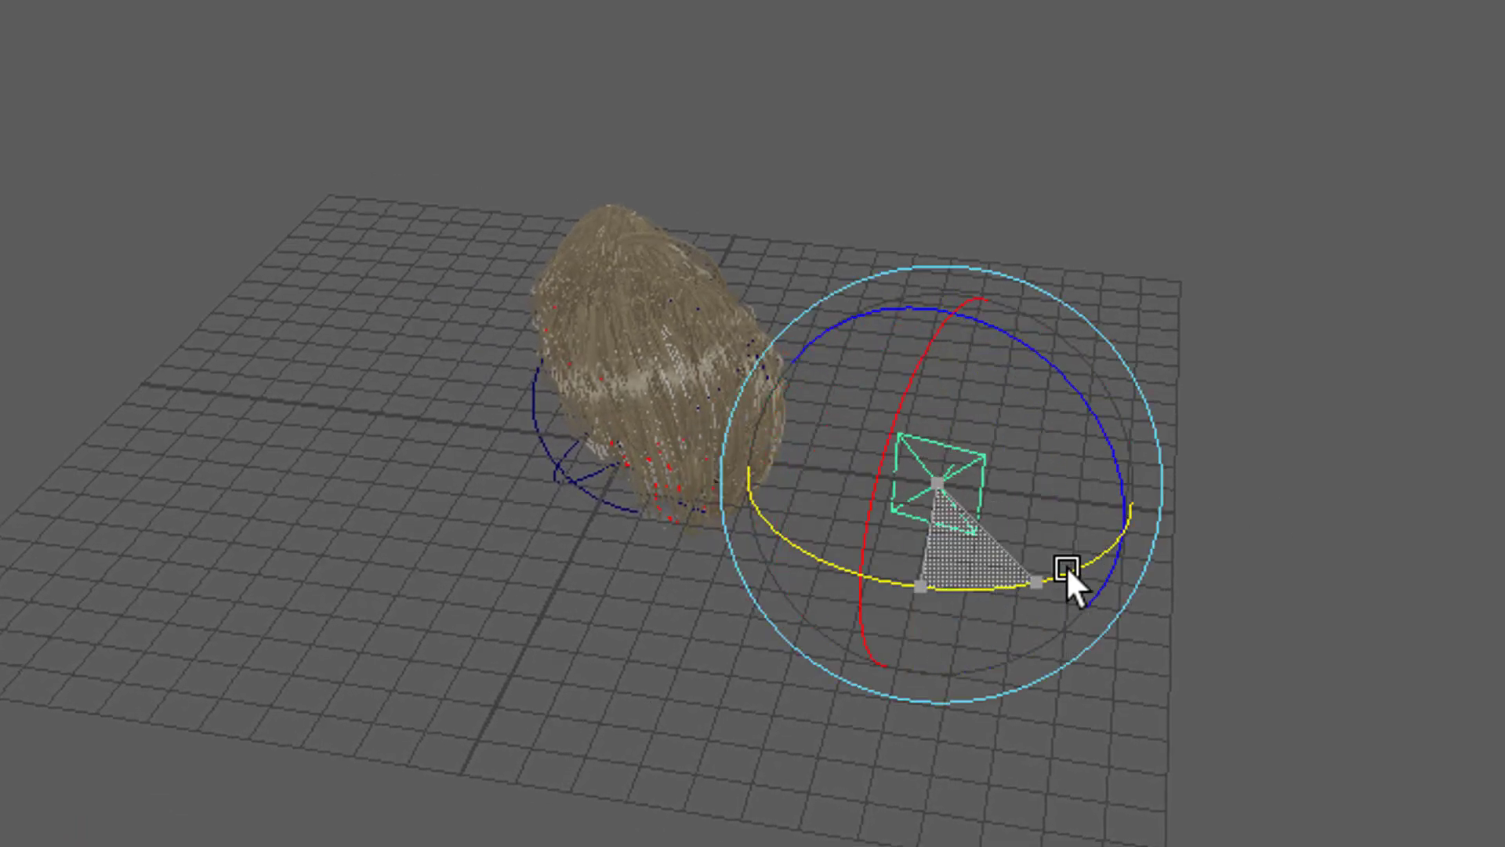
drag(1066, 591, 1094, 484)
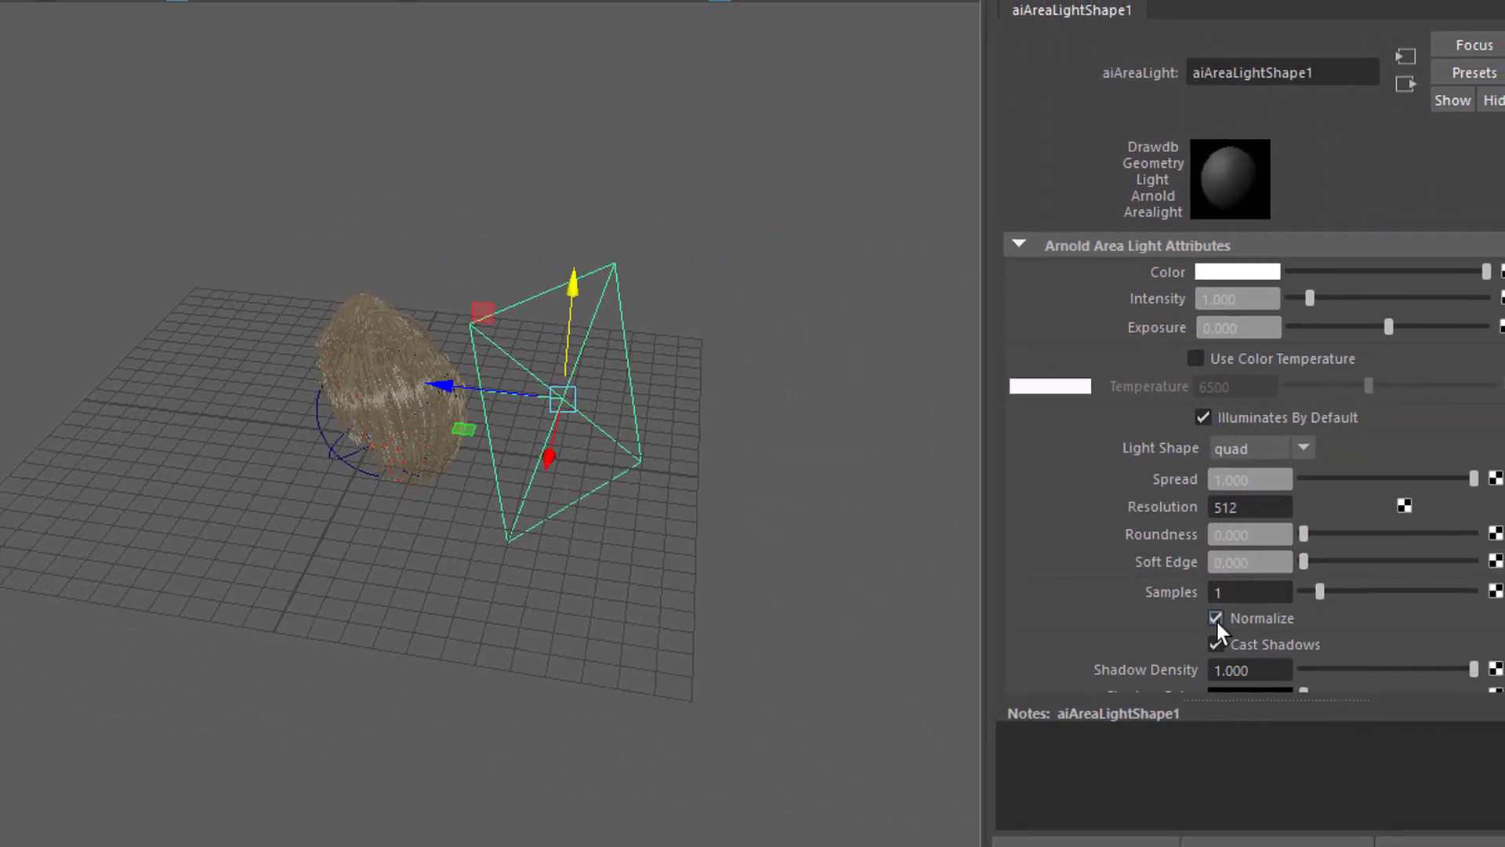
click(1215, 617)
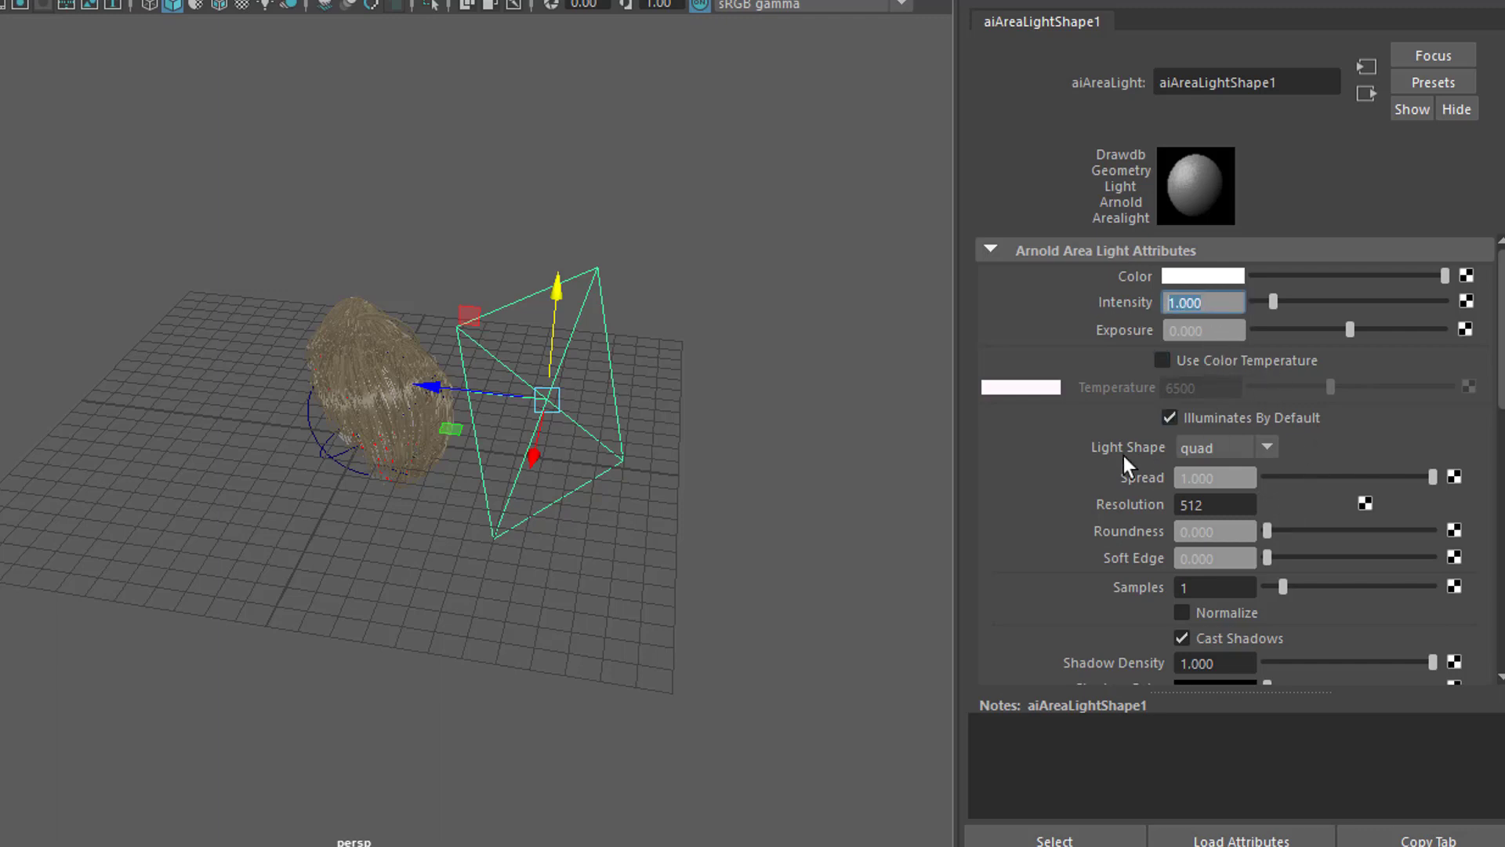
mouse_move(1072, 475)
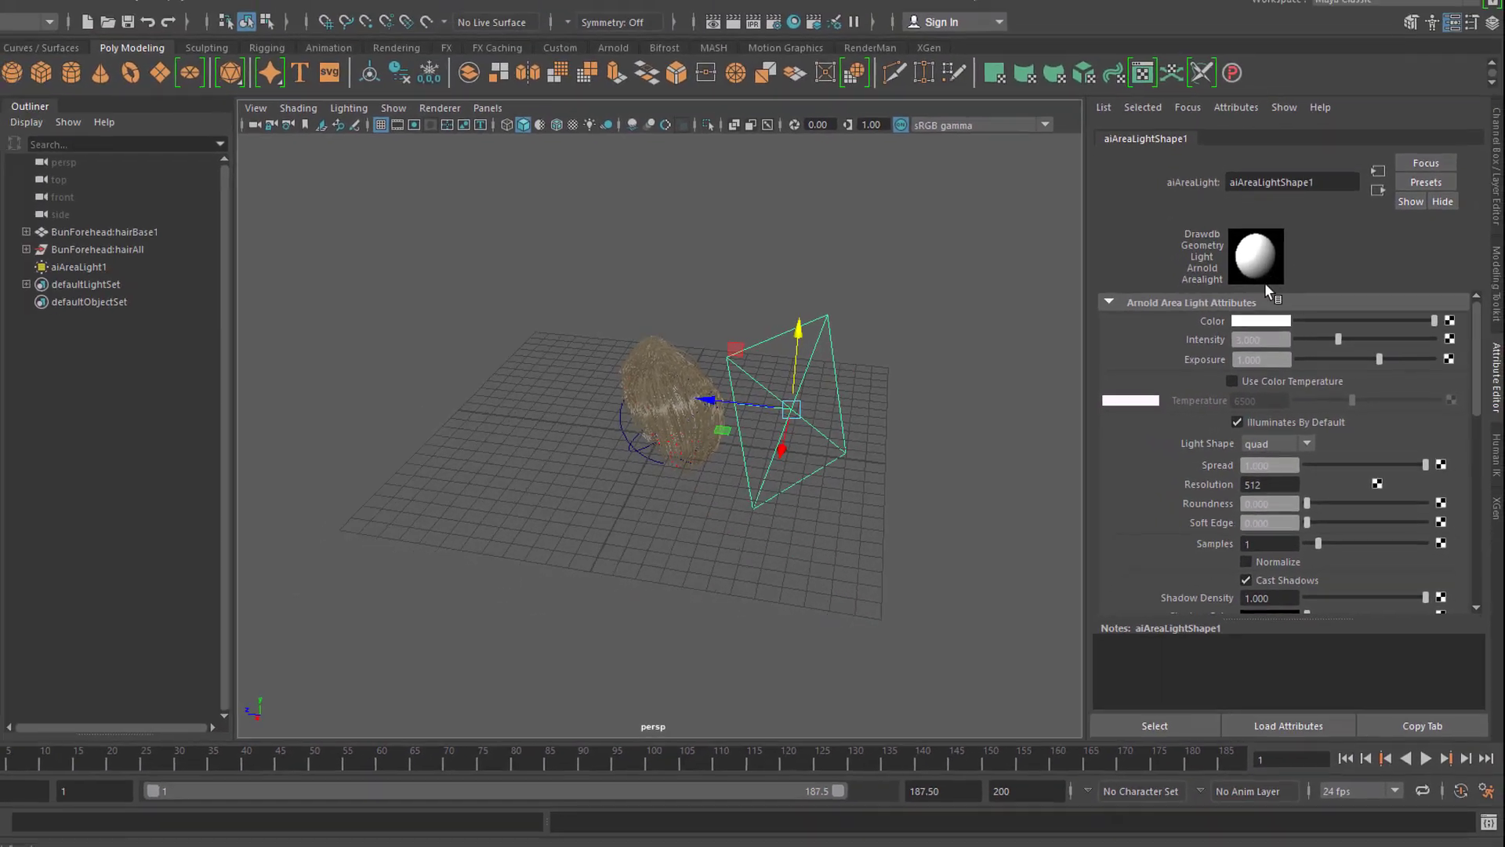
click(944, 11)
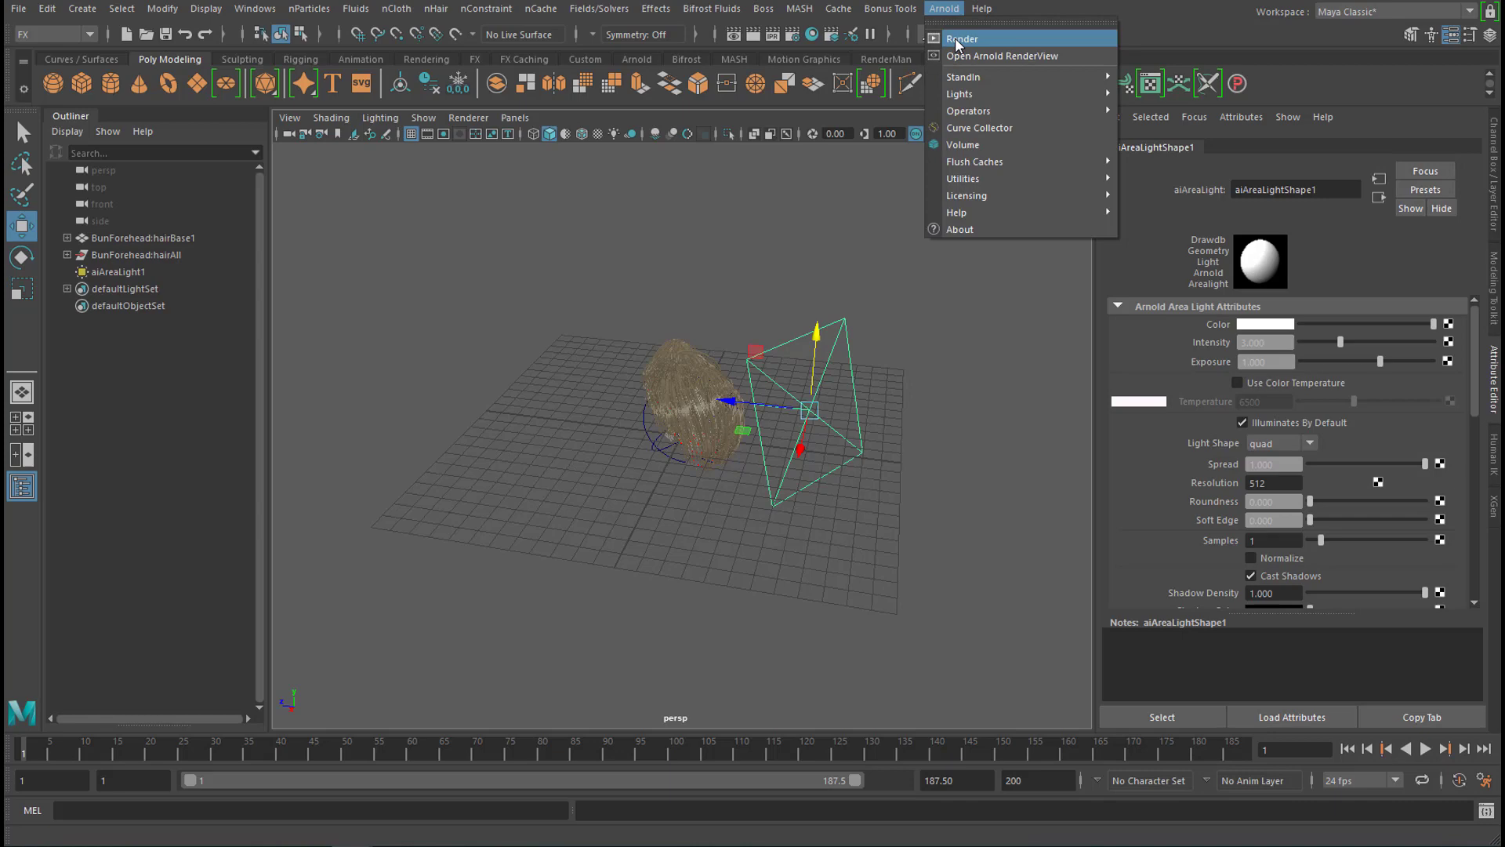
Produce an Arnold RenderView preview of the lit bun, then dismiss the render window
click(1001, 55)
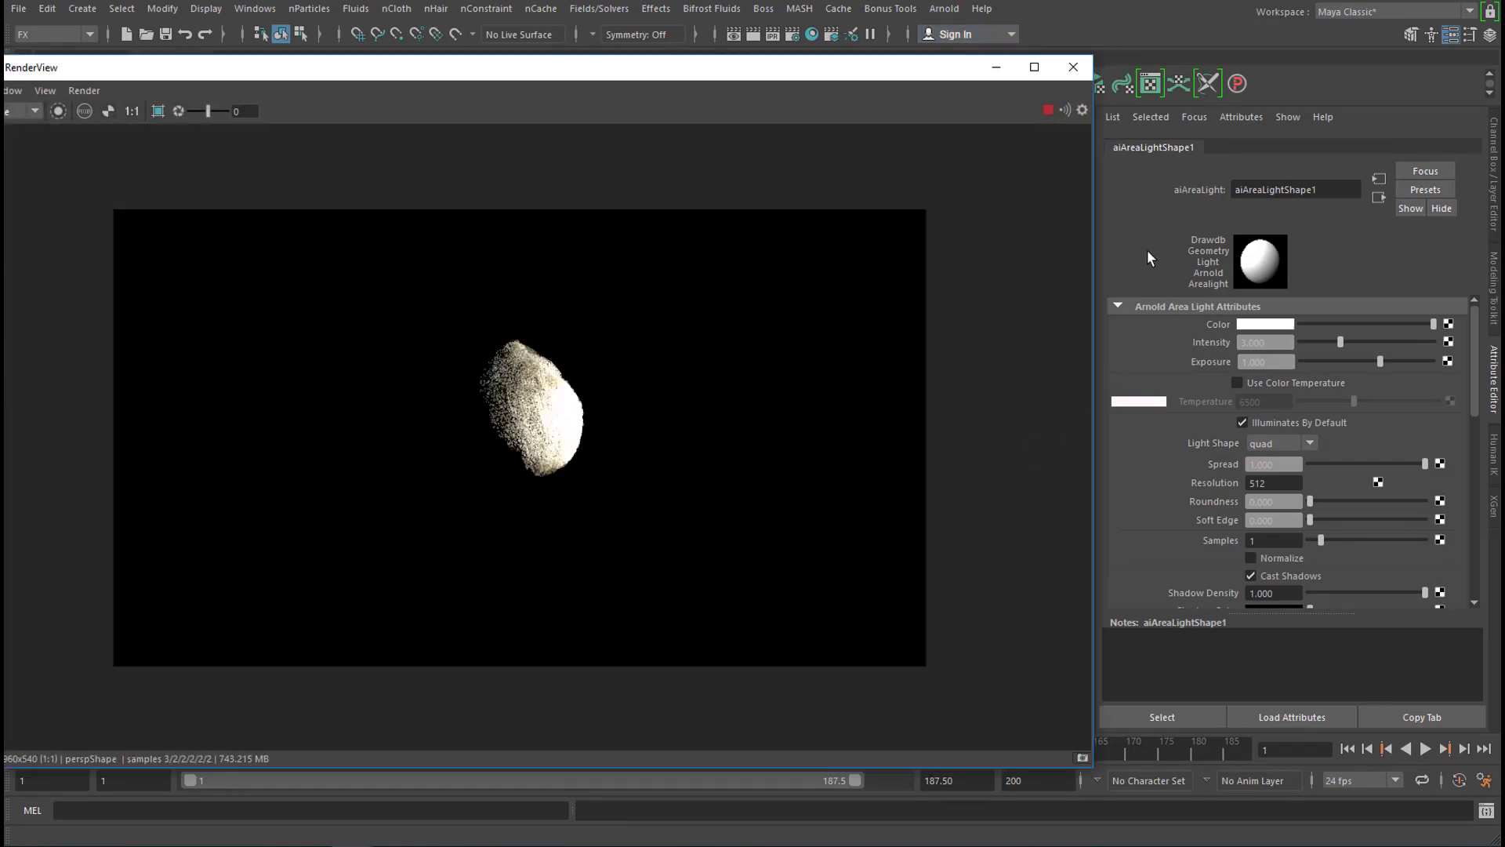
mouse_move(634, 337)
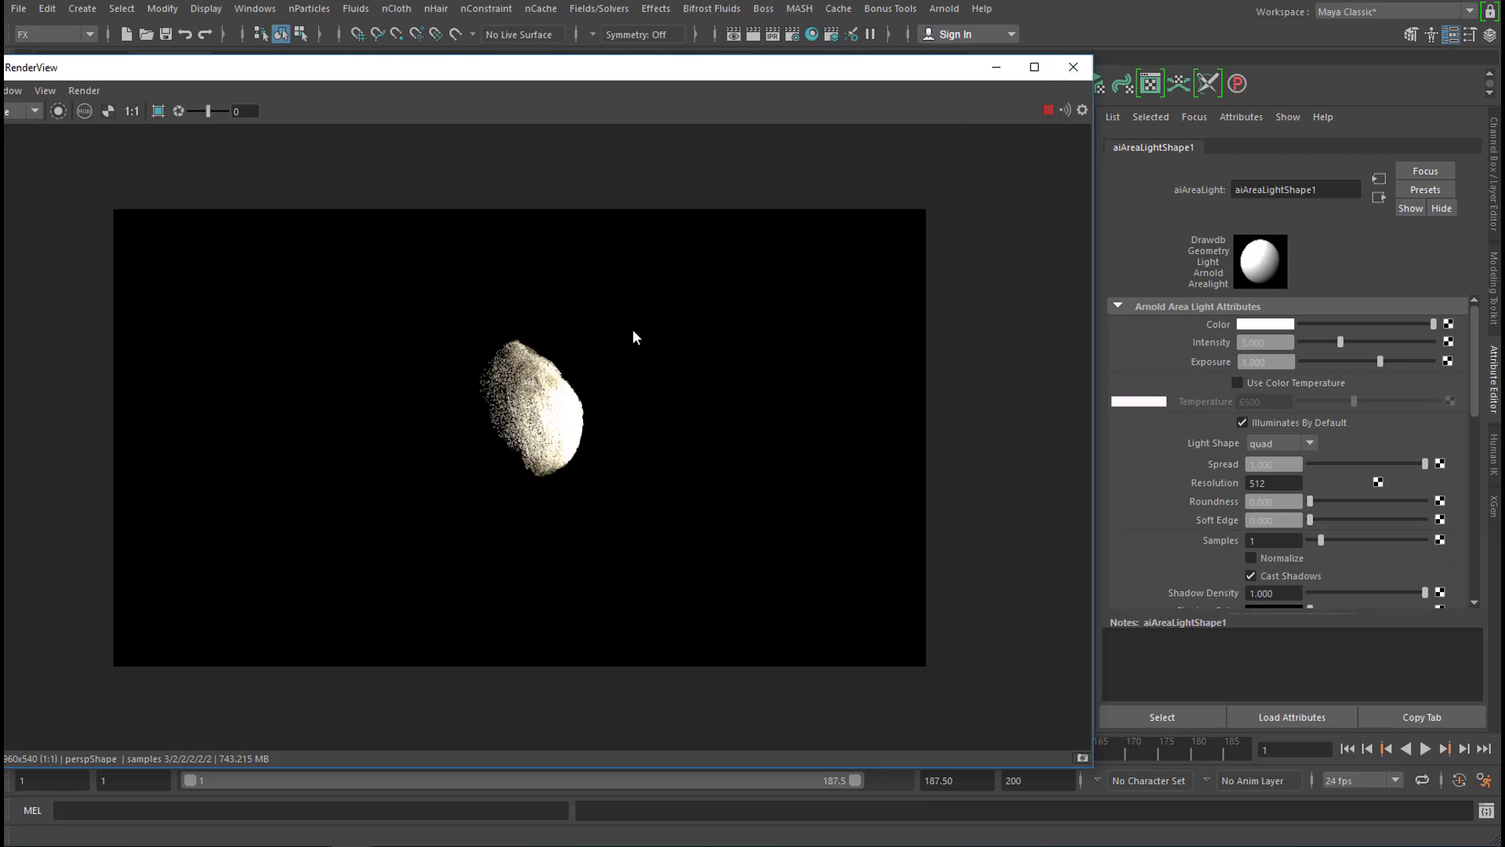
mouse_move(497, 412)
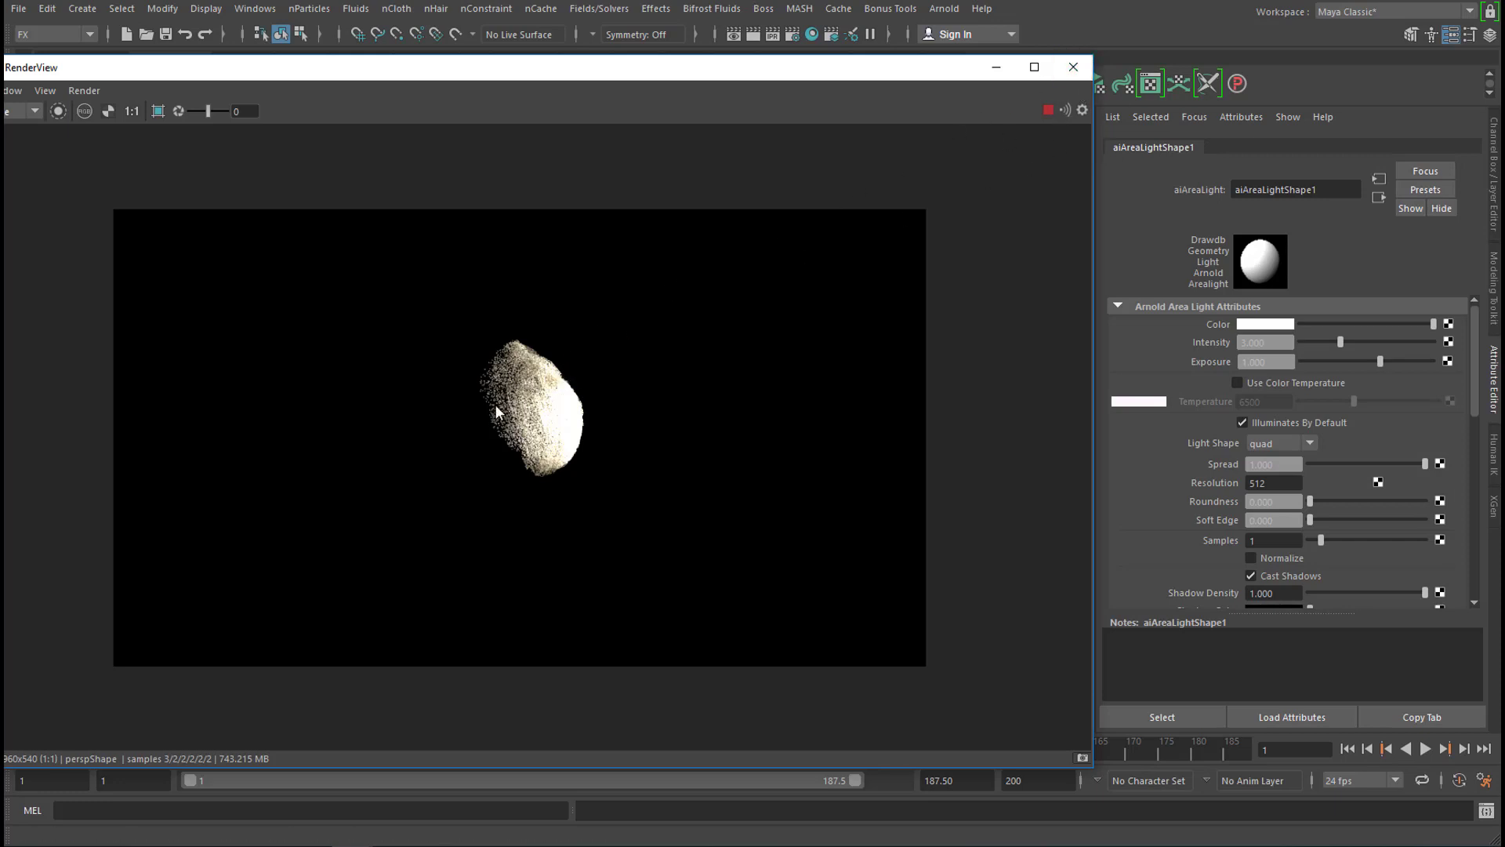
mouse_move(925, 191)
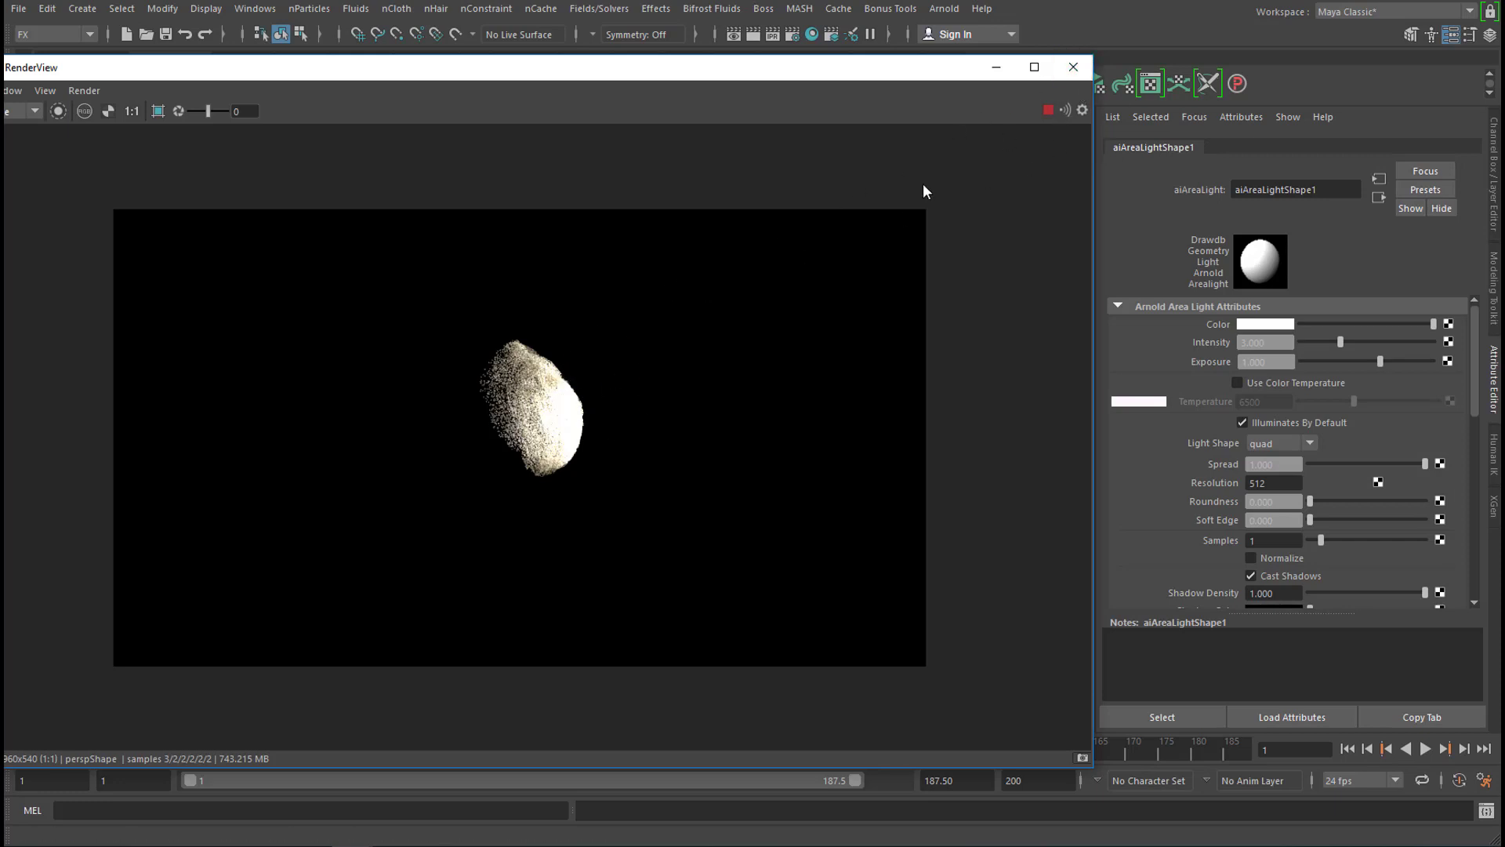
click(1072, 66)
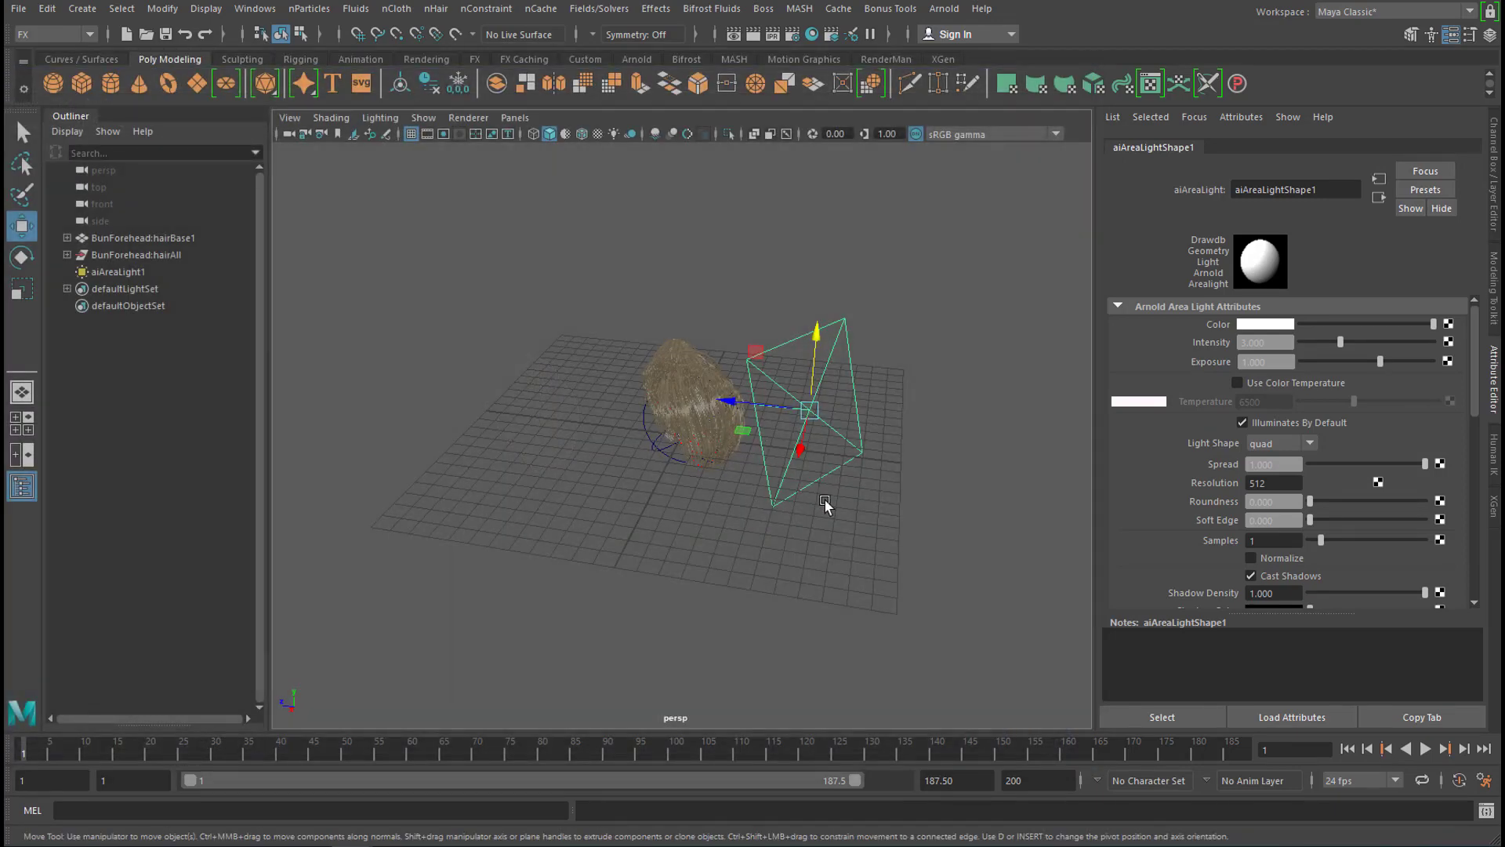
mouse_move(647, 483)
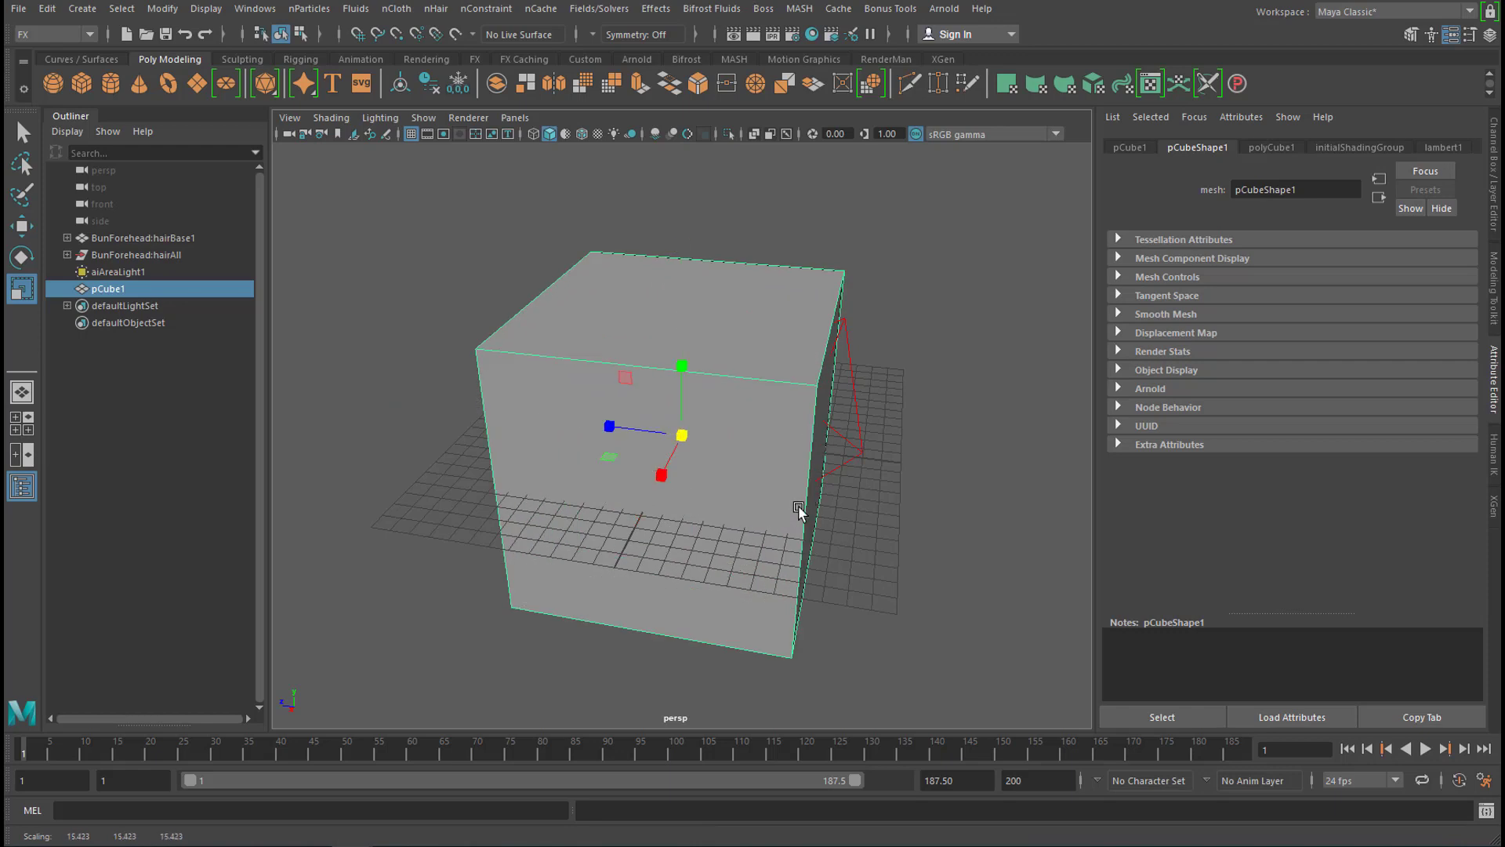
mouse_move(537, 527)
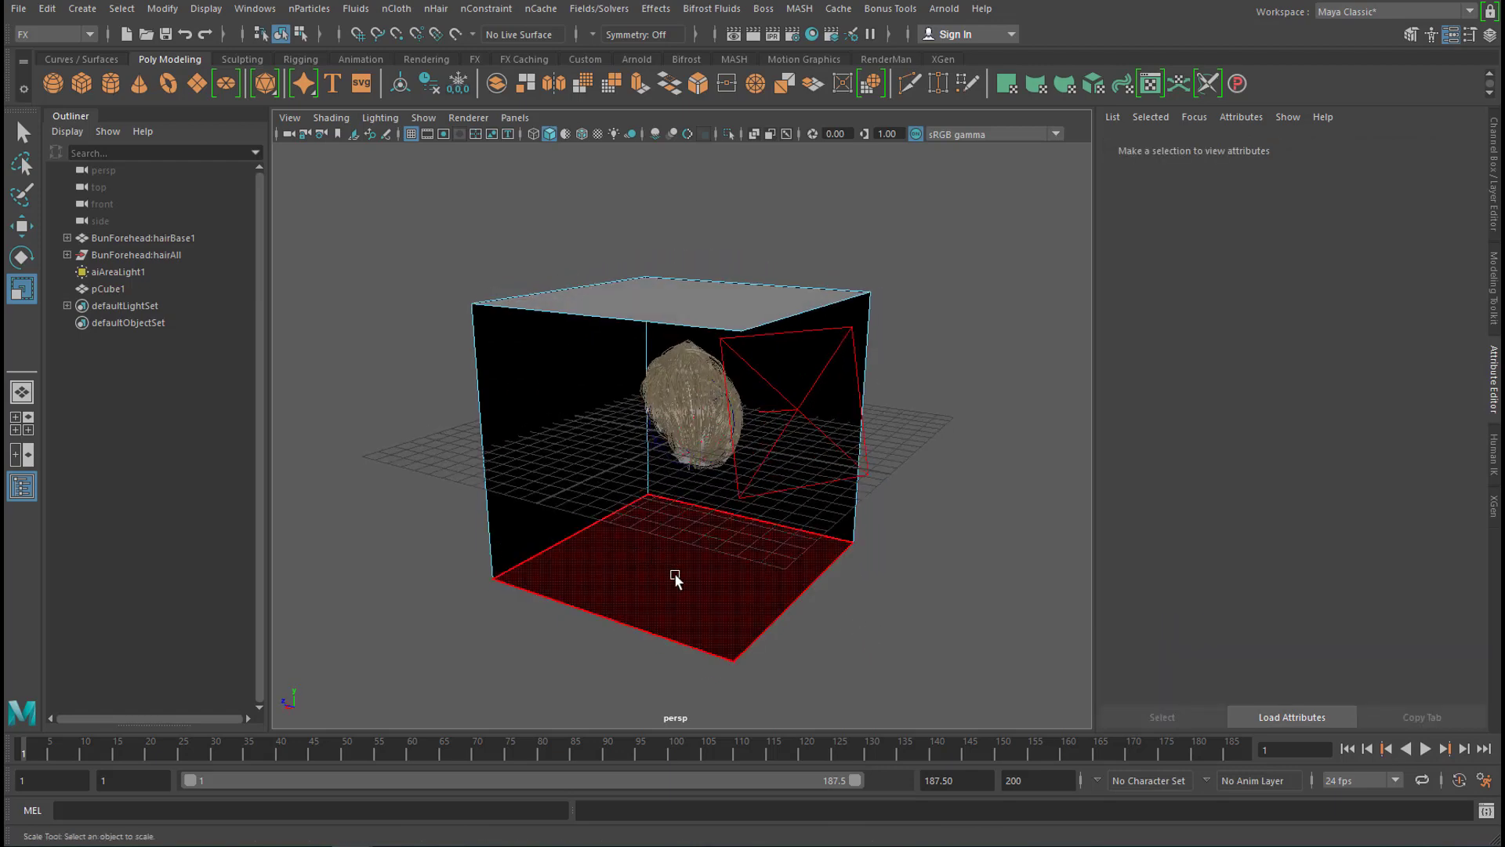
Return to Object Mode after shaping the backdrop box, then select the bun and pCube1
right_click(675, 578)
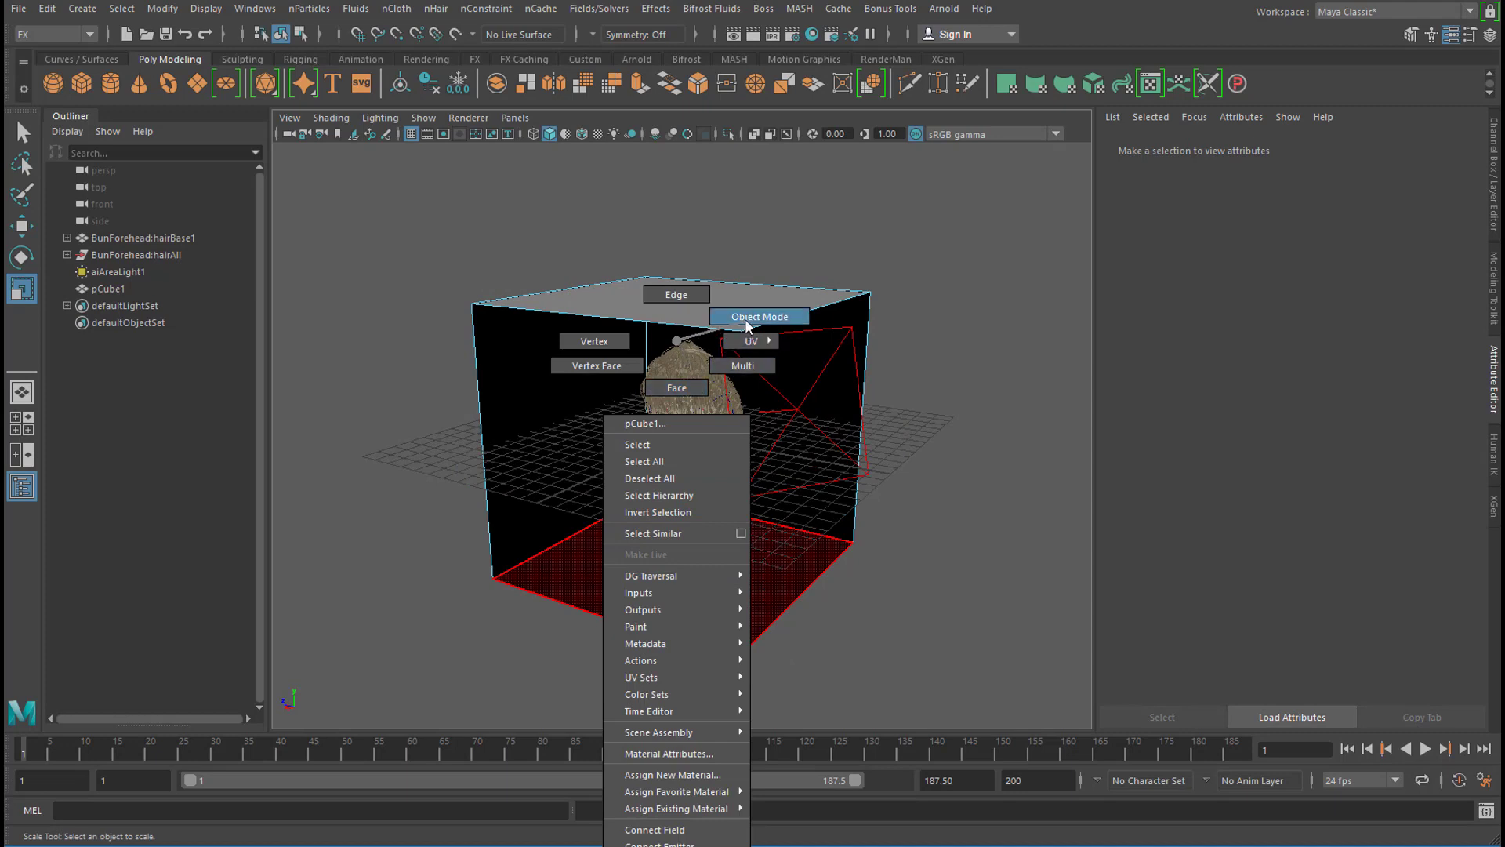
click(759, 315)
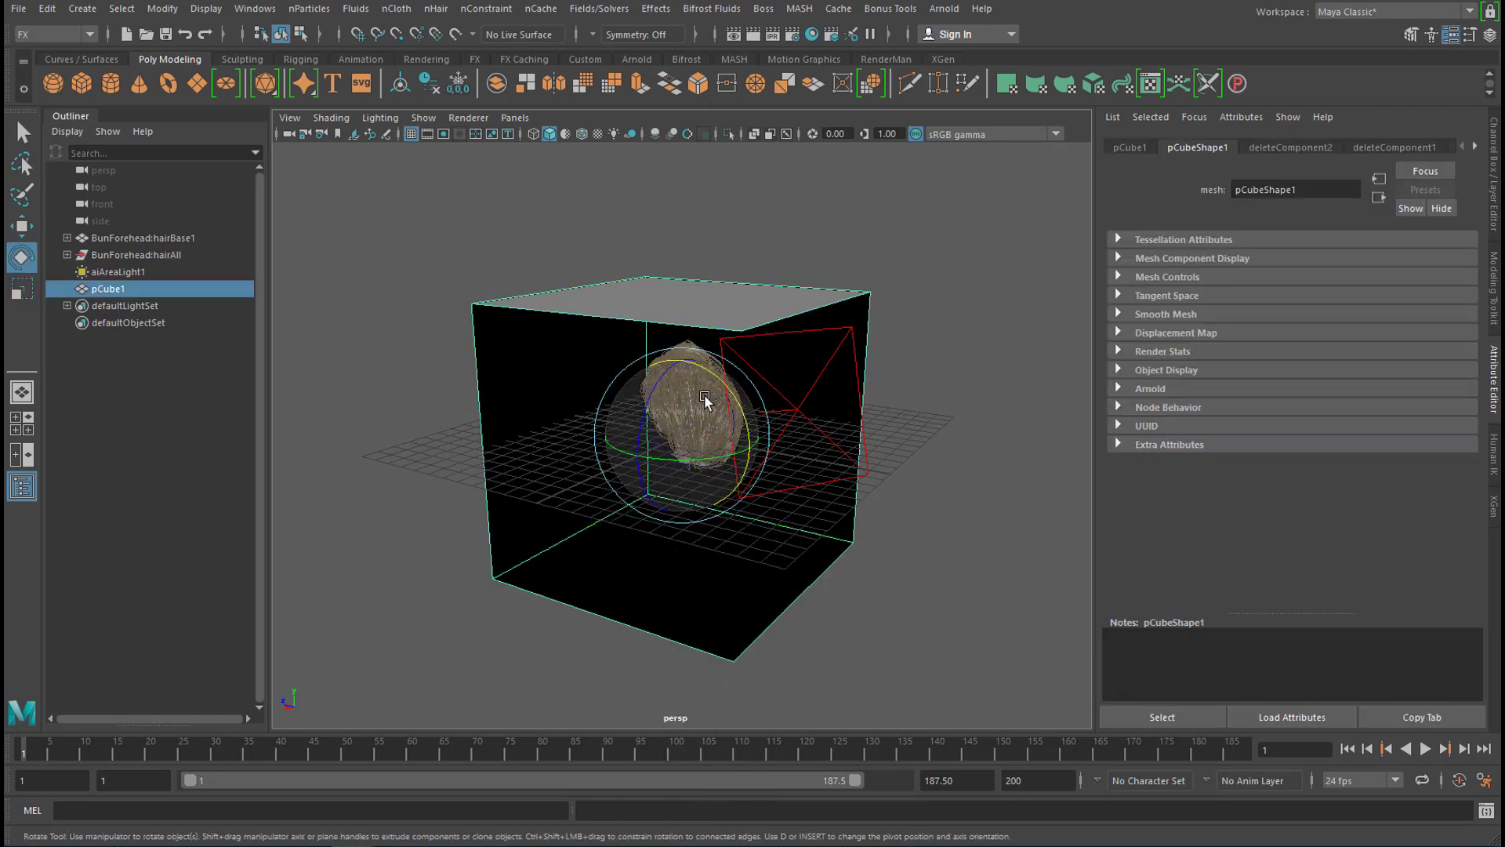
click(134, 254)
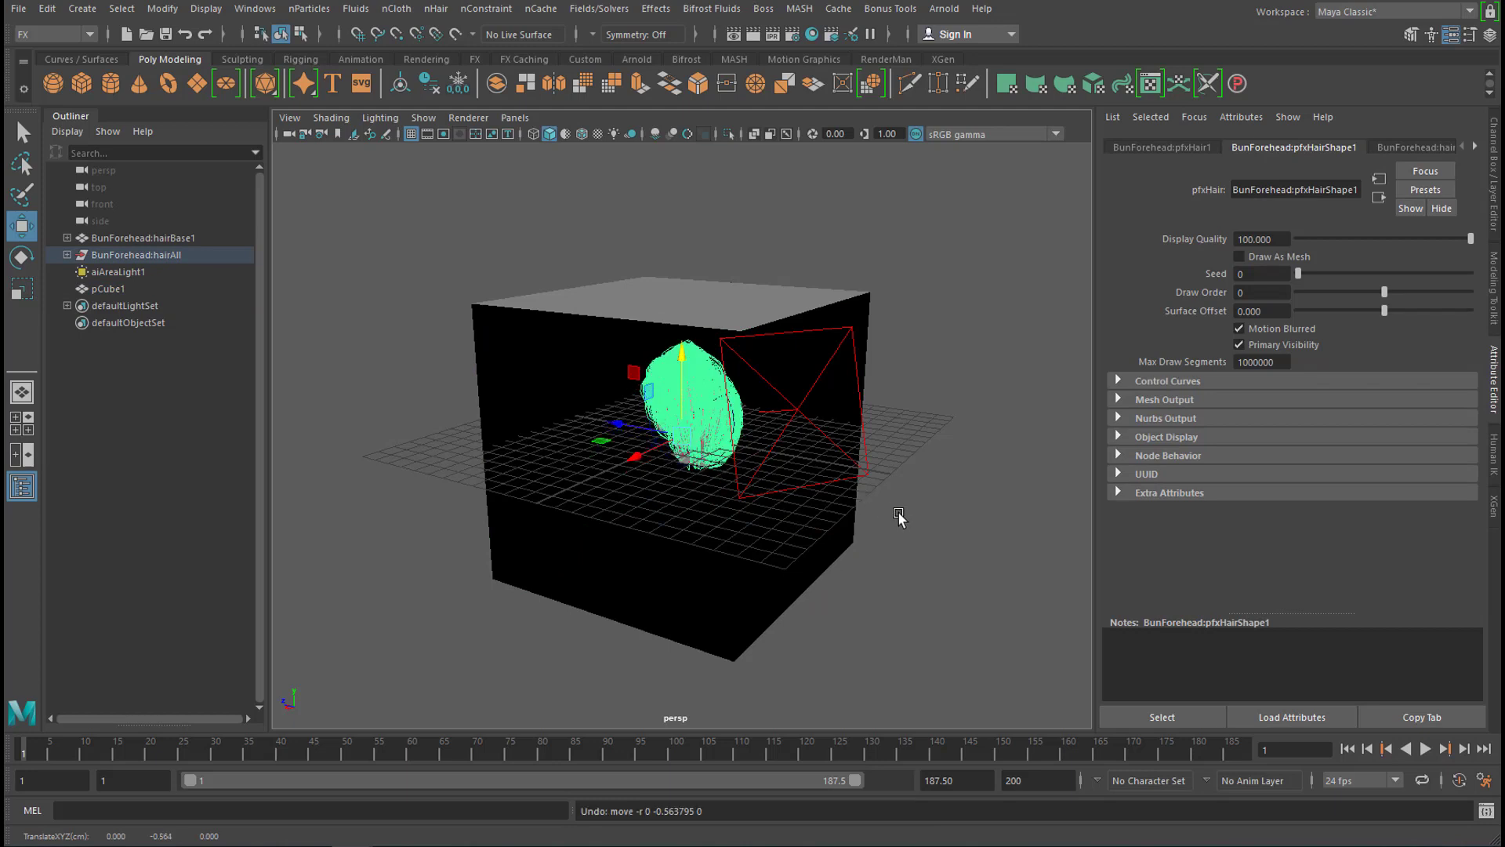
click(108, 288)
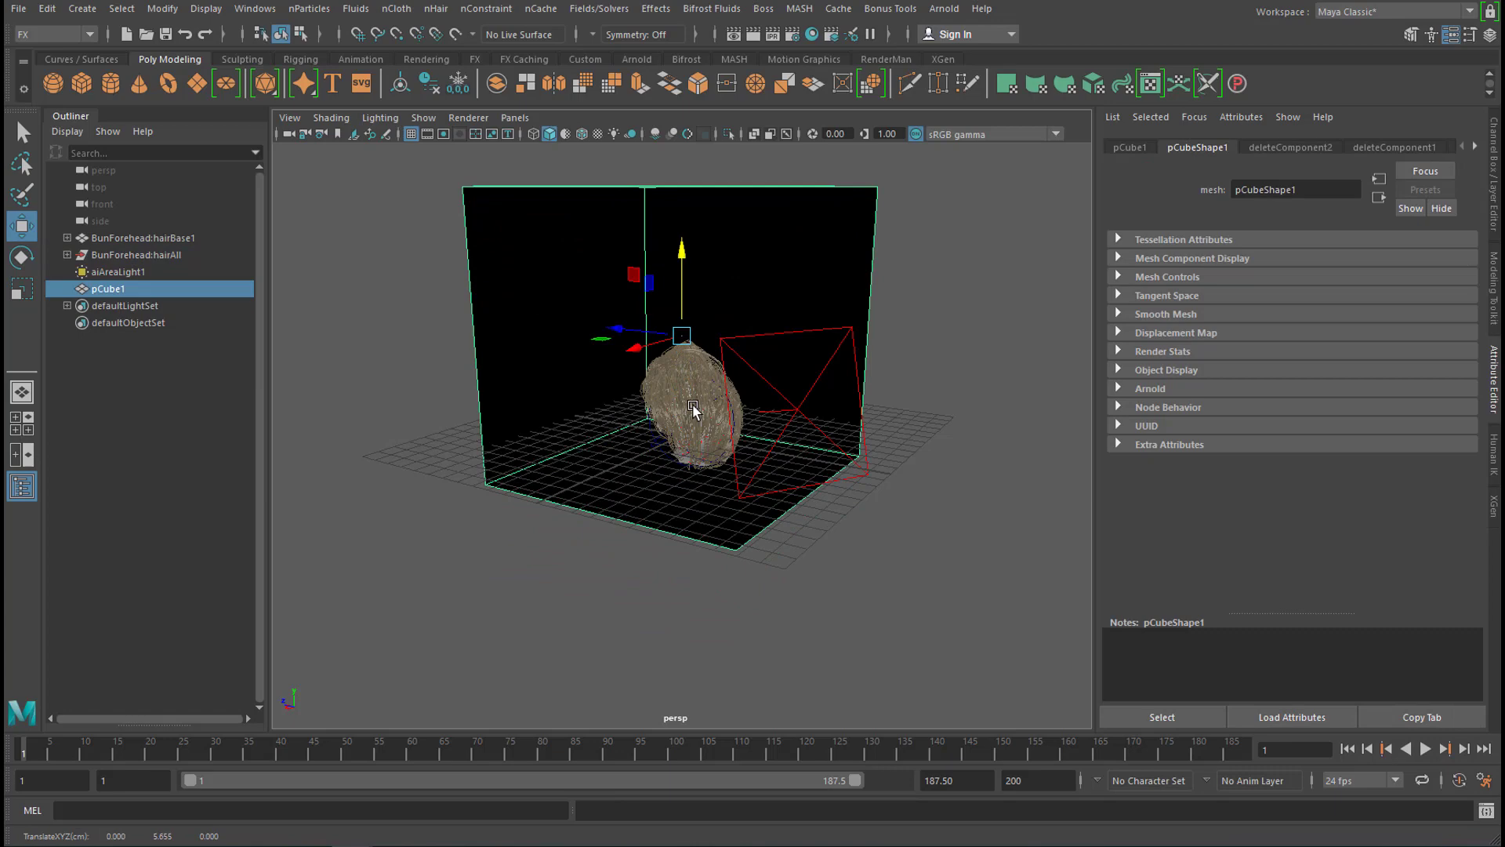
Start an interactive Arnold RenderView of the bun resting inside the backdrop box
click(137, 254)
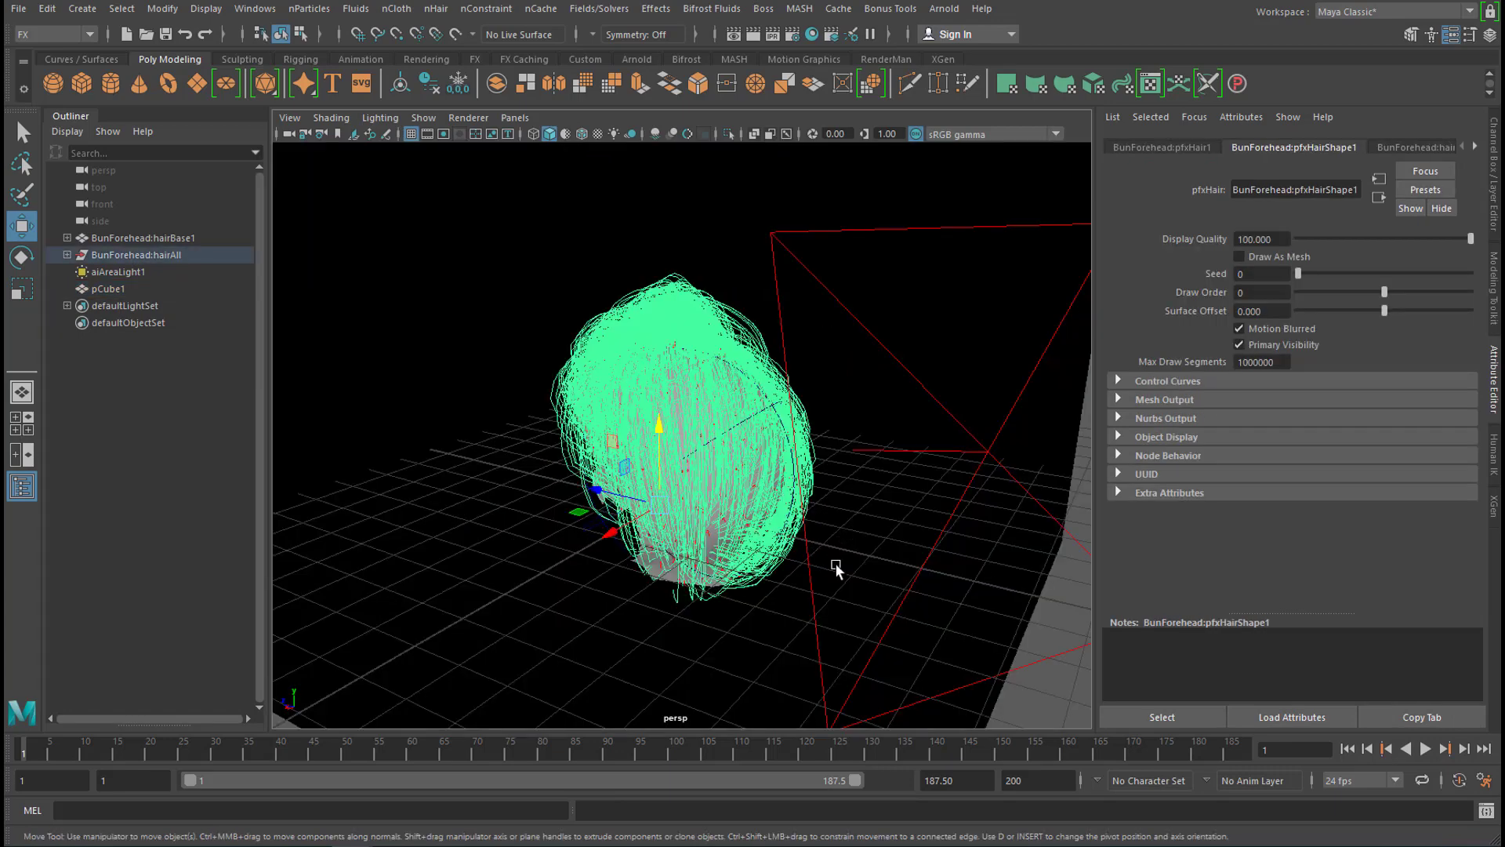
click(942, 9)
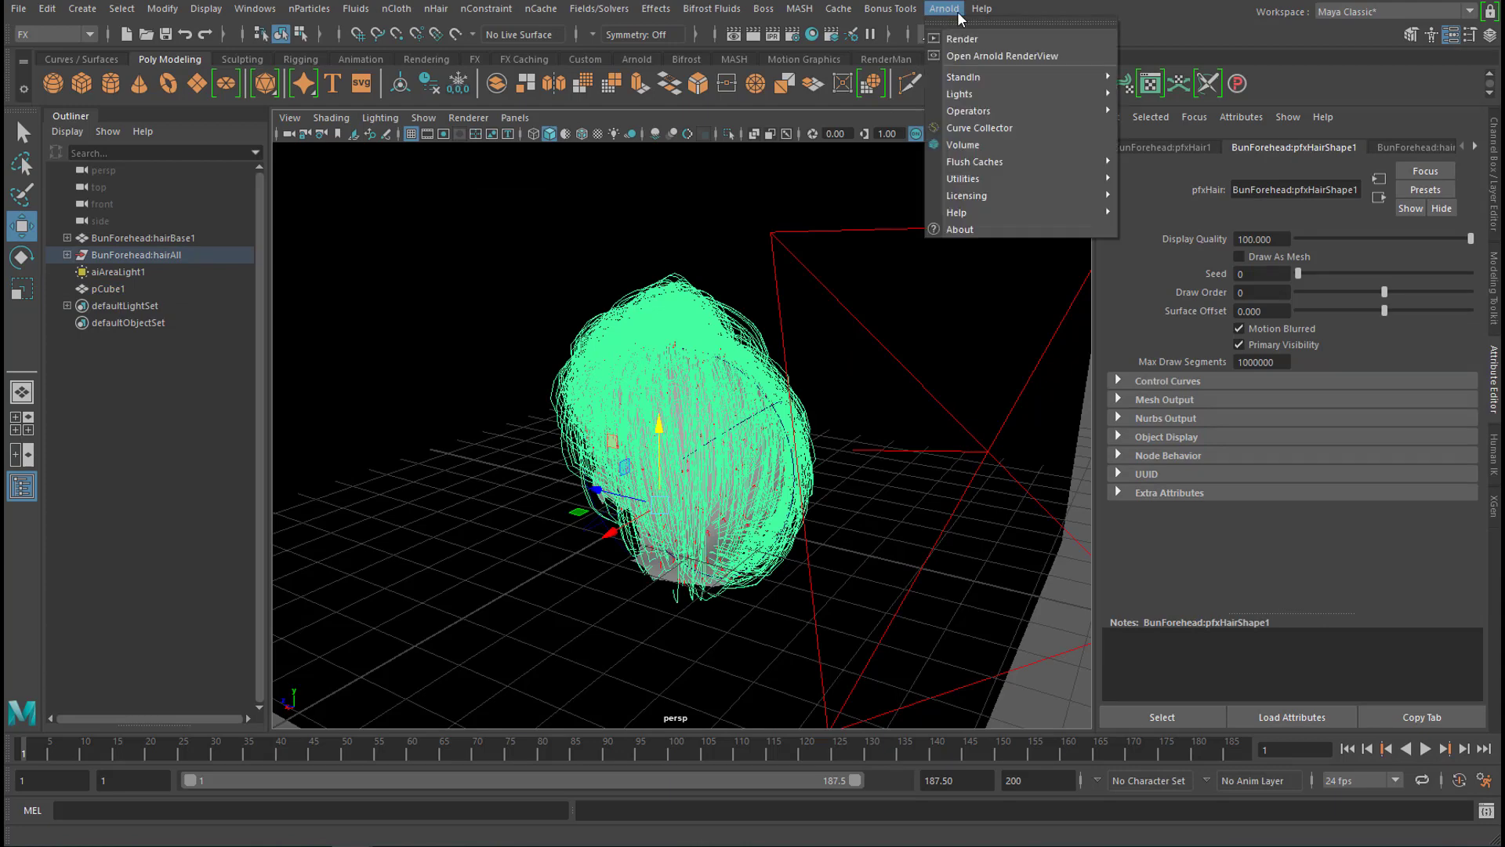
click(1002, 56)
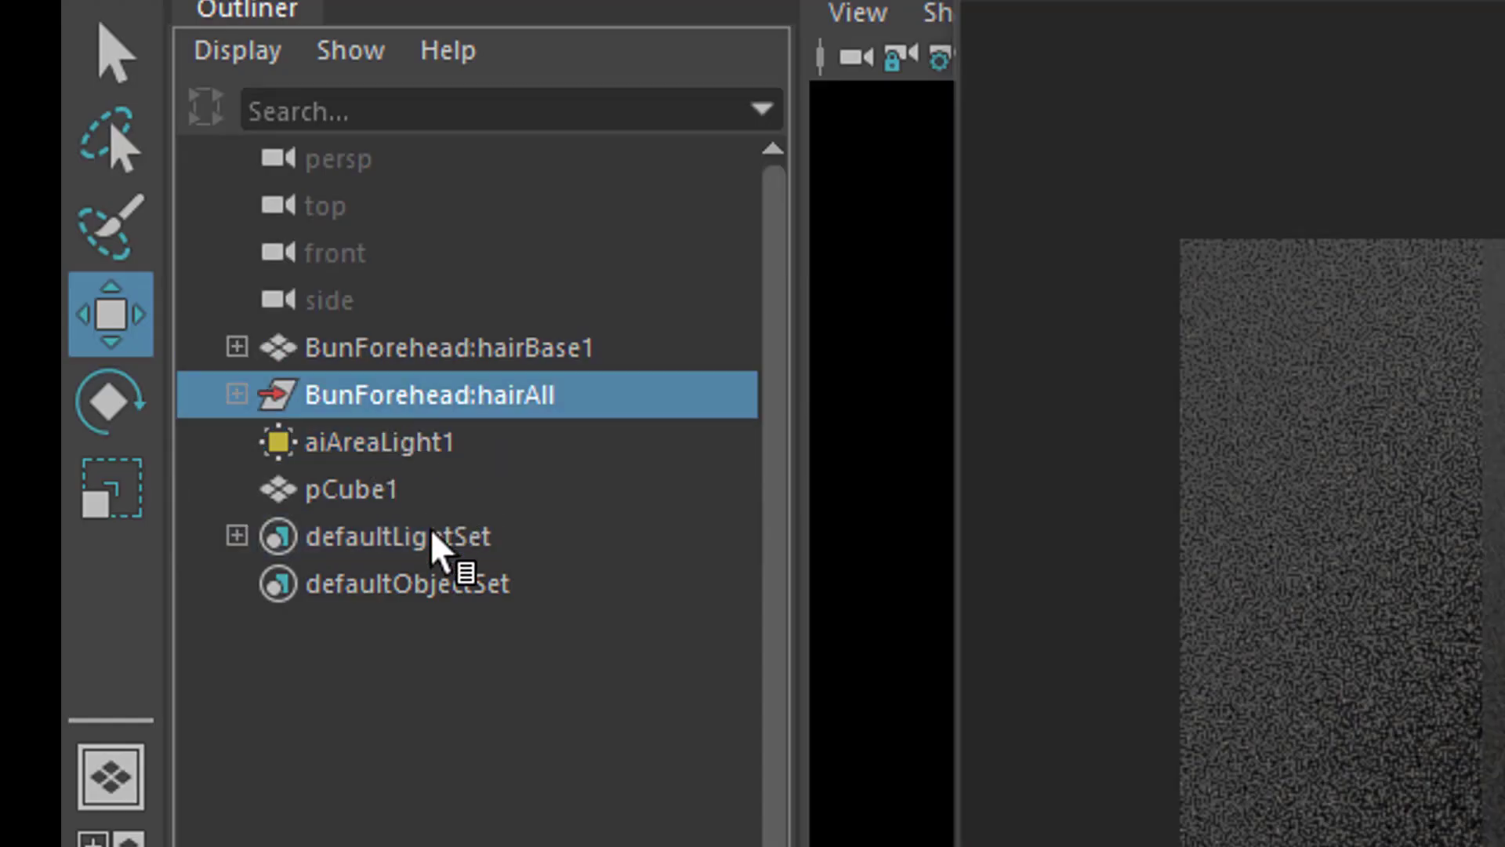
Expand BunForehead:hairAll in the Outliner and select BunForehead:hairSystem1
click(236, 347)
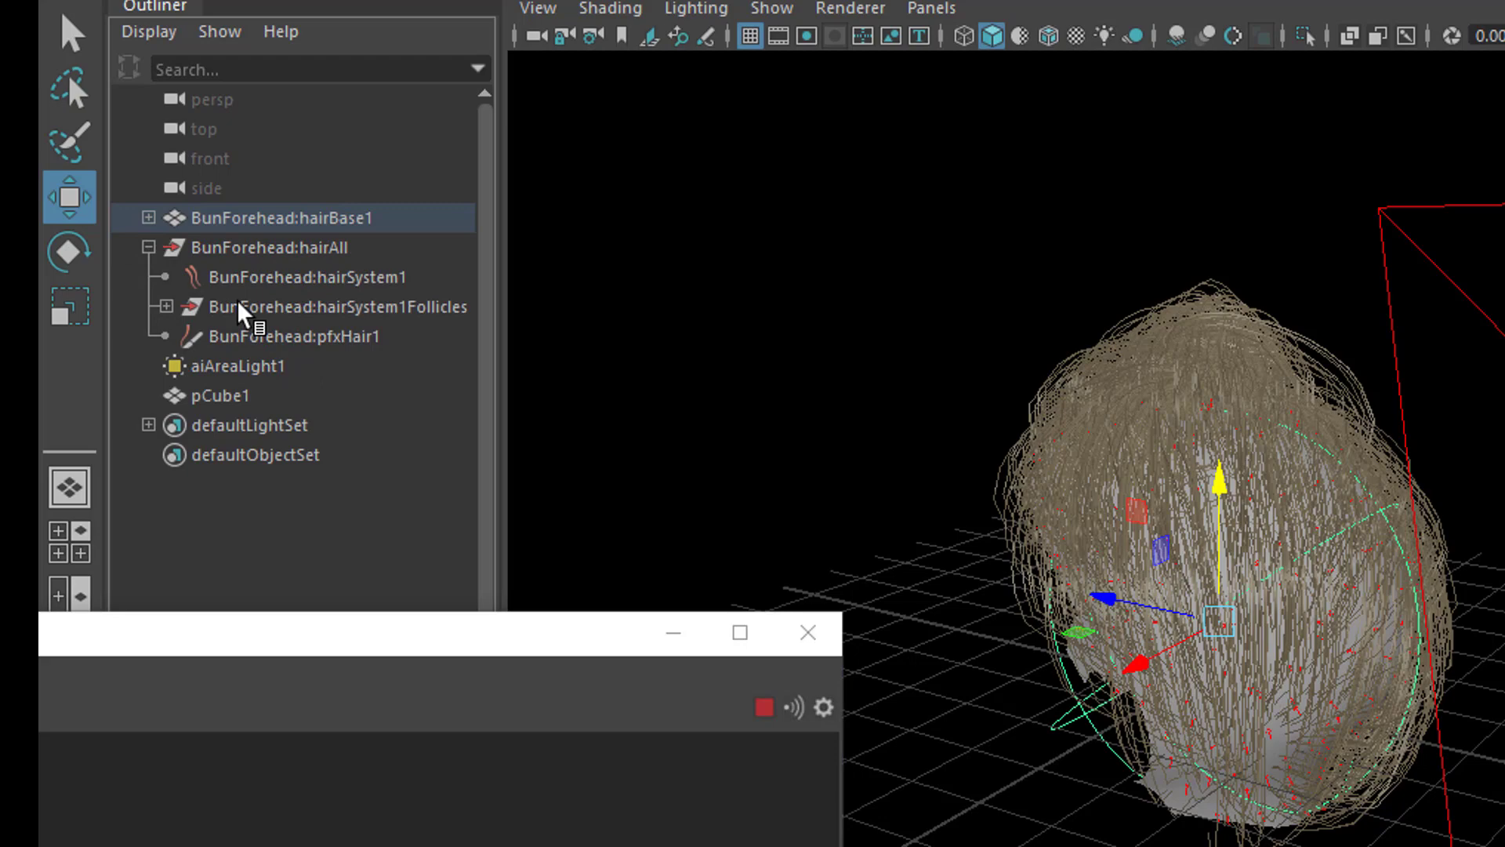
mouse_move(350, 307)
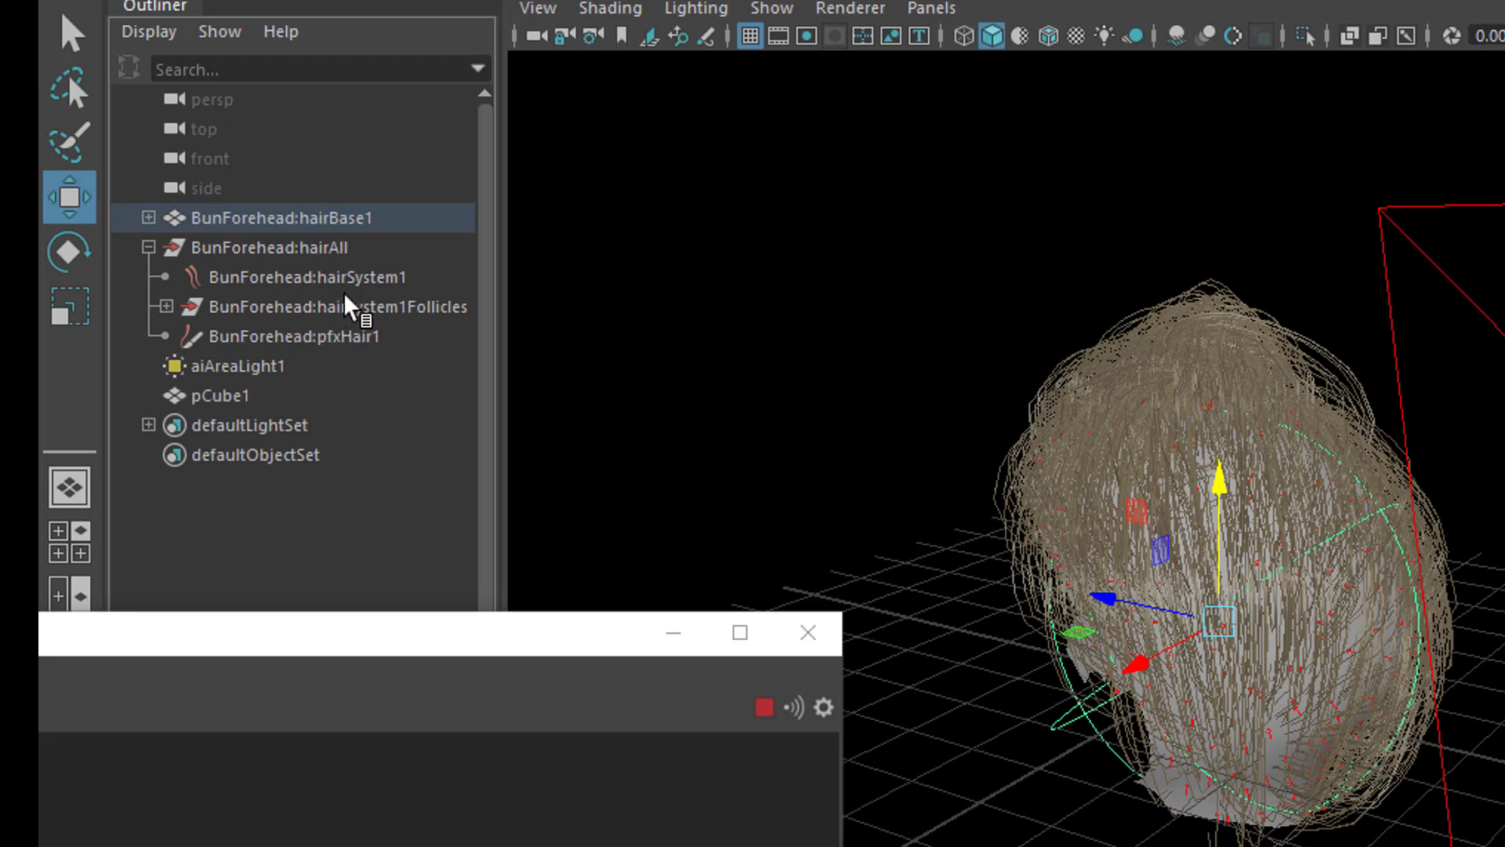
click(307, 276)
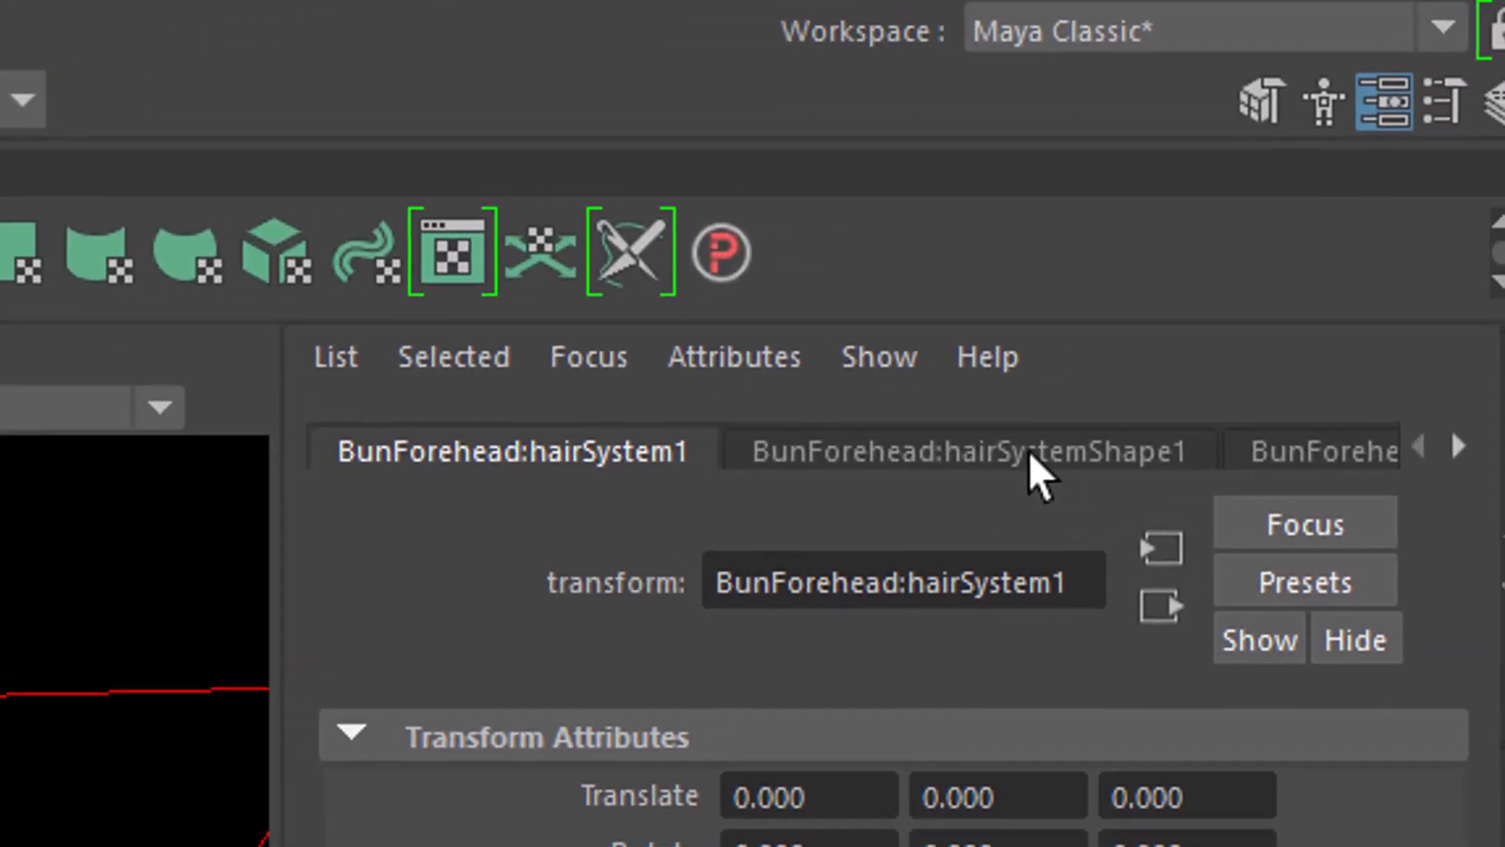
Set Hair Color under Shading on hairSystemShape1 to blue
click(967, 452)
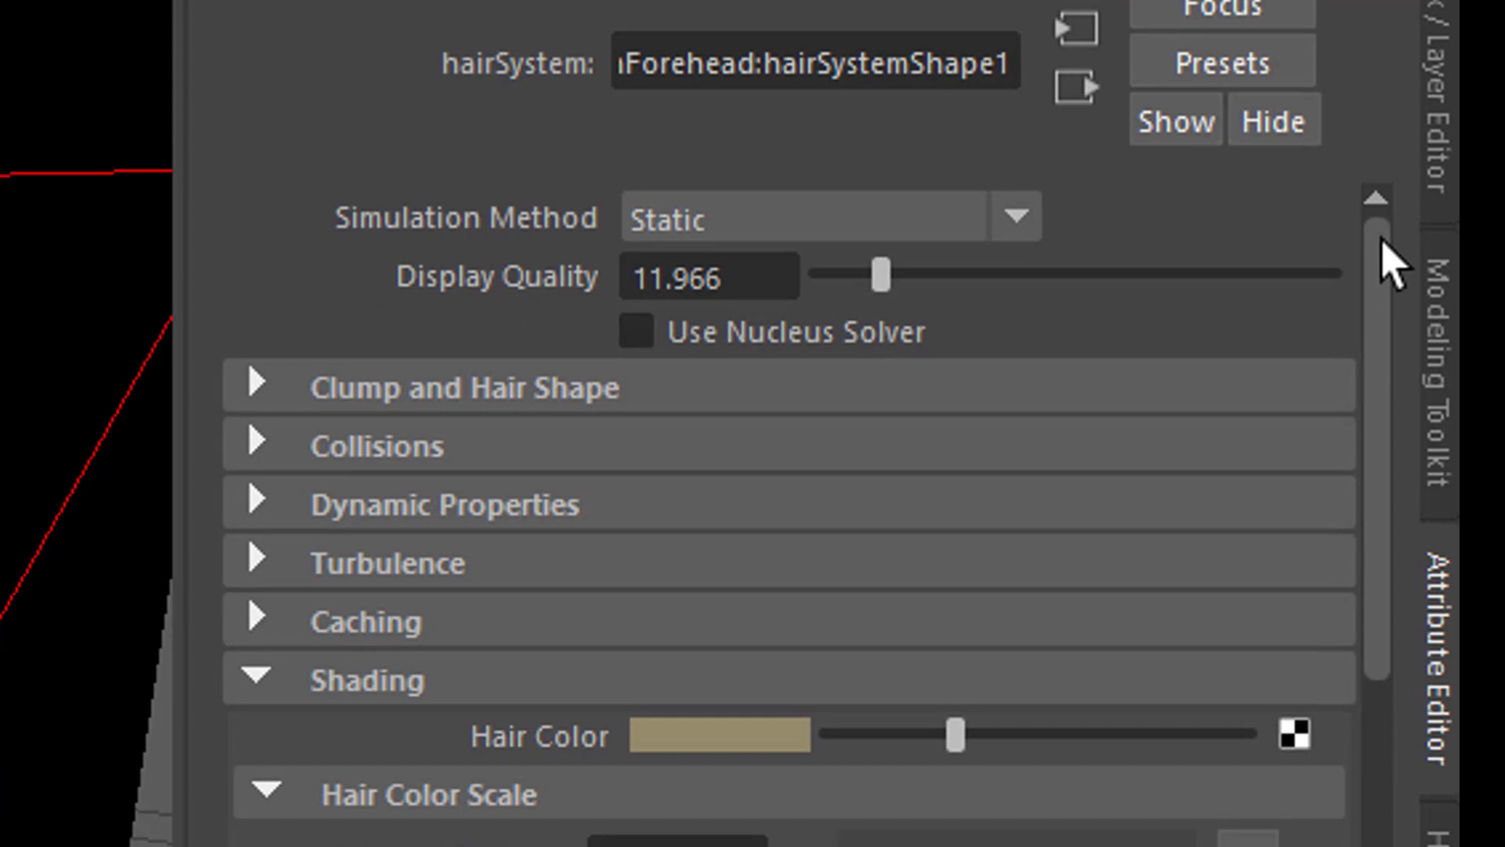
scroll(down, 3)
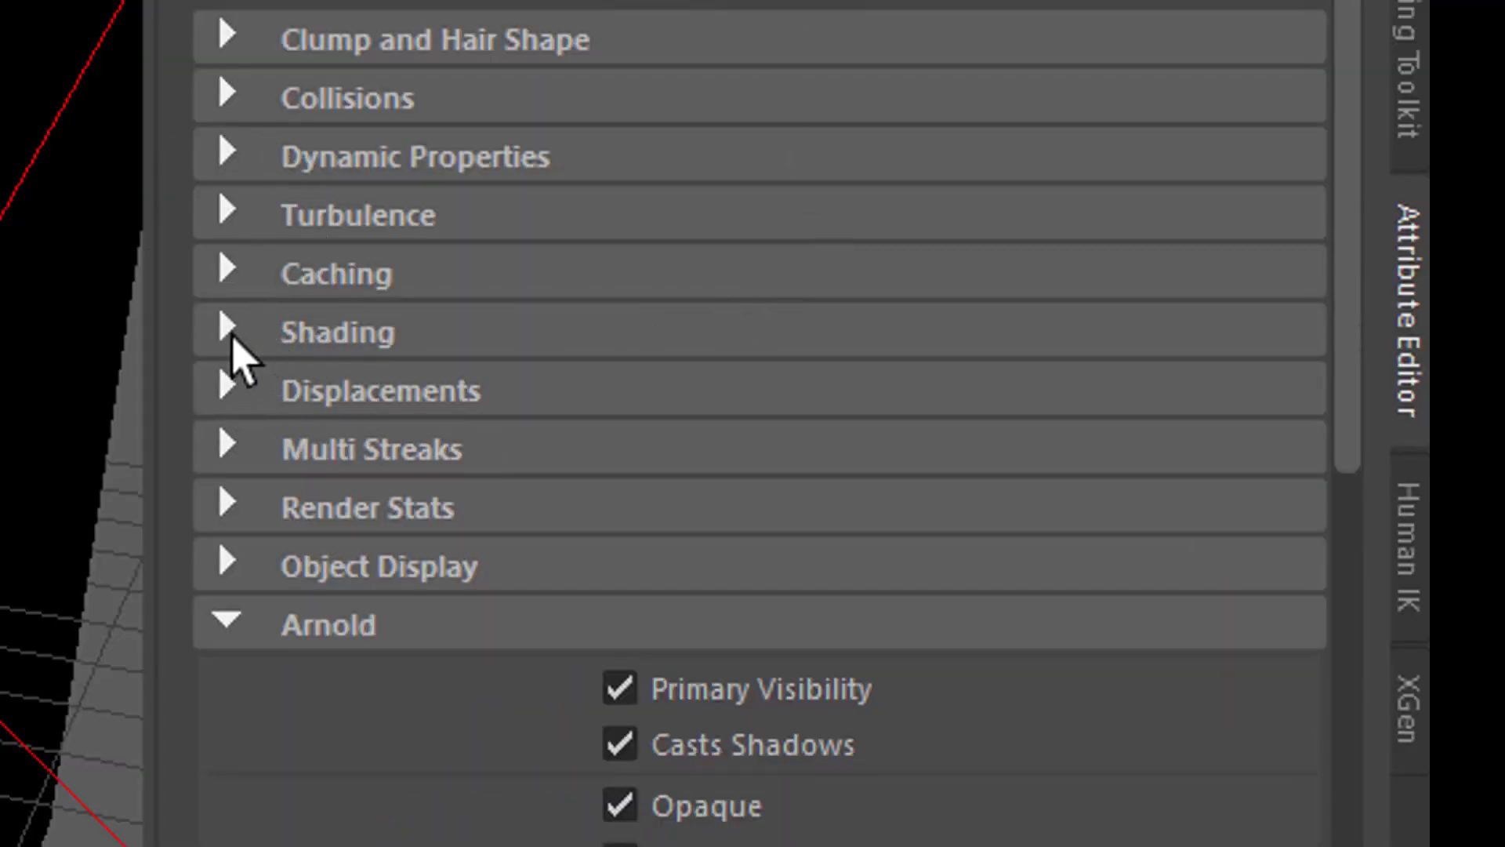
click(228, 331)
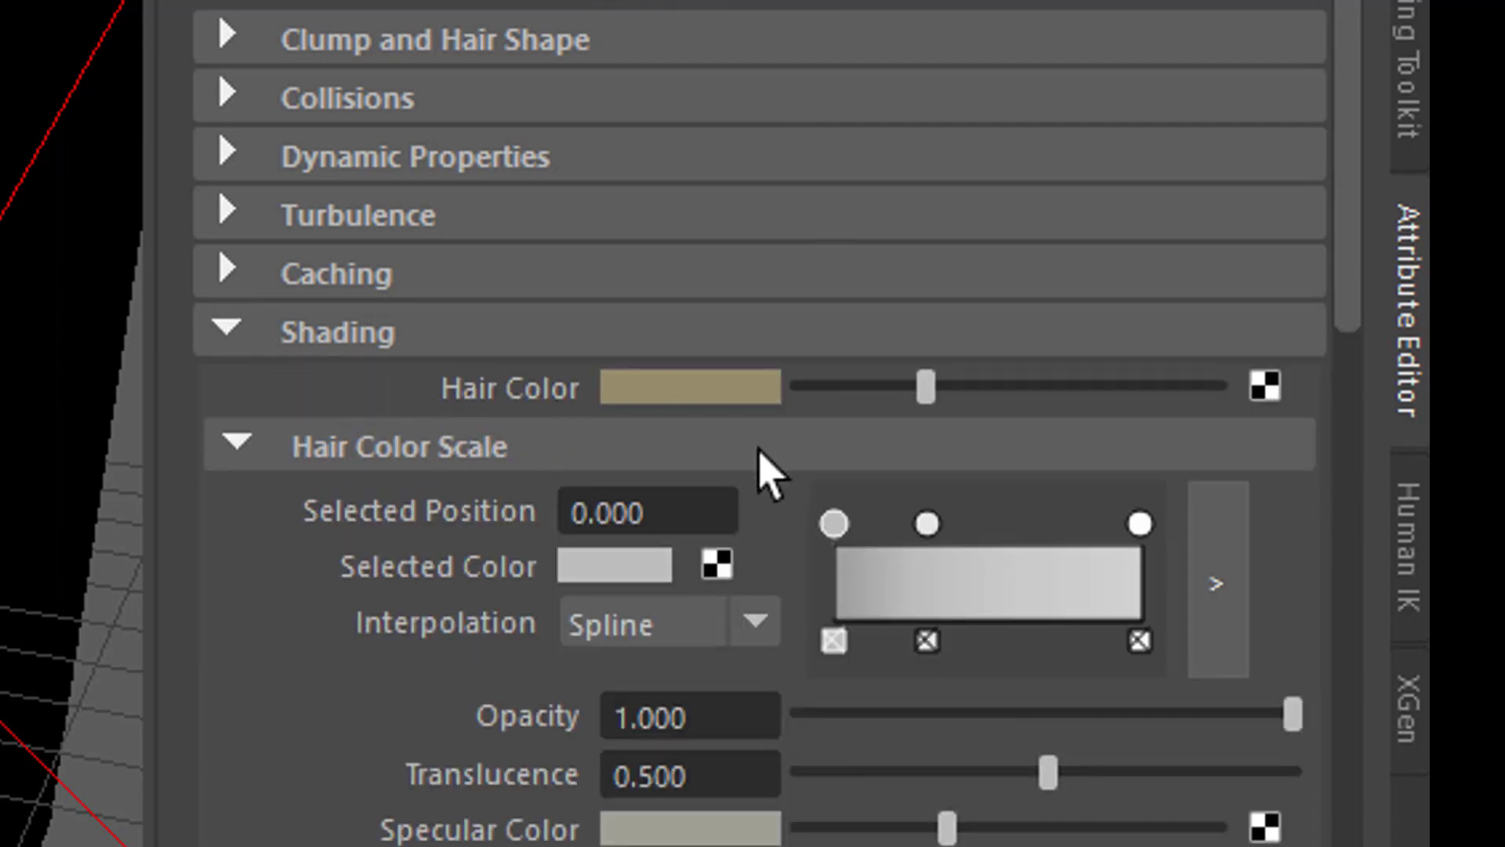
mouse_move(746, 442)
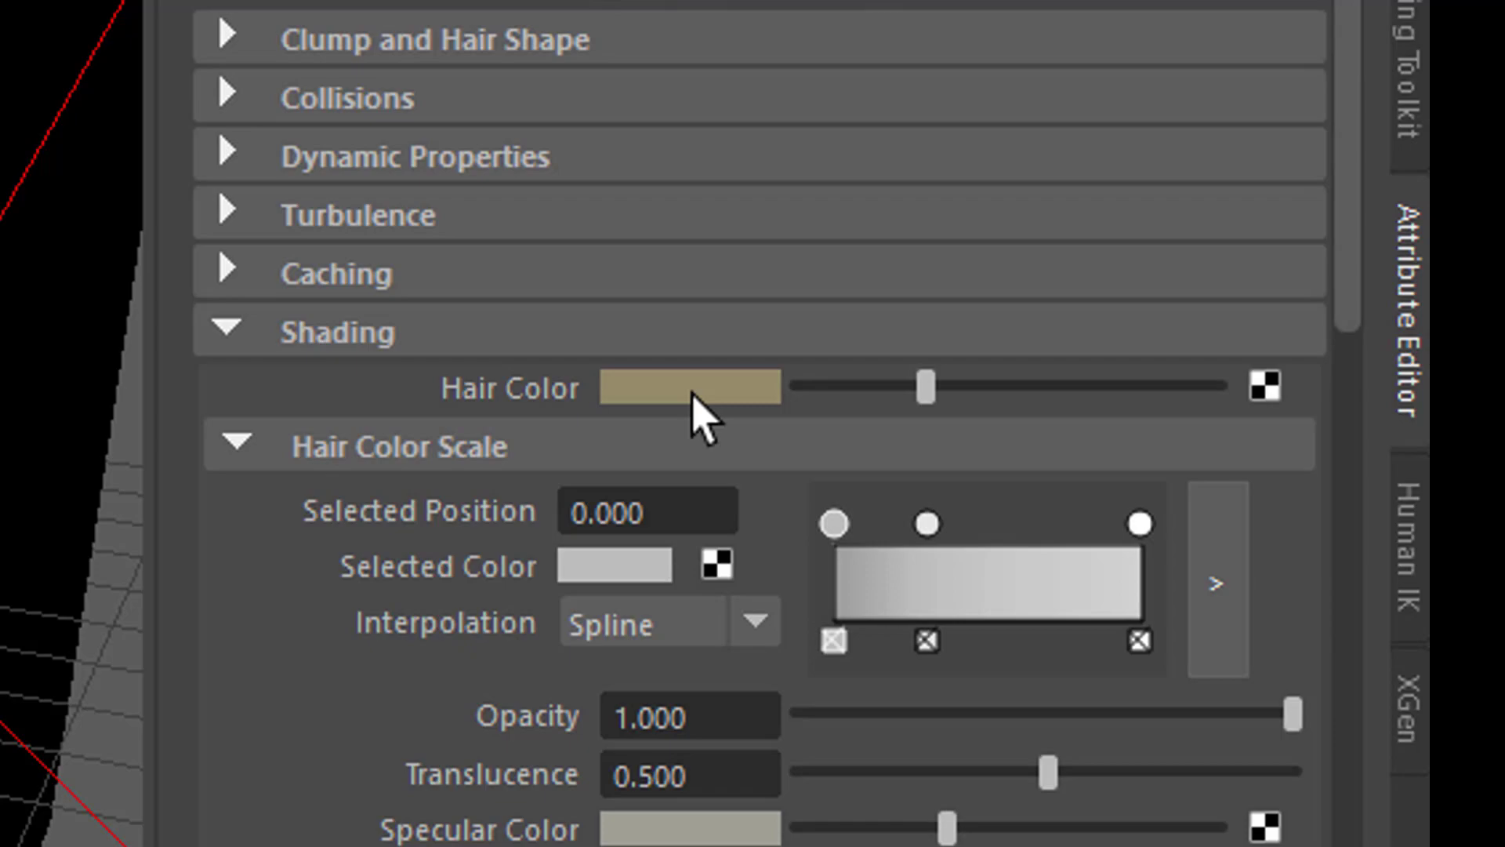
click(690, 387)
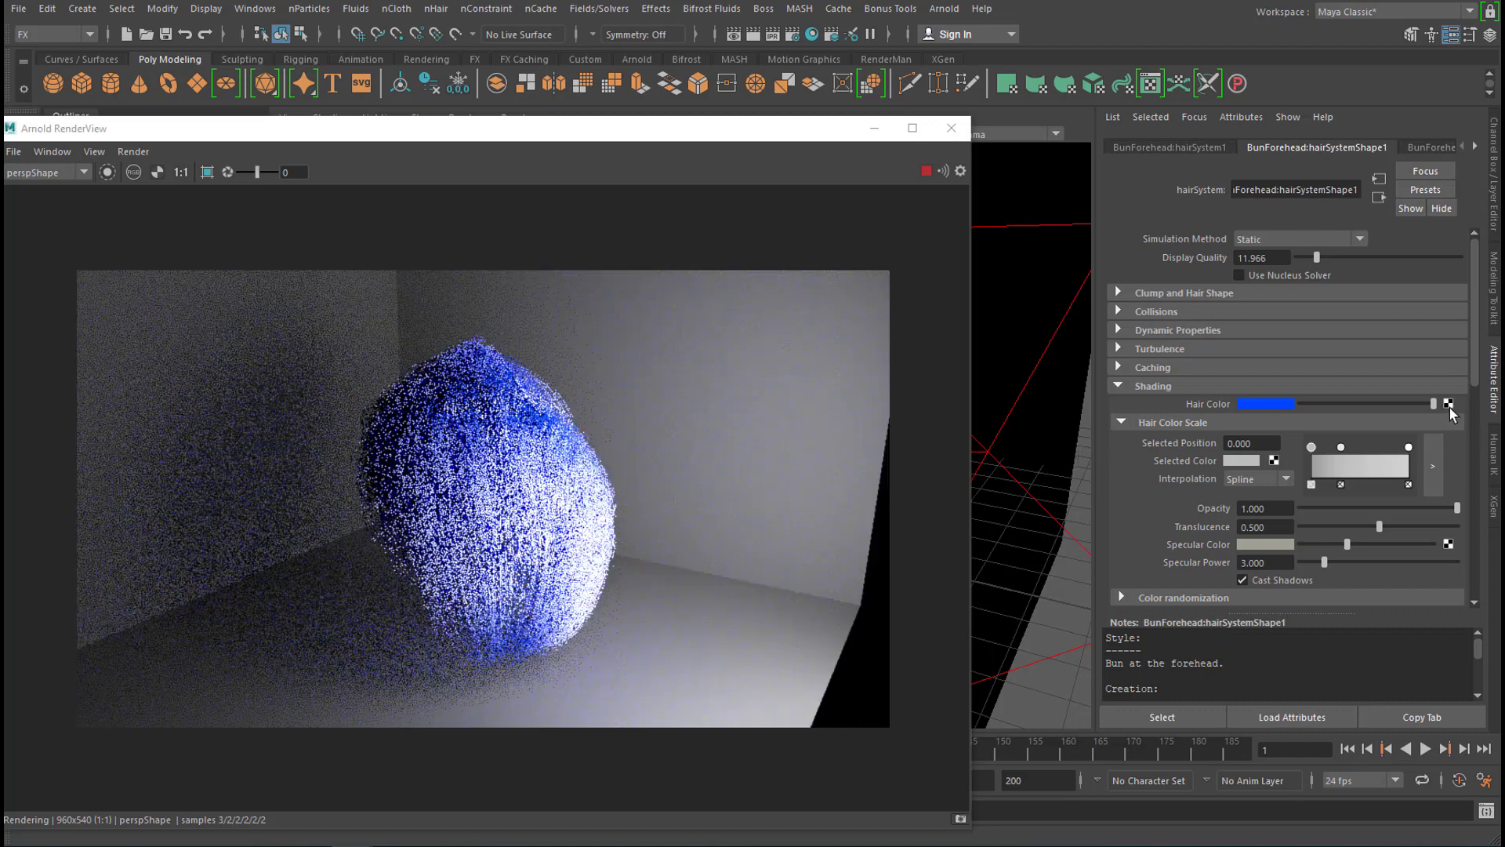
Map a Ramp texture to Hair Color and adjust its gradient so the bun renders green
click(1449, 403)
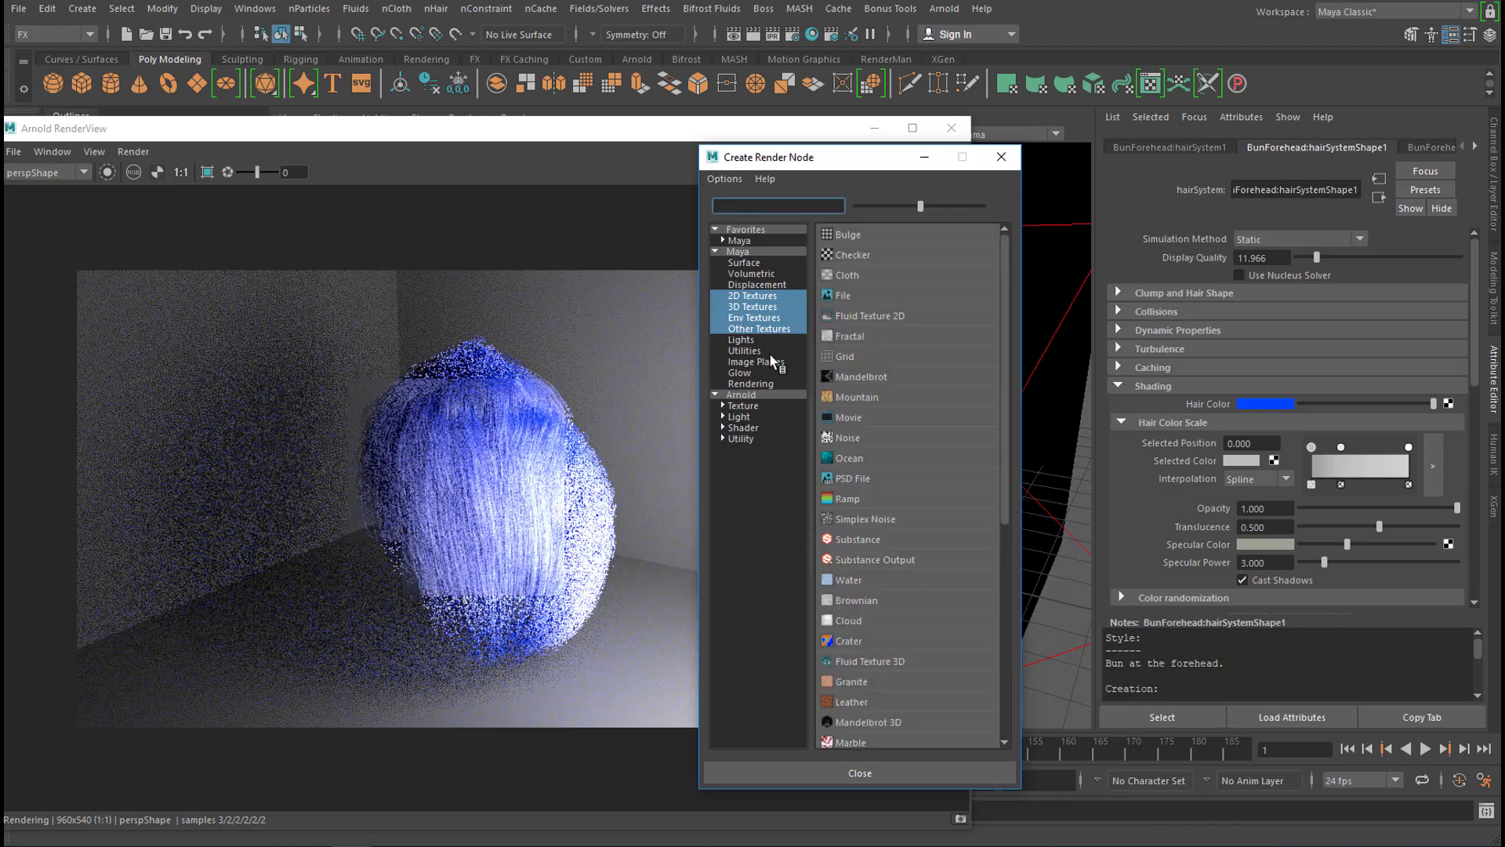
click(858, 771)
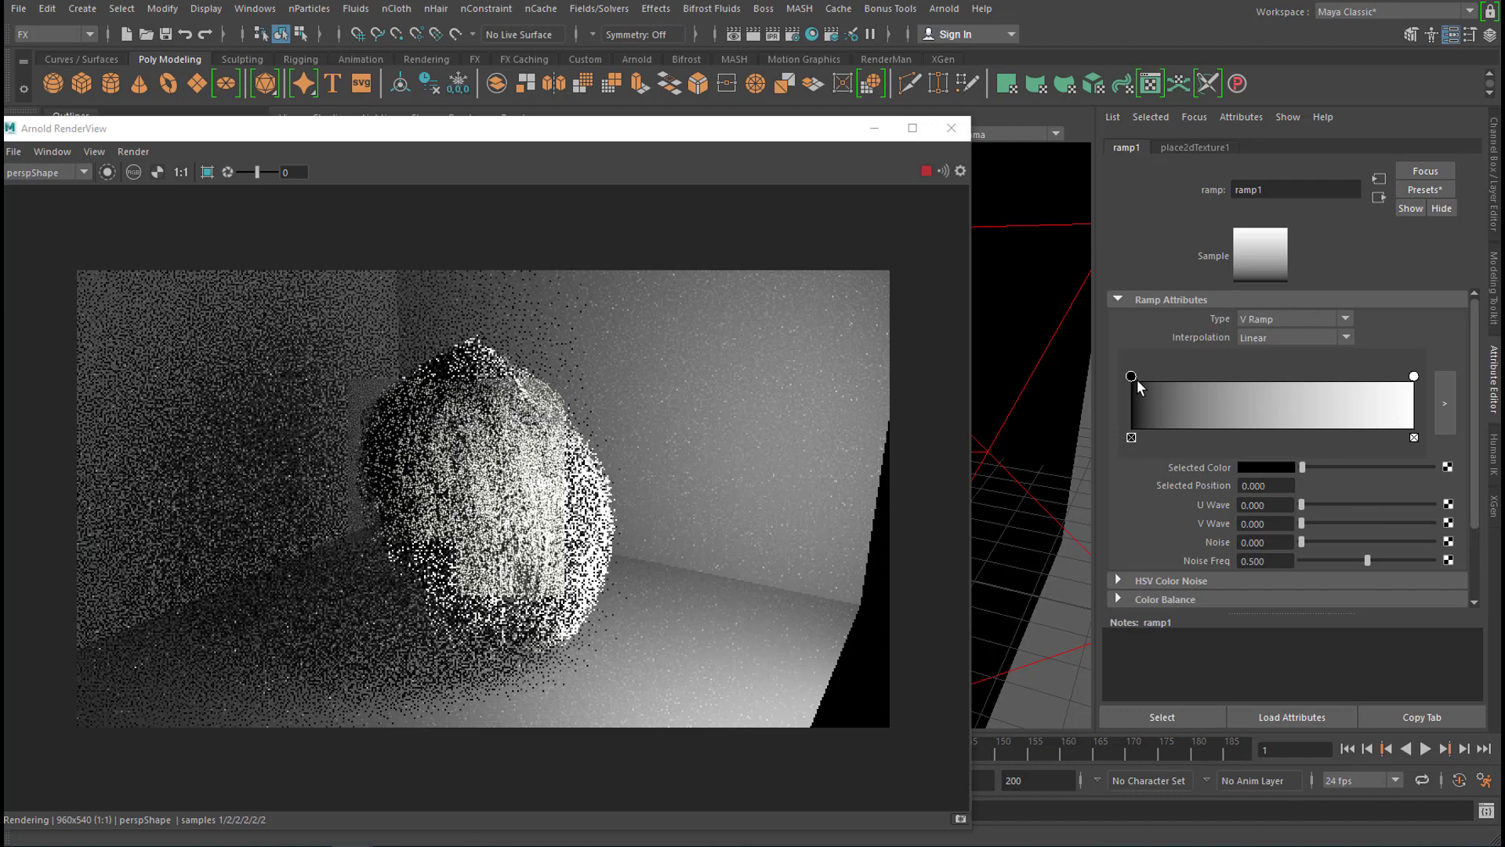
drag(1131, 375, 1239, 374)
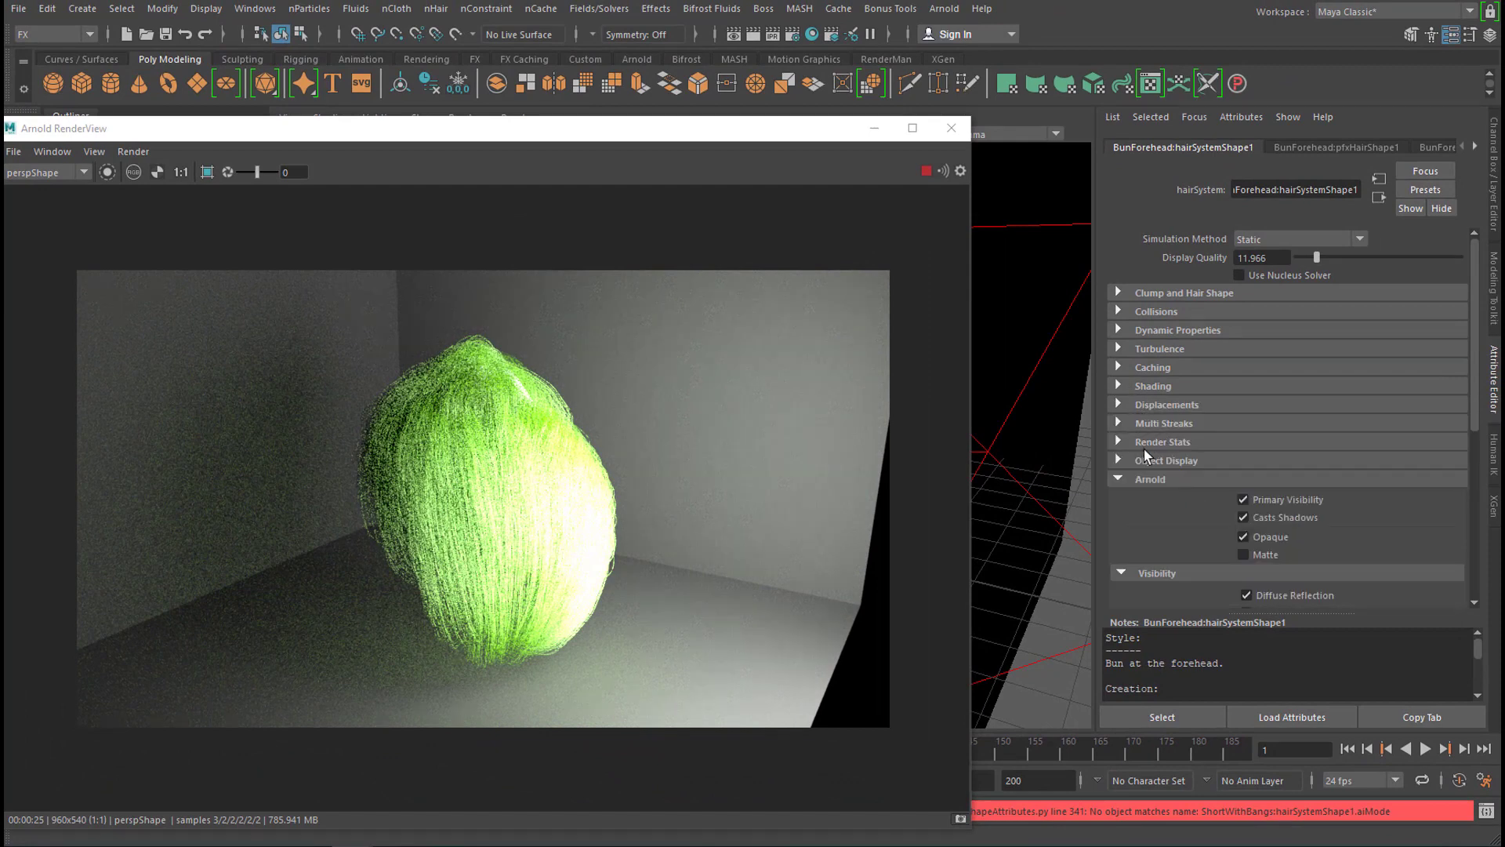
Expand the Arnold section of hairSystemShape1 and reach the Hair Shader slot's render node picker
click(1118, 480)
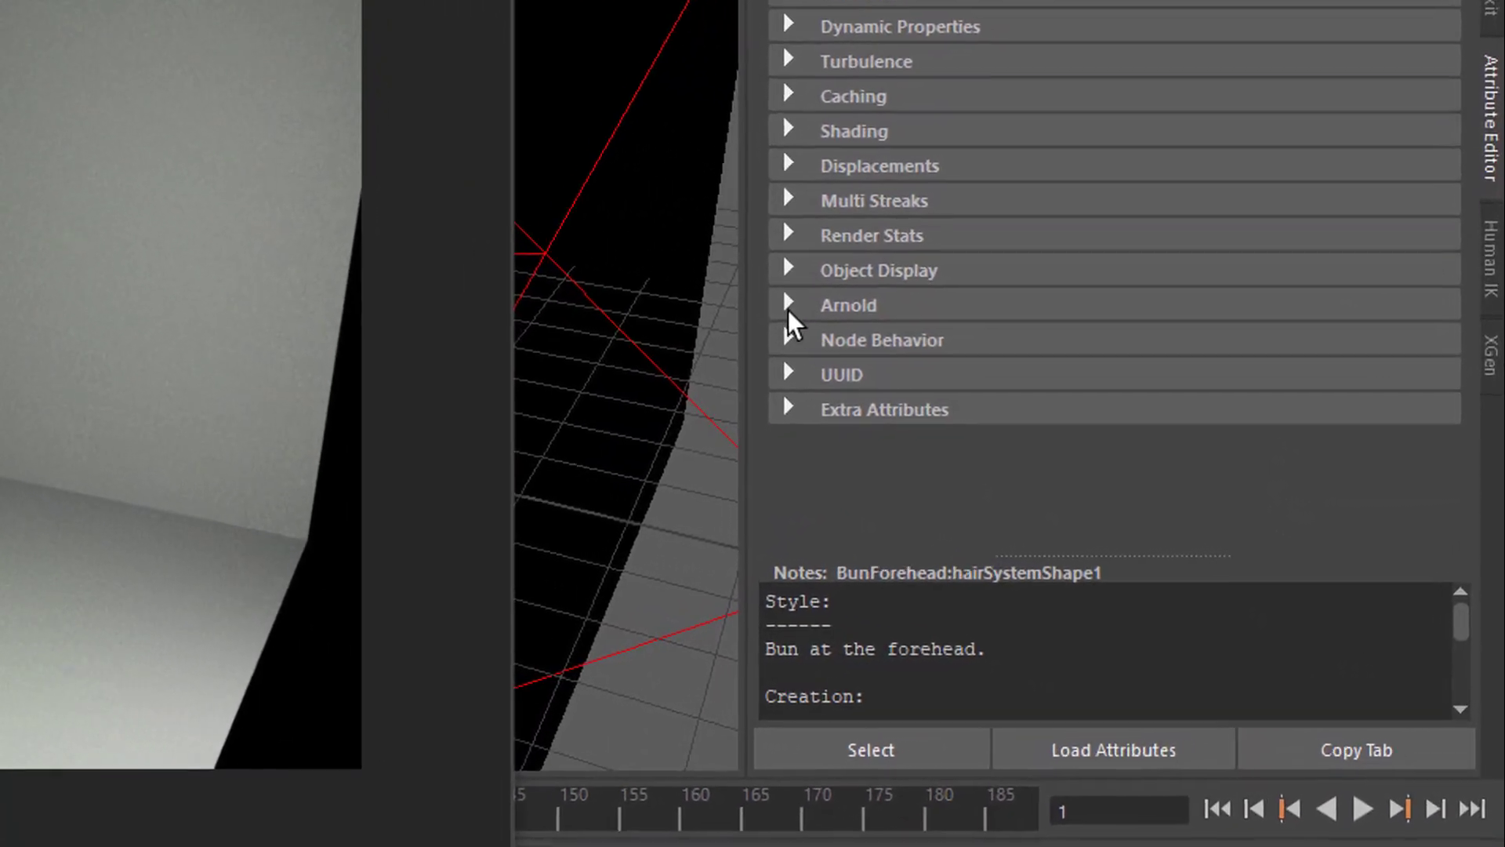
click(788, 305)
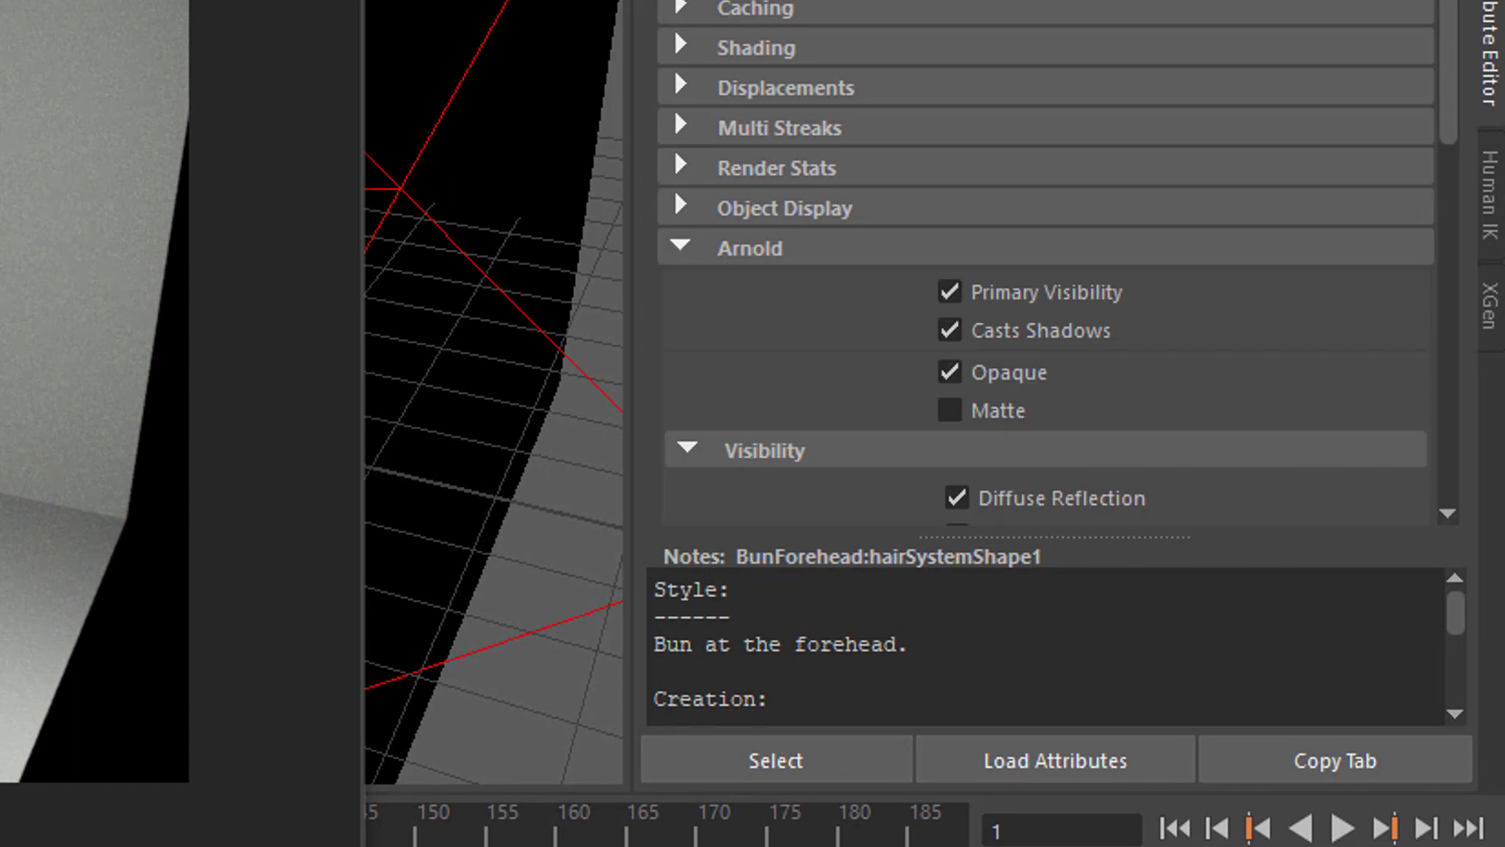
scroll(down, 3)
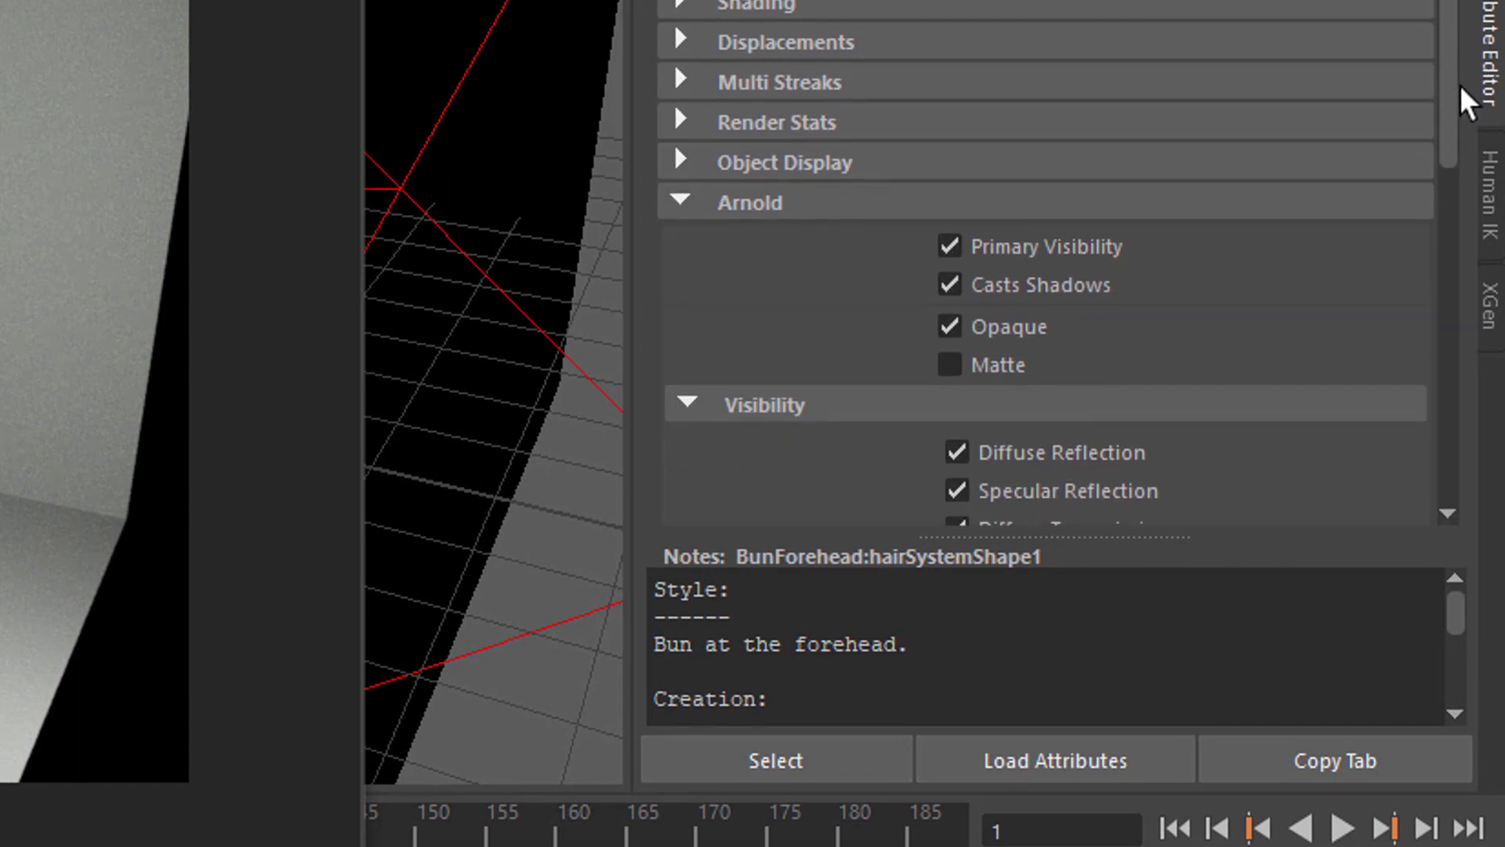
scroll(down, 3)
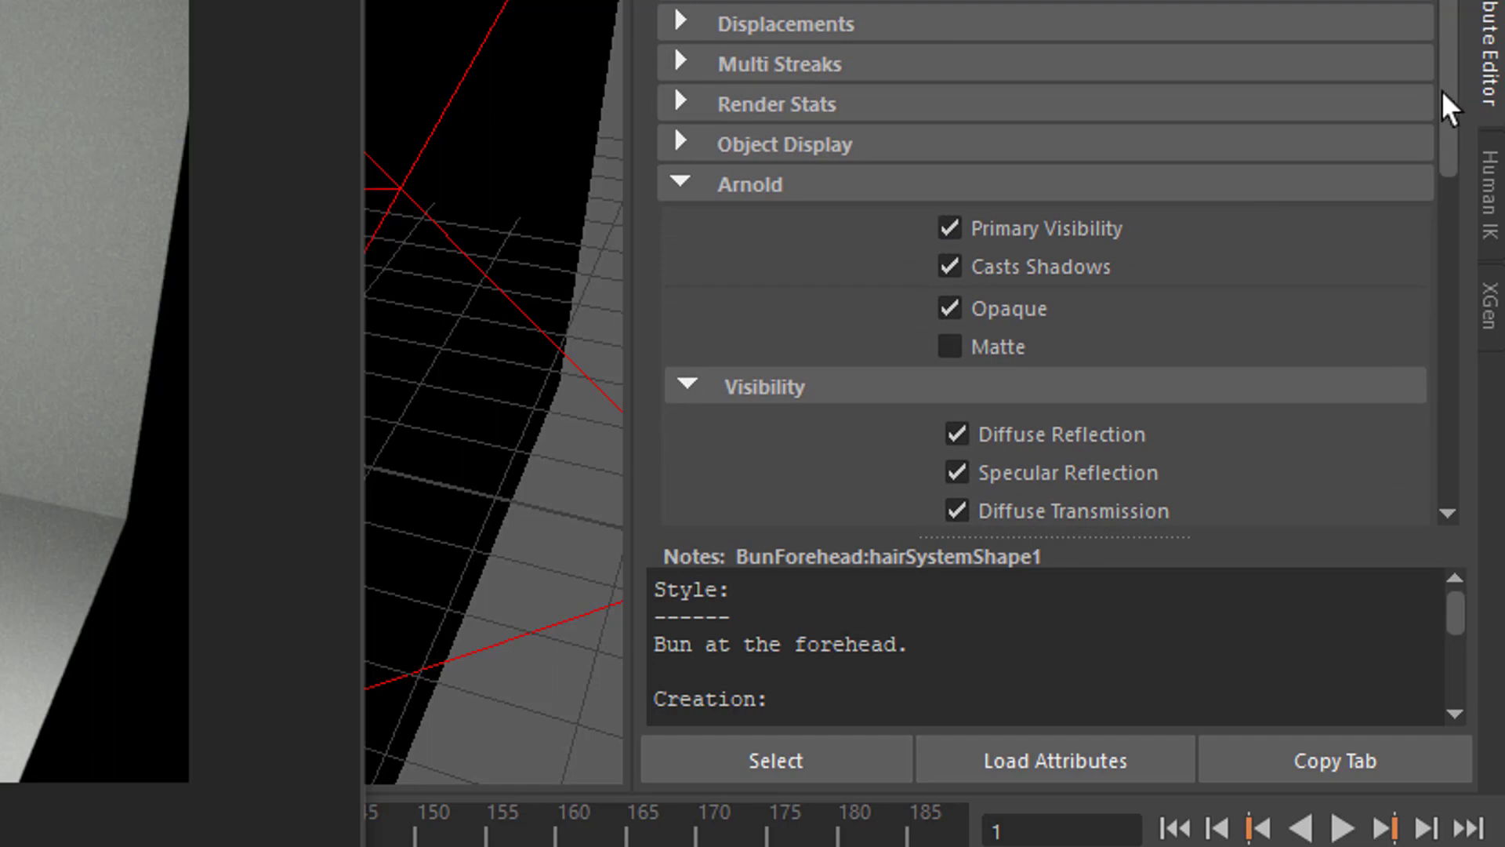
scroll(down, 3)
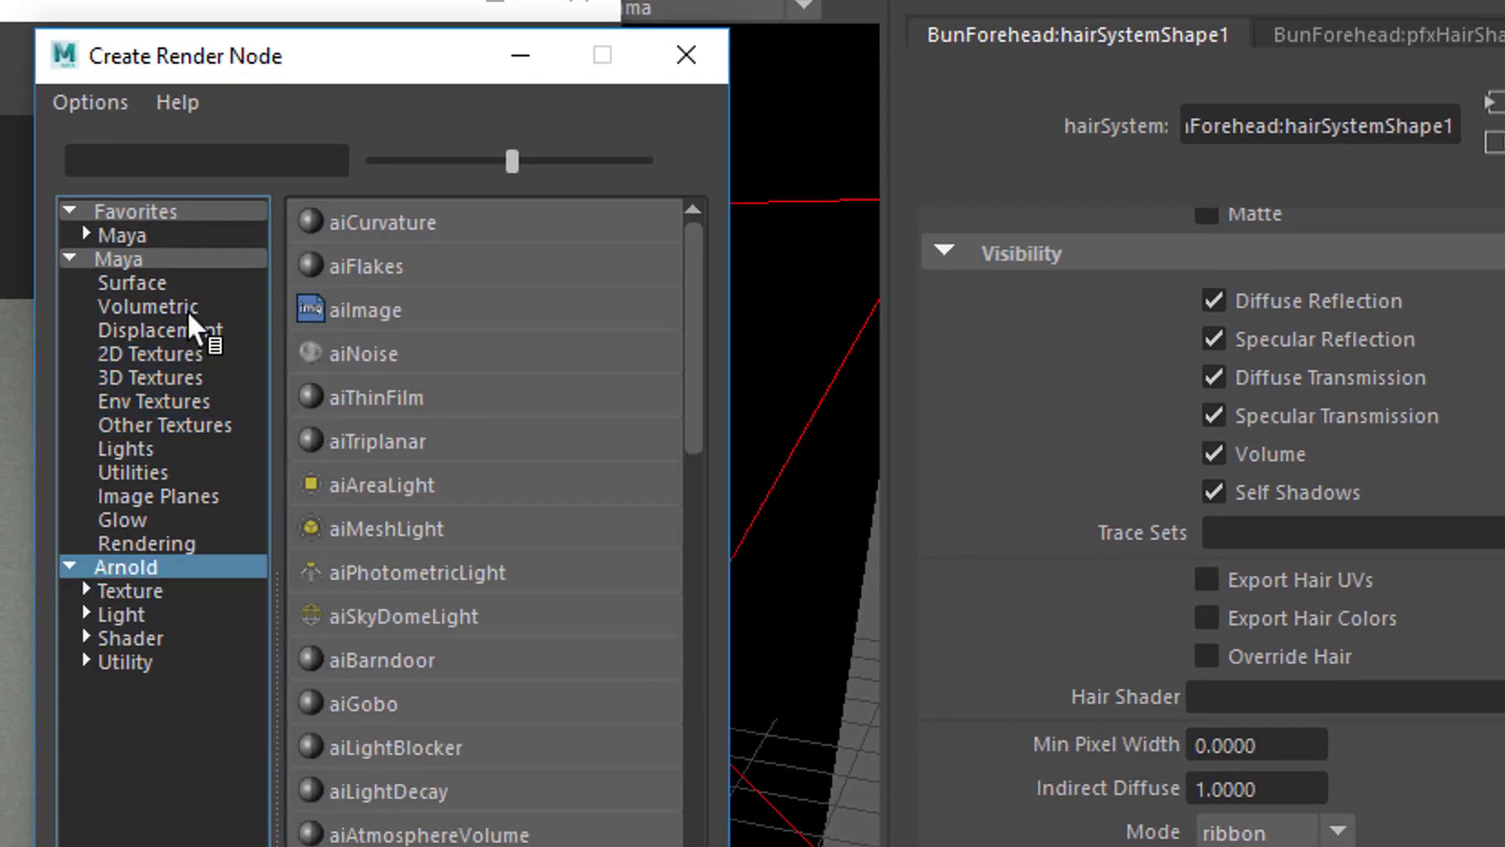
Search the Create Render Node list for 'hair' and create an aiStandardHair shader node
click(207, 160)
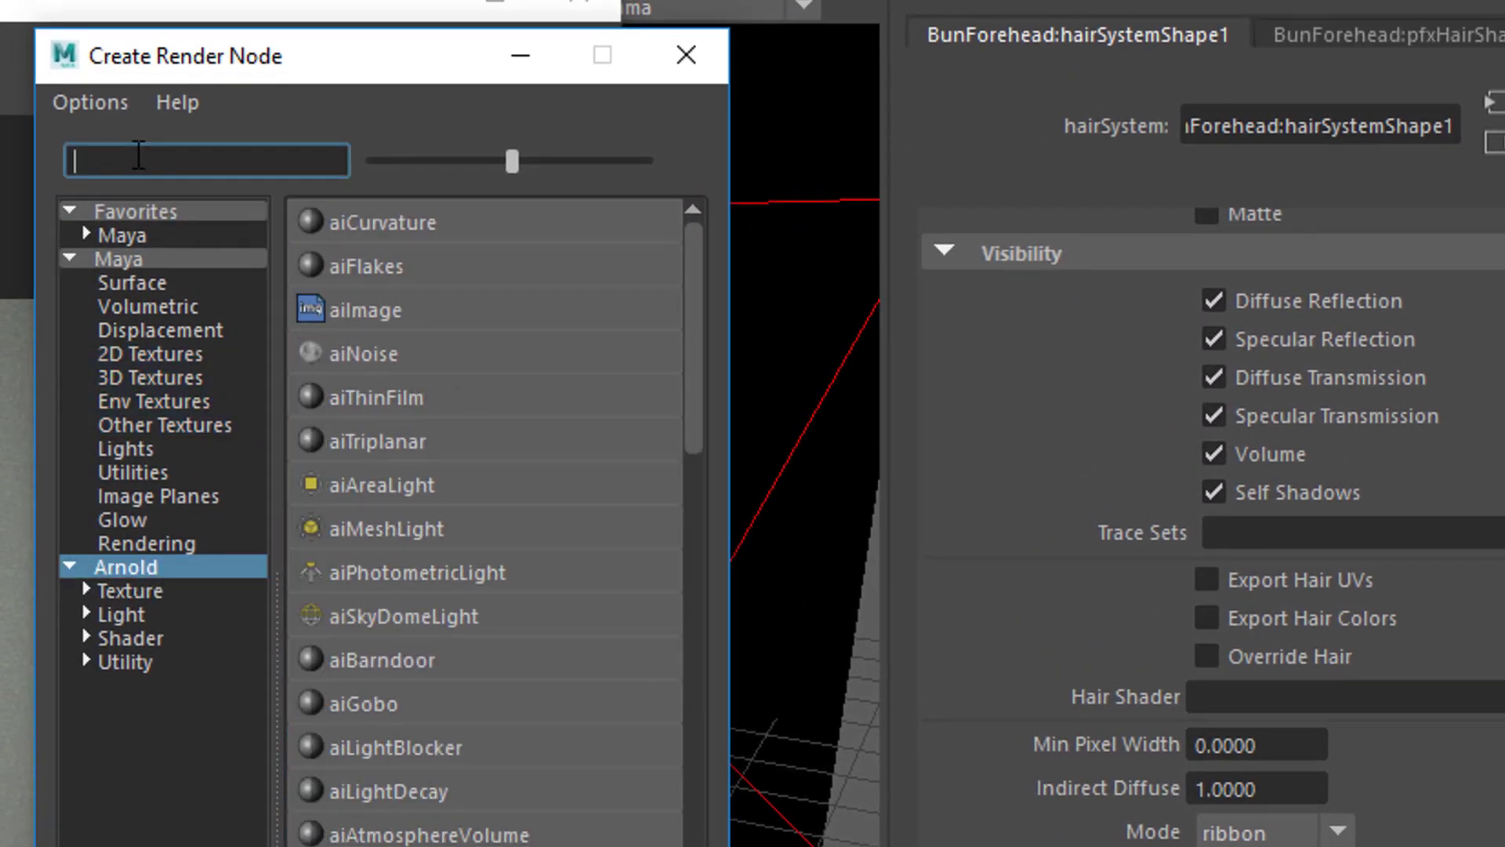
text(hair)
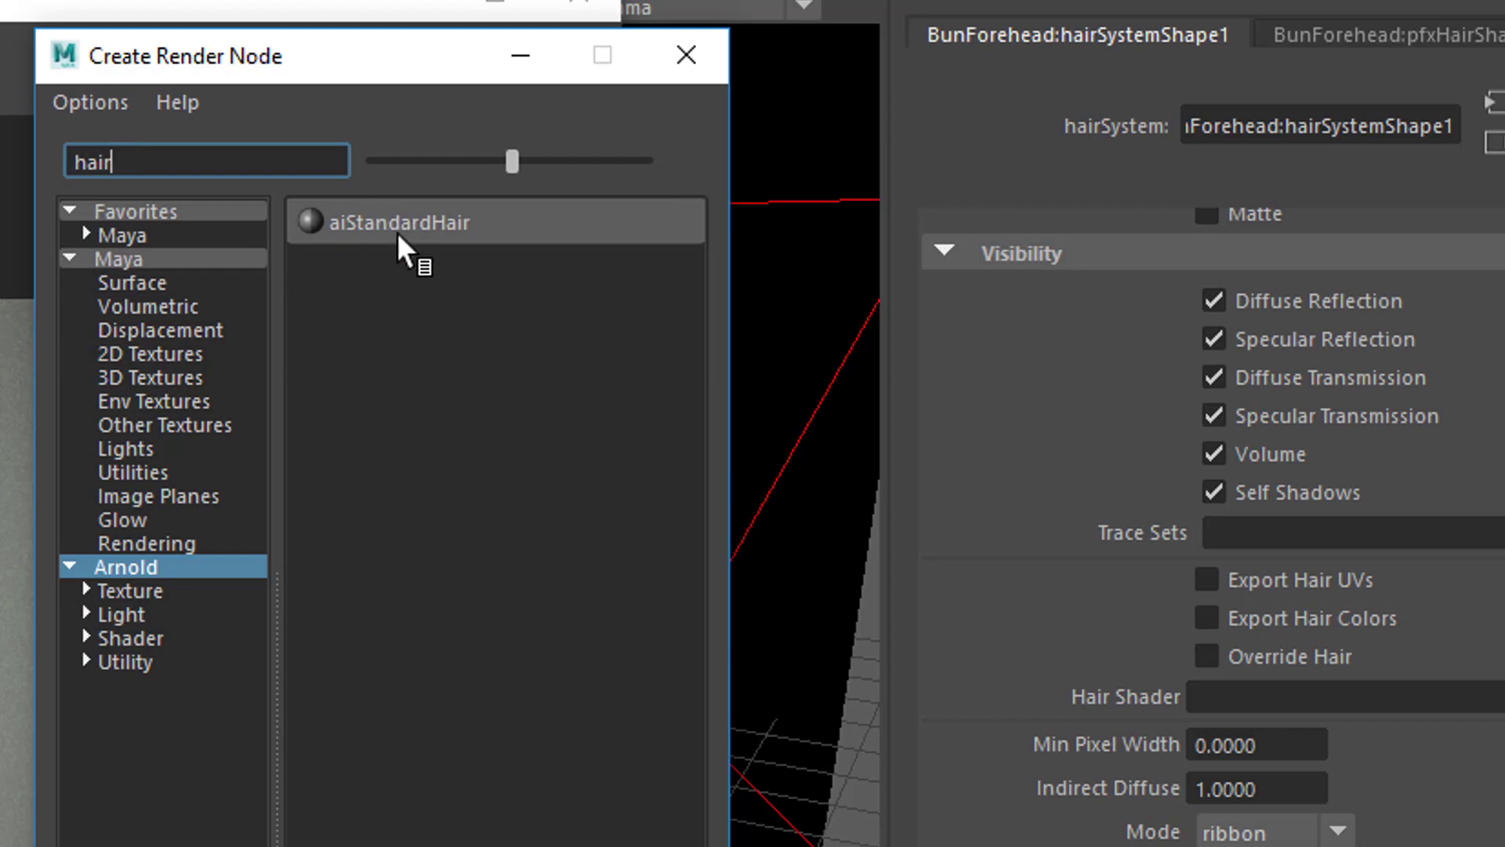
mouse_move(434, 259)
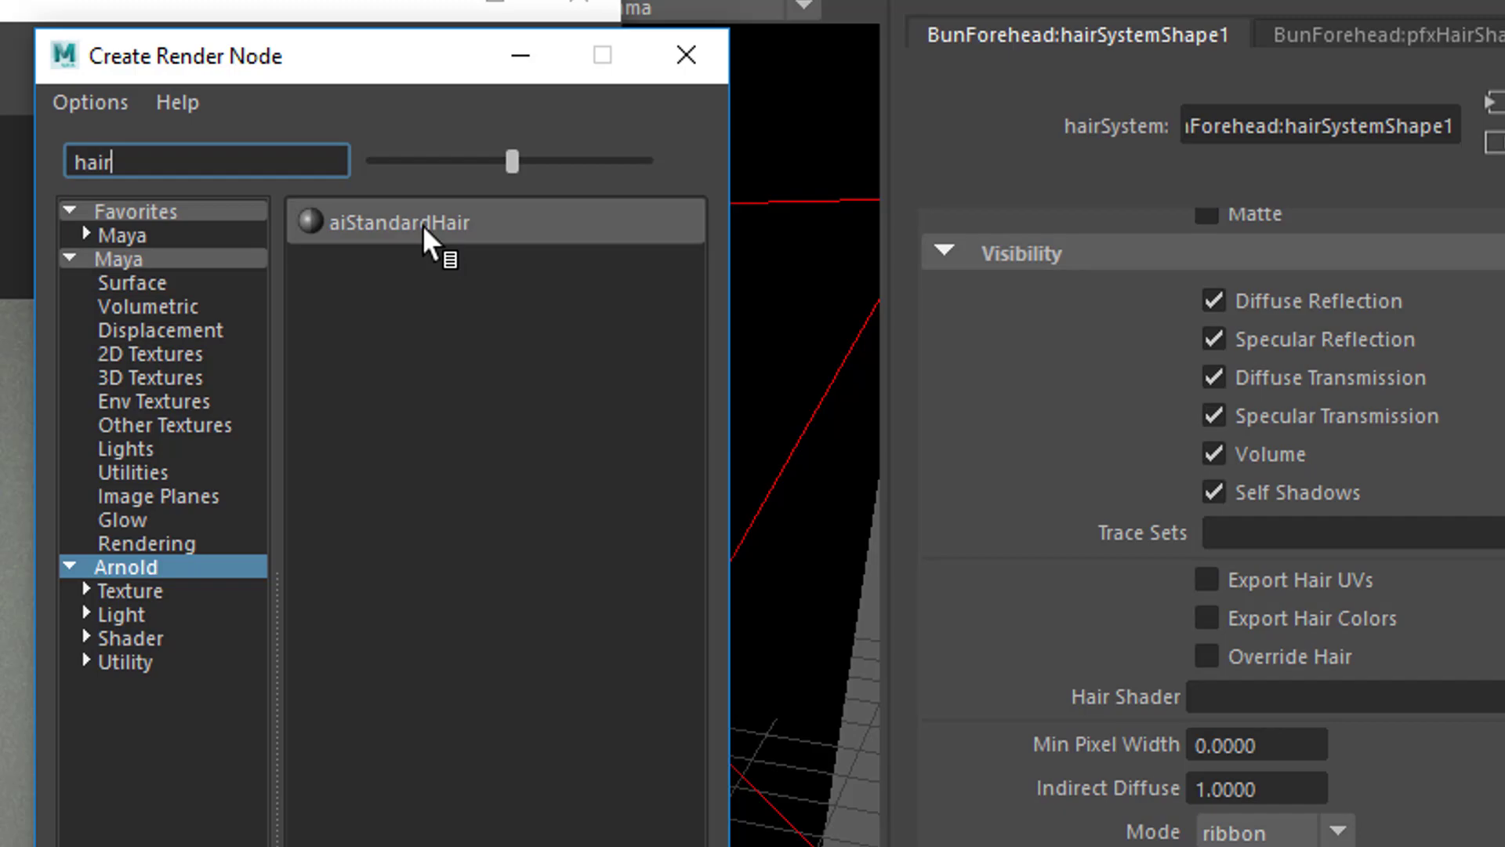
double_click(412, 221)
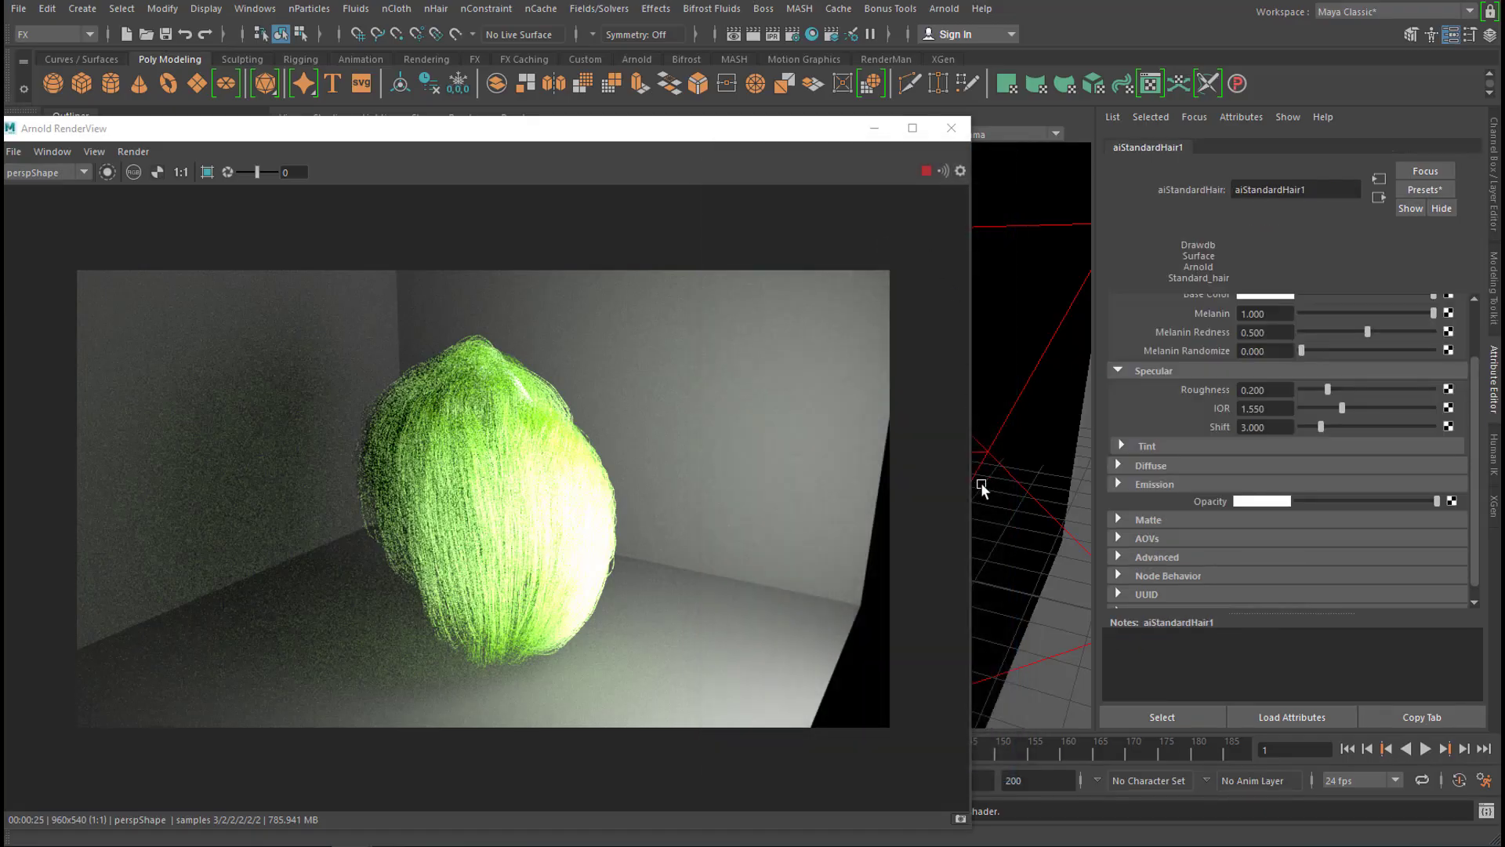
mouse_move(600, 506)
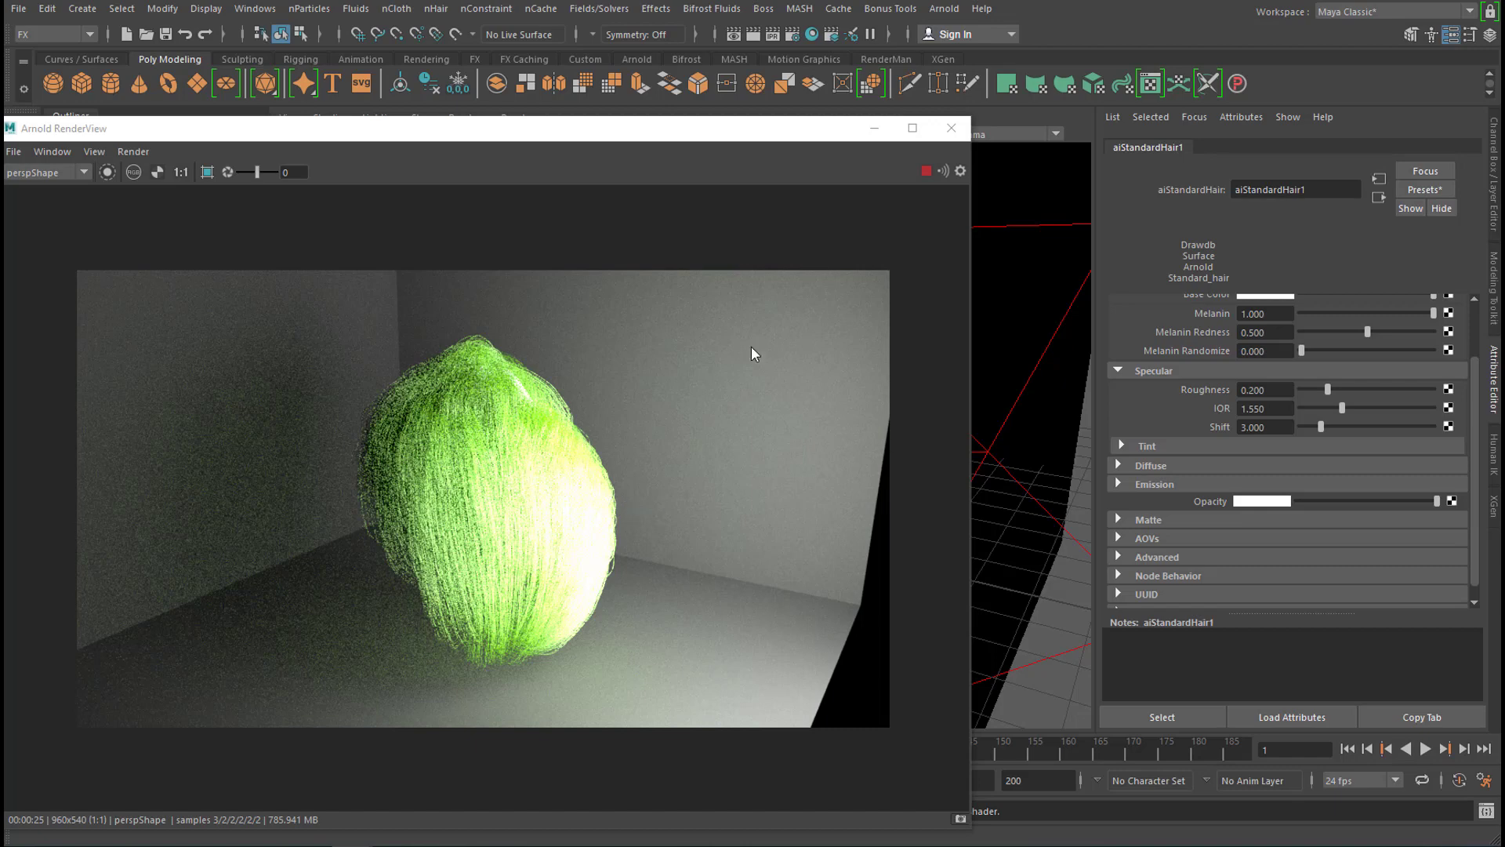
Toggle Run IPR from the Arnold RenderView Render menu to refresh the render
click(131, 151)
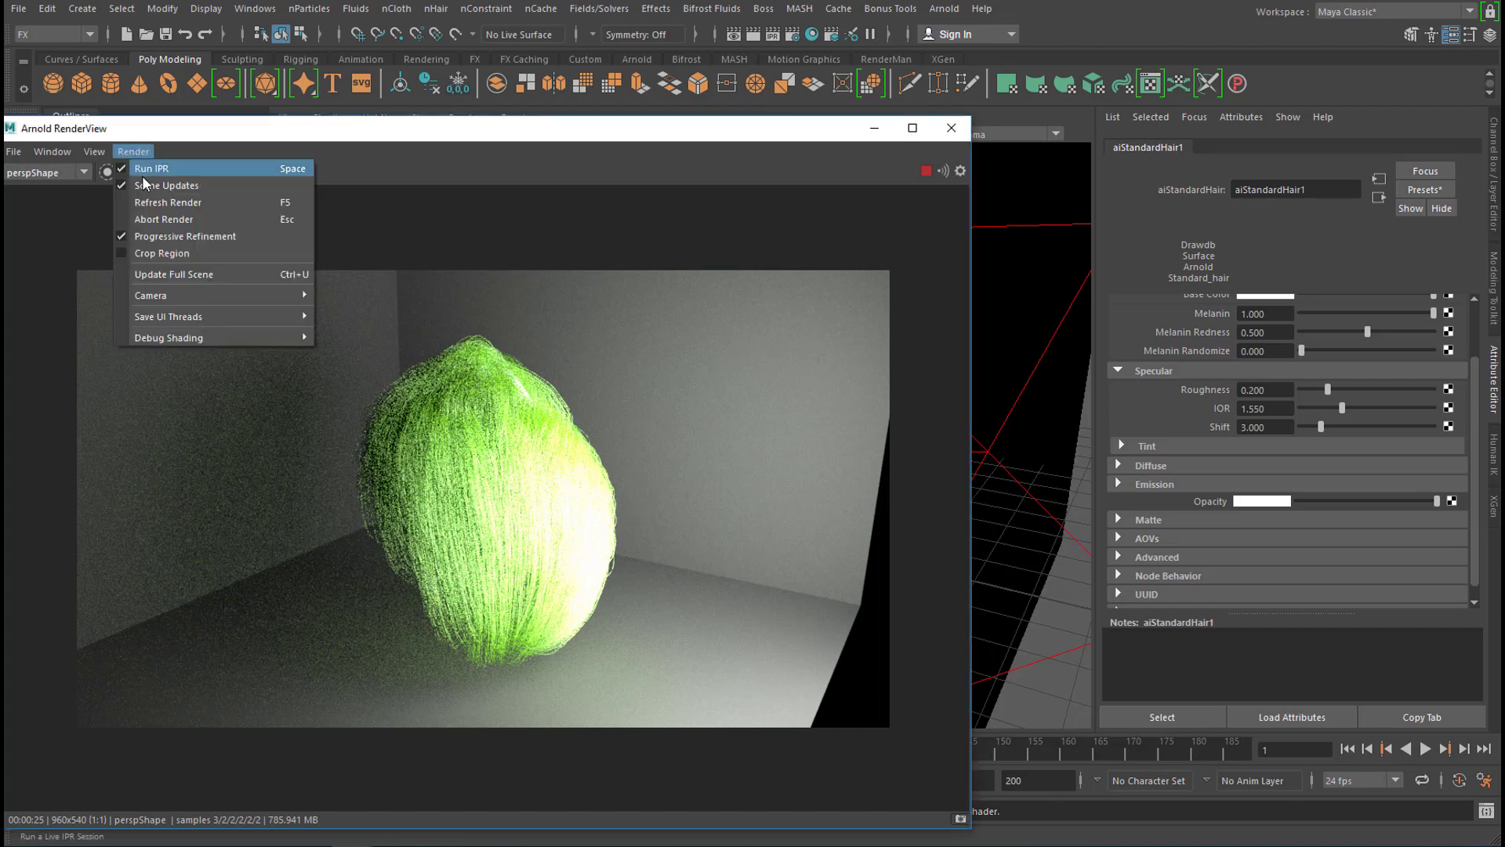
click(150, 168)
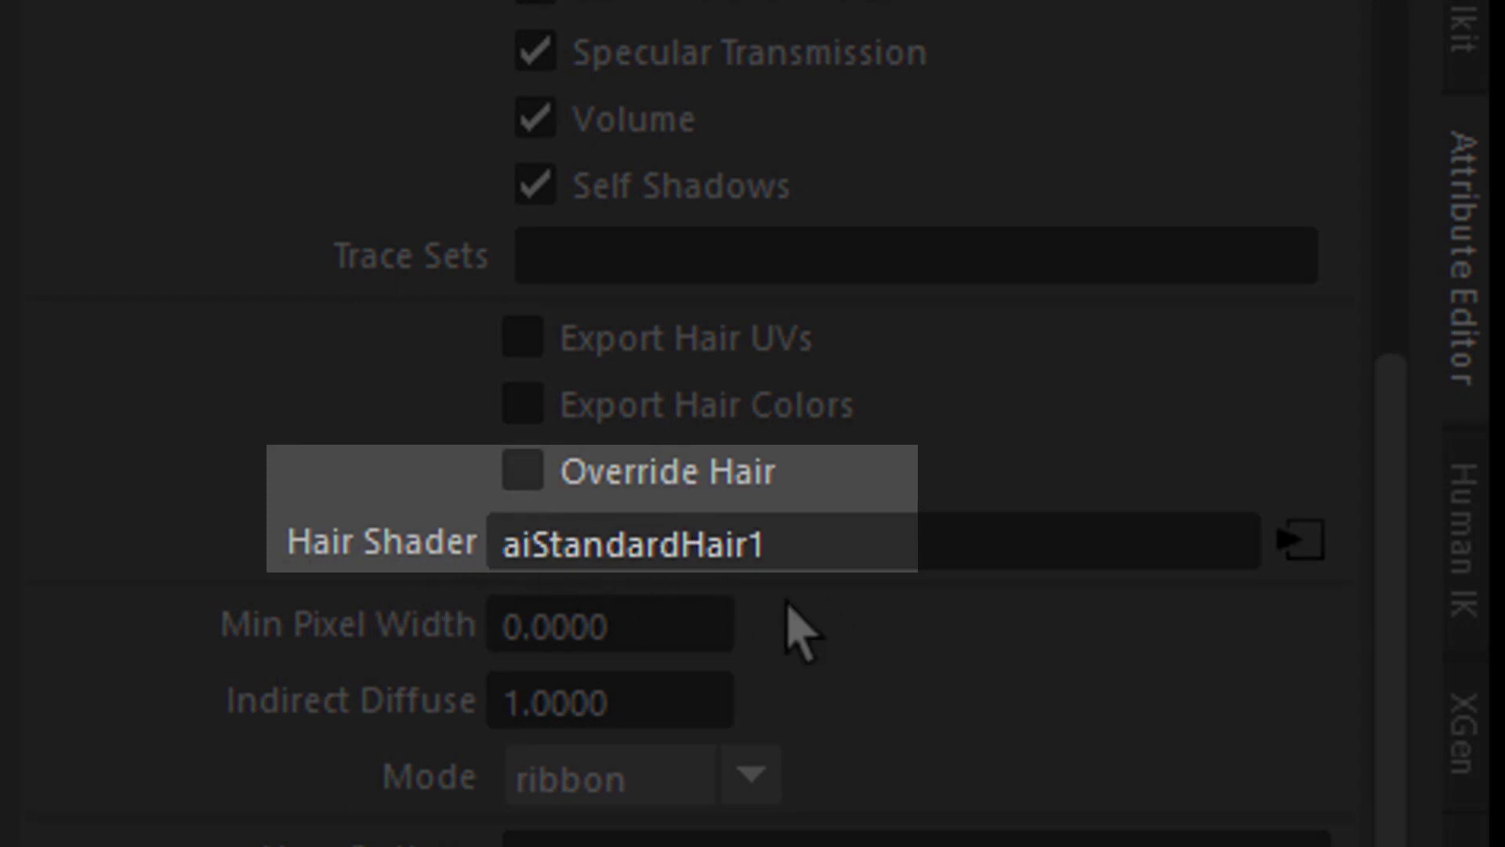
Enable Override Hair on hairSystemShape1 so it uses aiStandardHair1, then reopen the RenderView Render menu
click(689, 542)
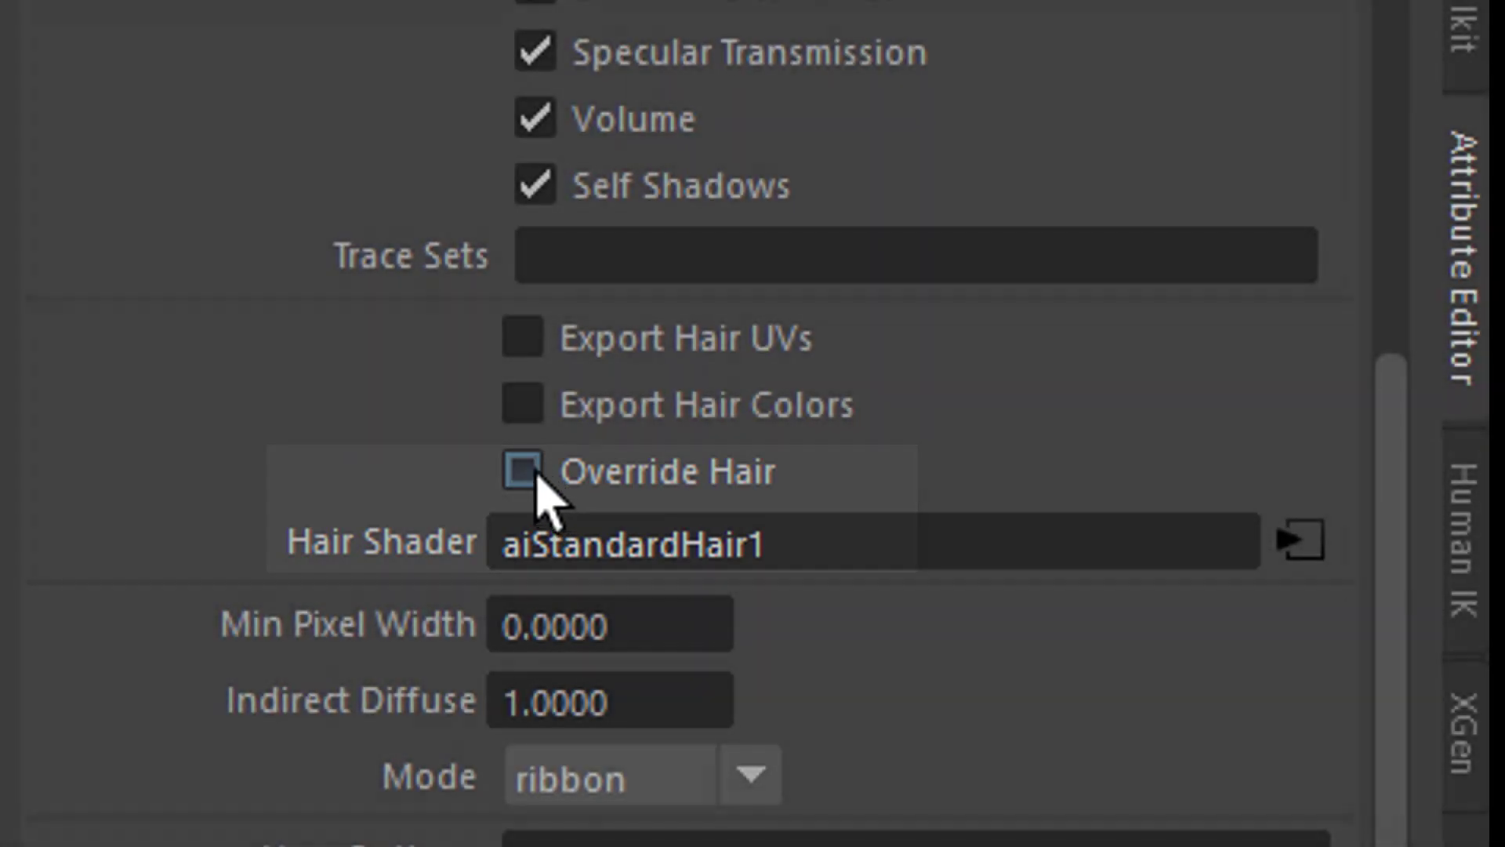
click(521, 472)
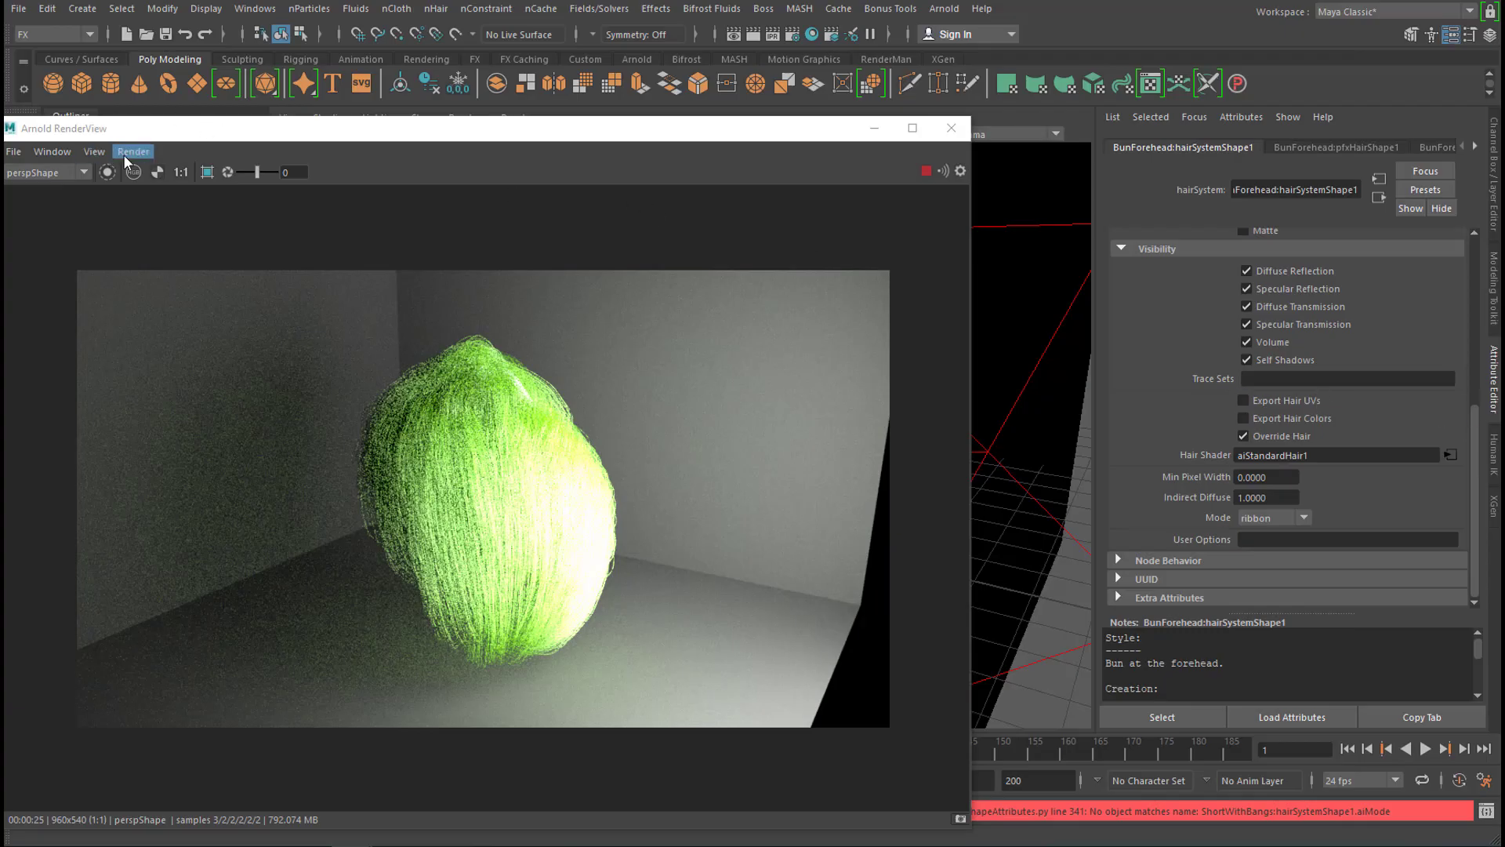
click(132, 151)
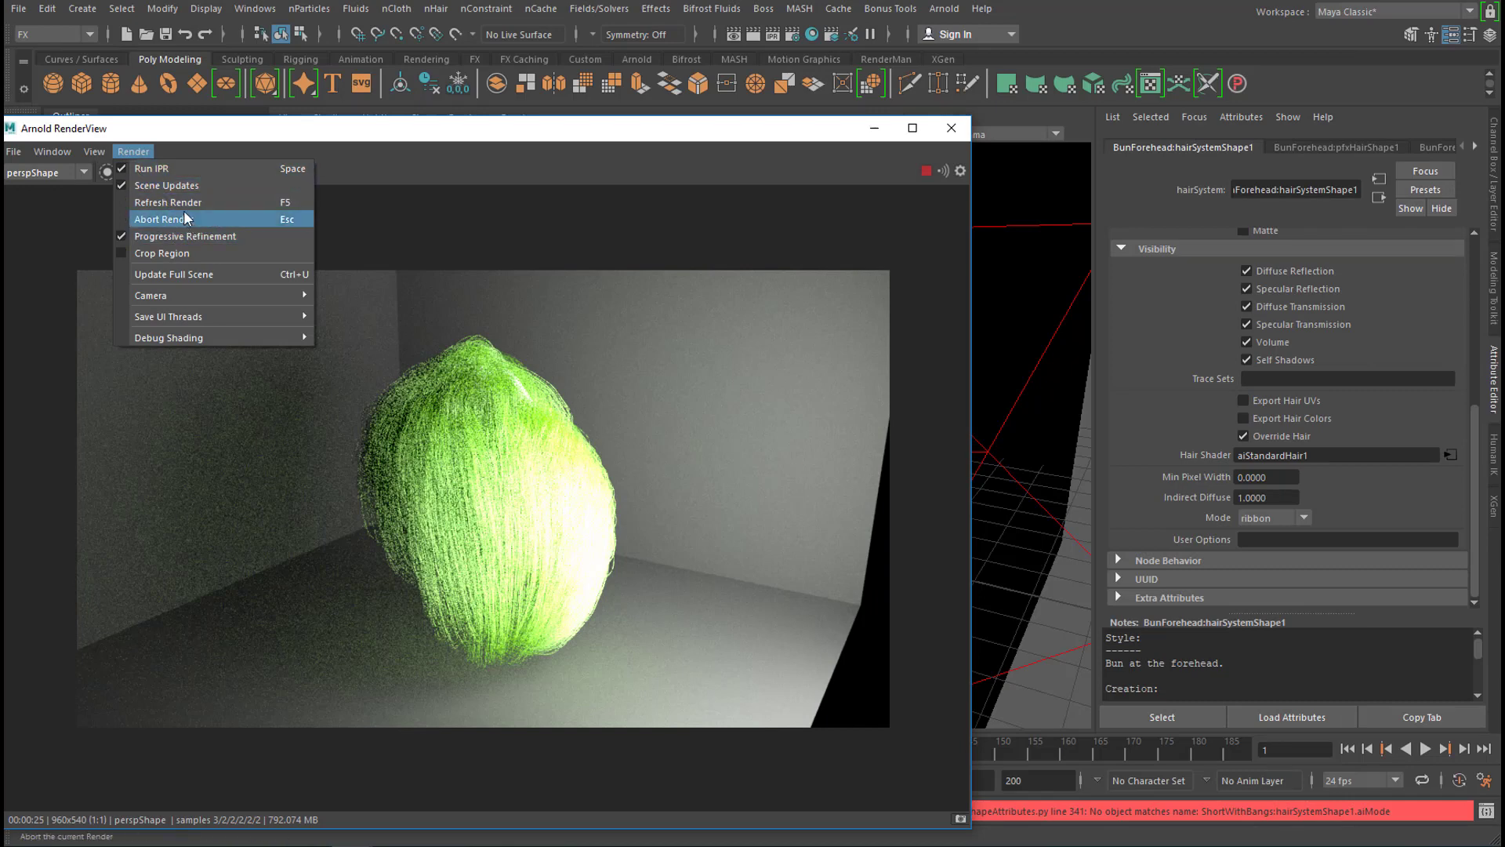
mouse_move(194, 279)
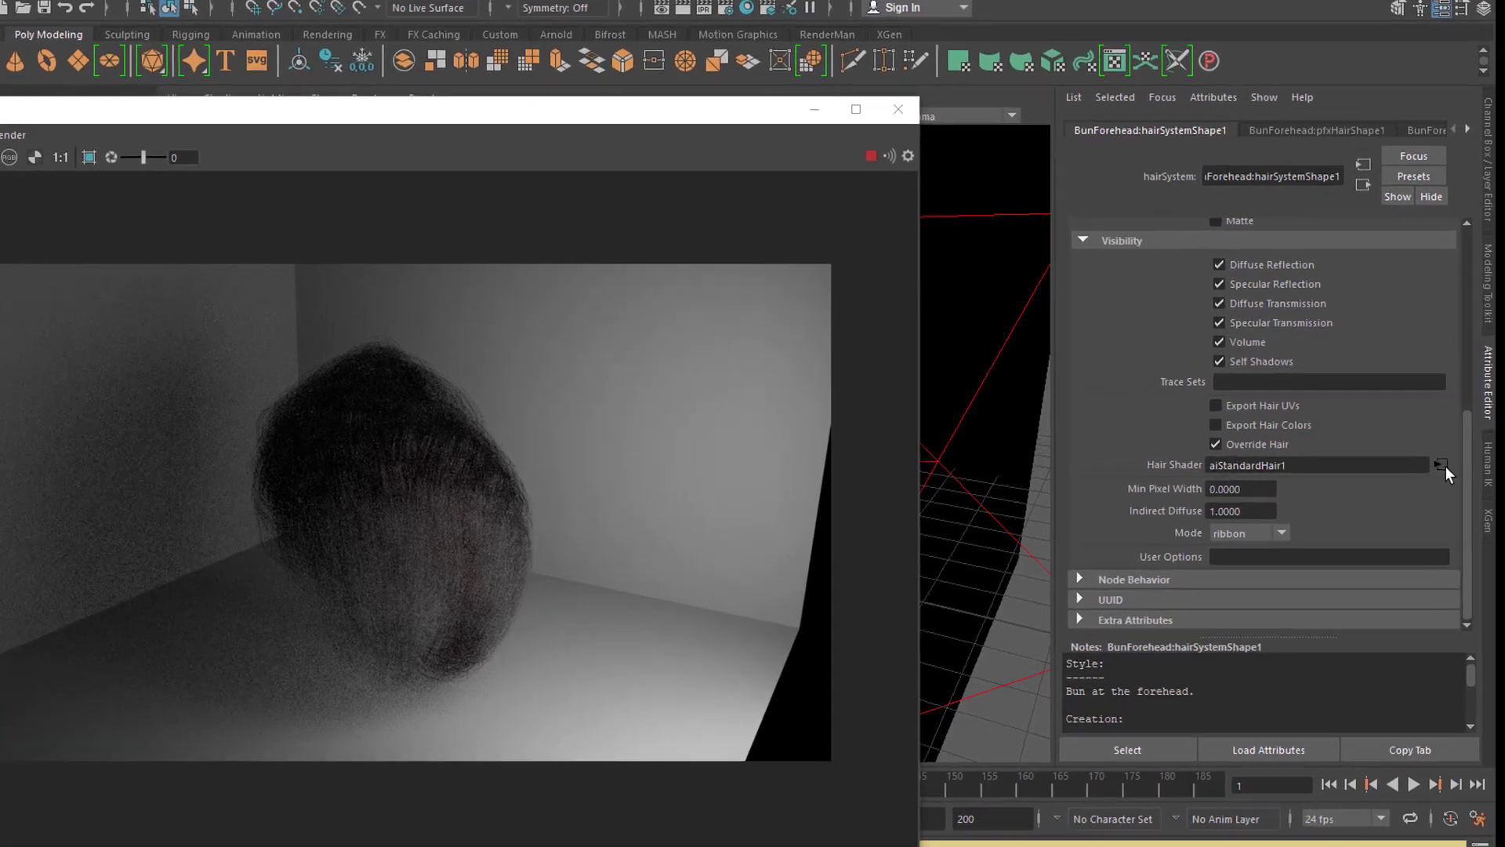
Follow the Hair Shader connection to show aiStandardHair1's Melanin and Specular settings
click(1442, 464)
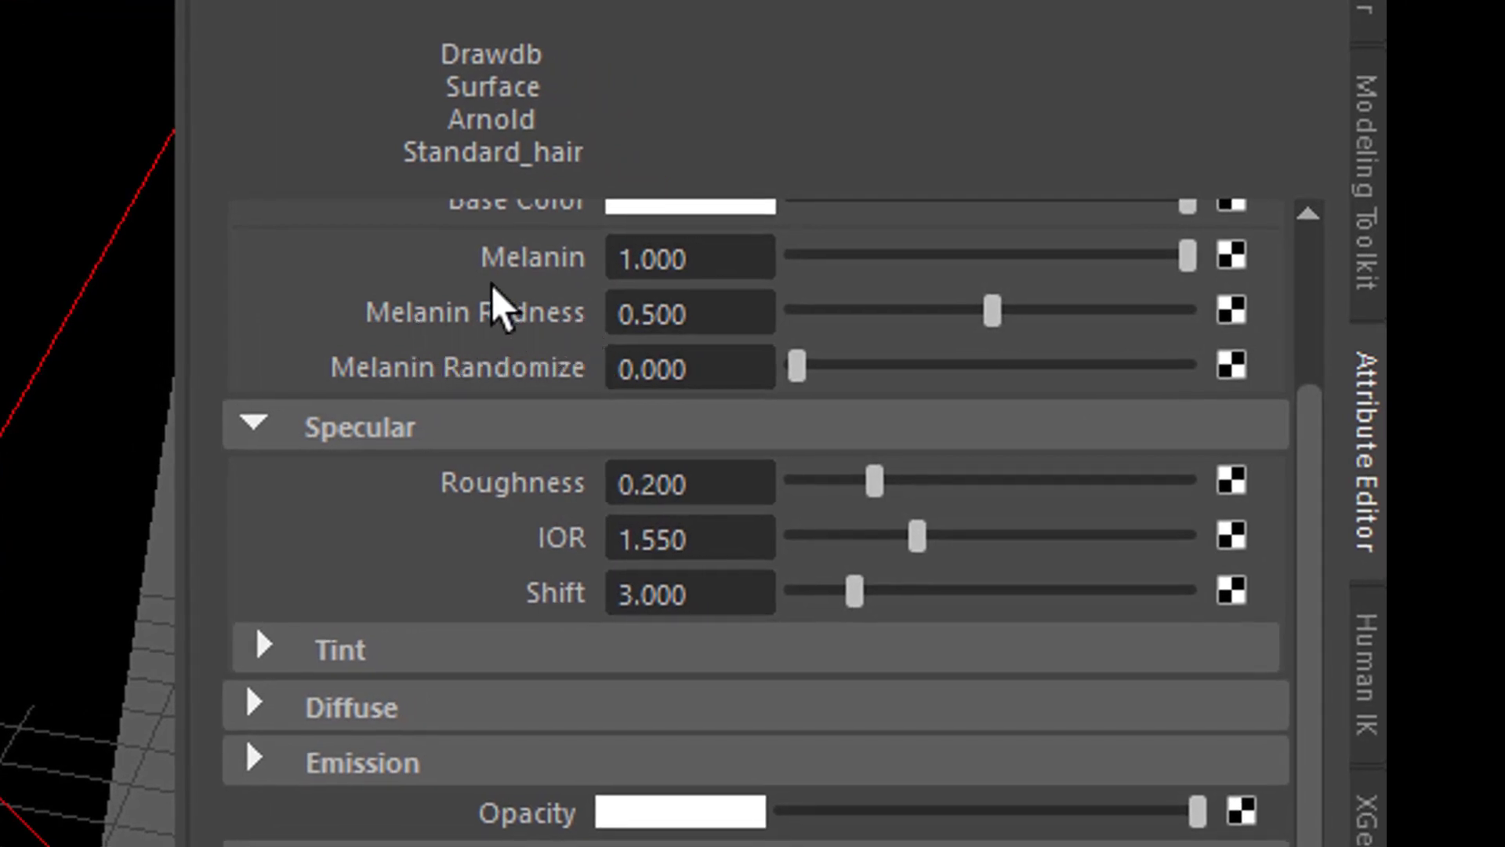
mouse_move(543, 403)
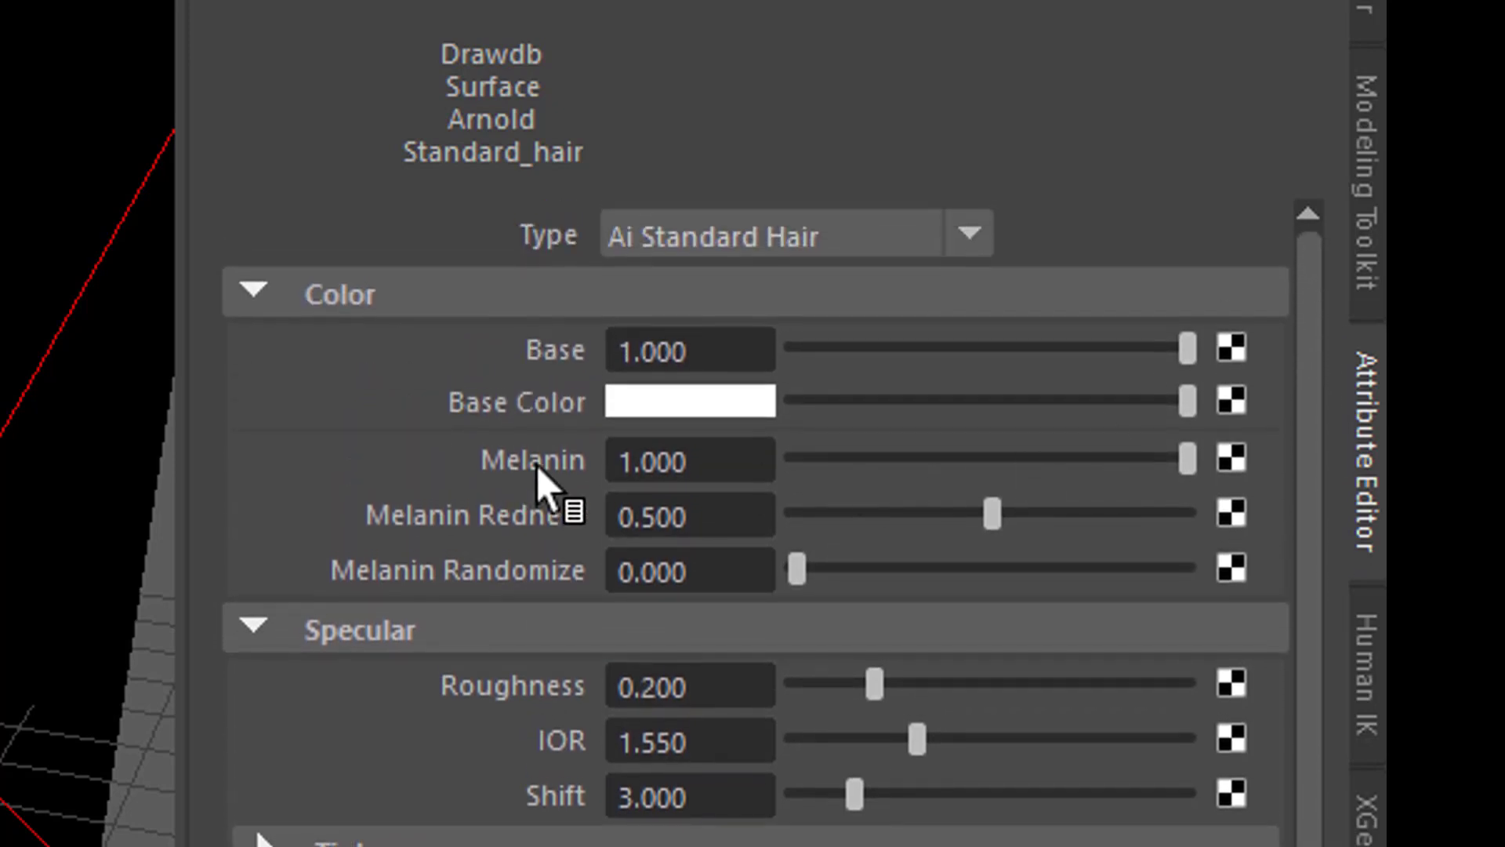
mouse_move(552, 600)
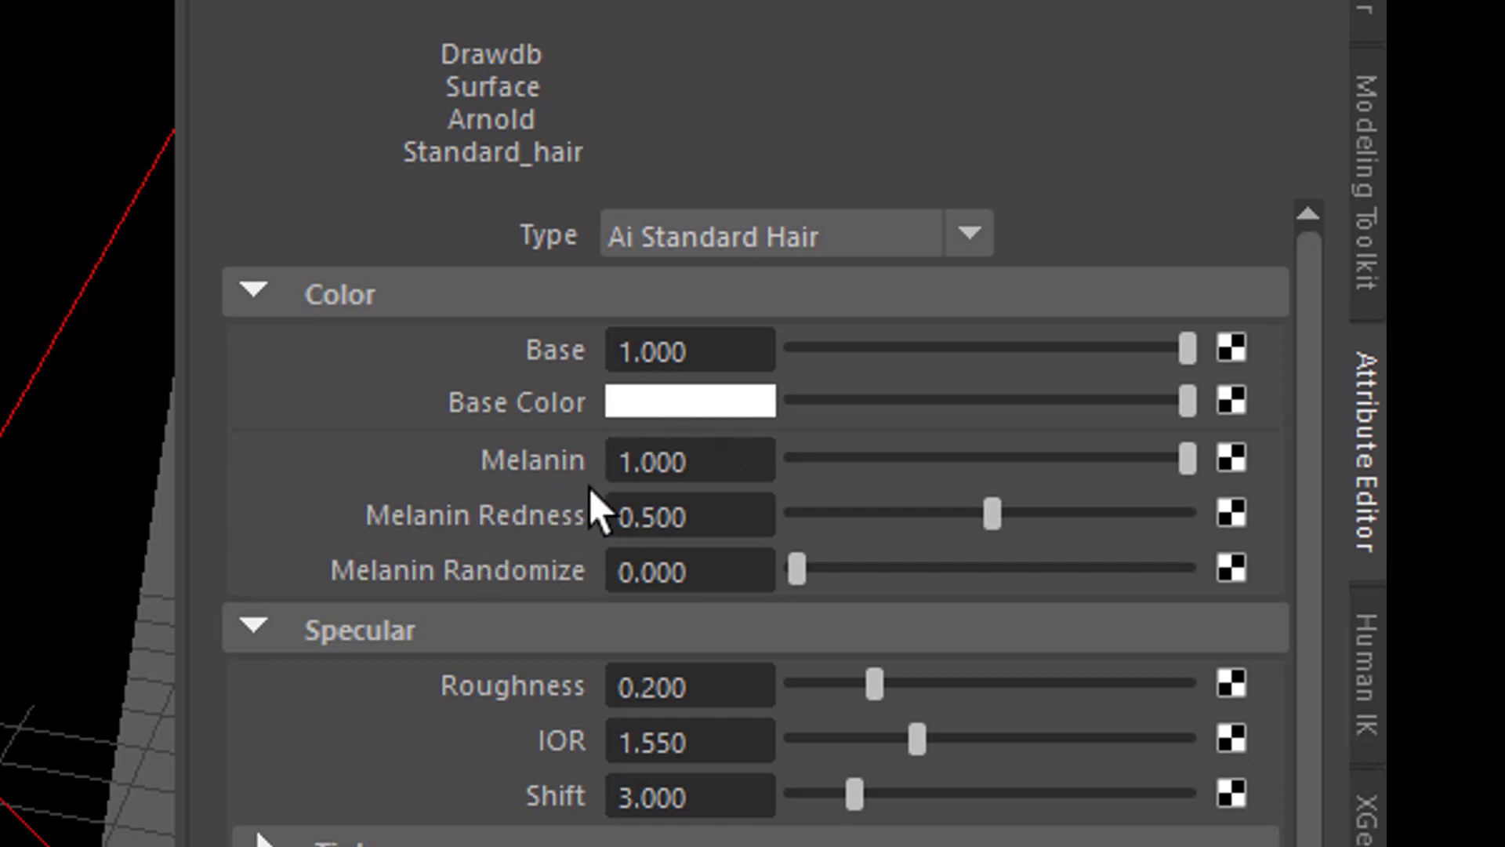
mouse_move(602, 591)
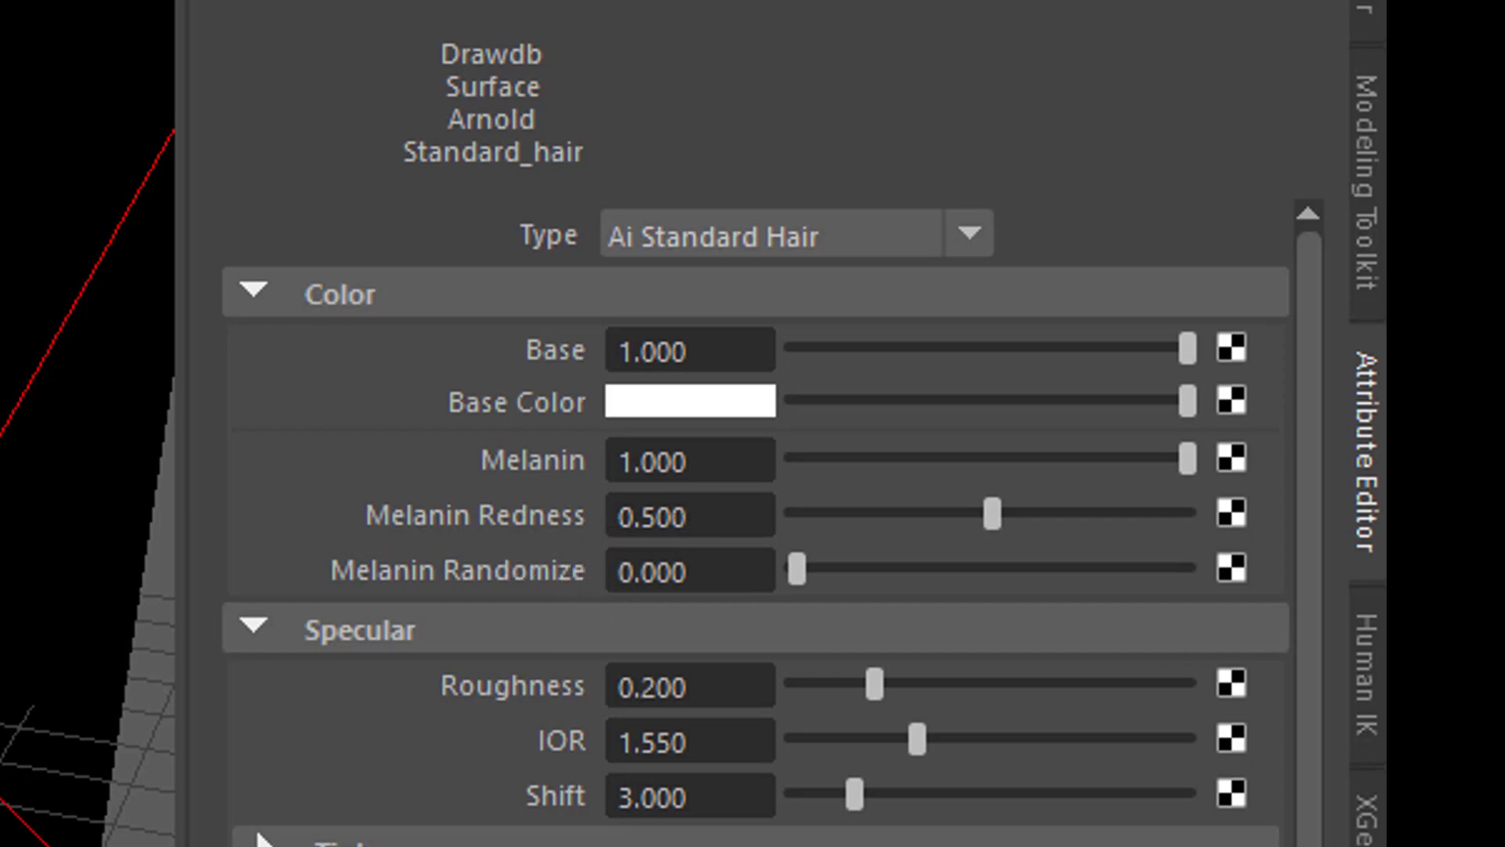
mouse_move(1053, 618)
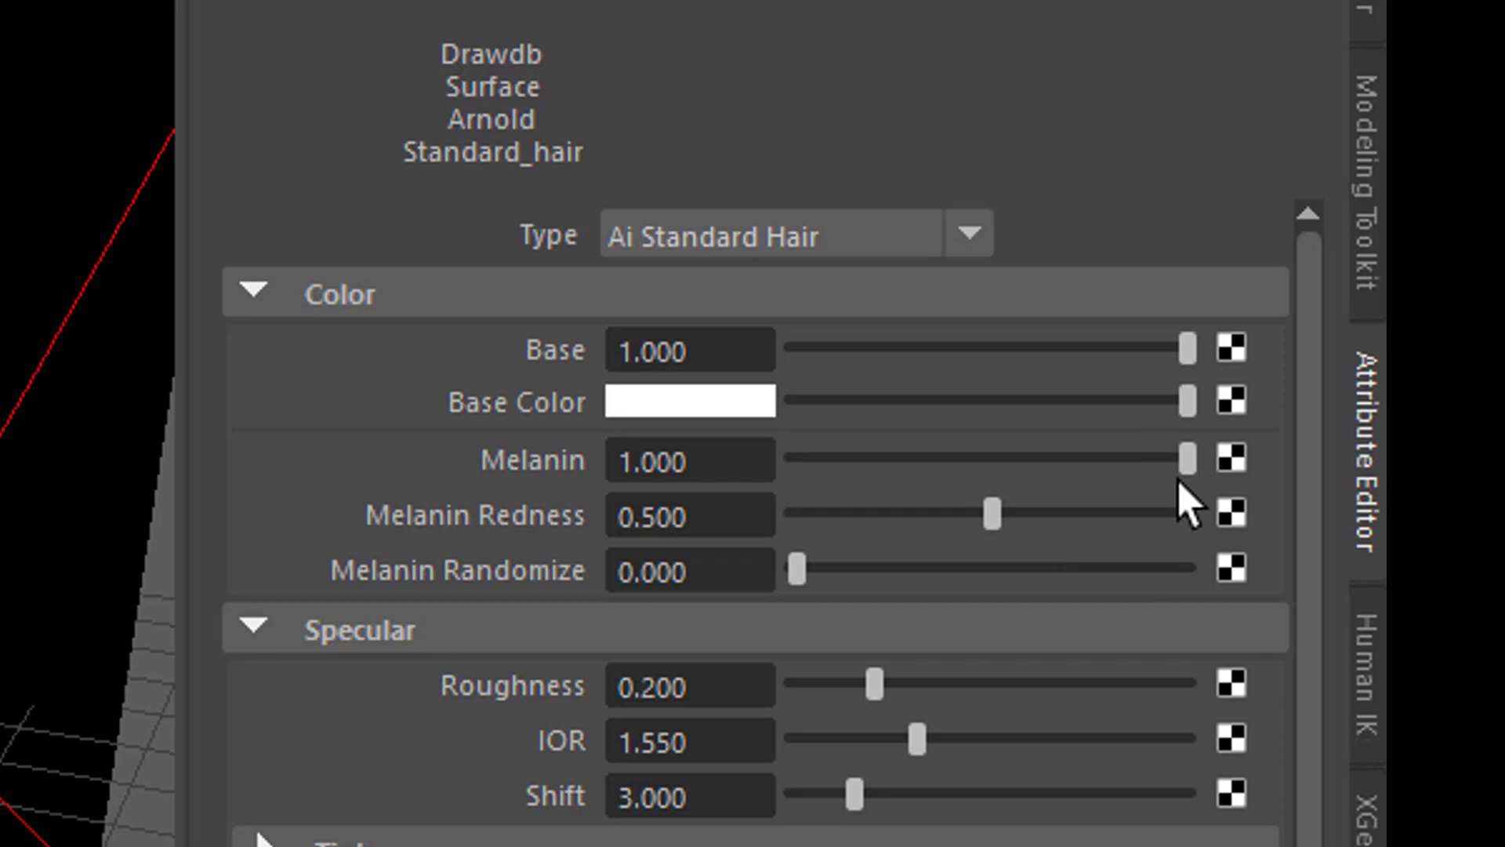
mouse_move(1224, 496)
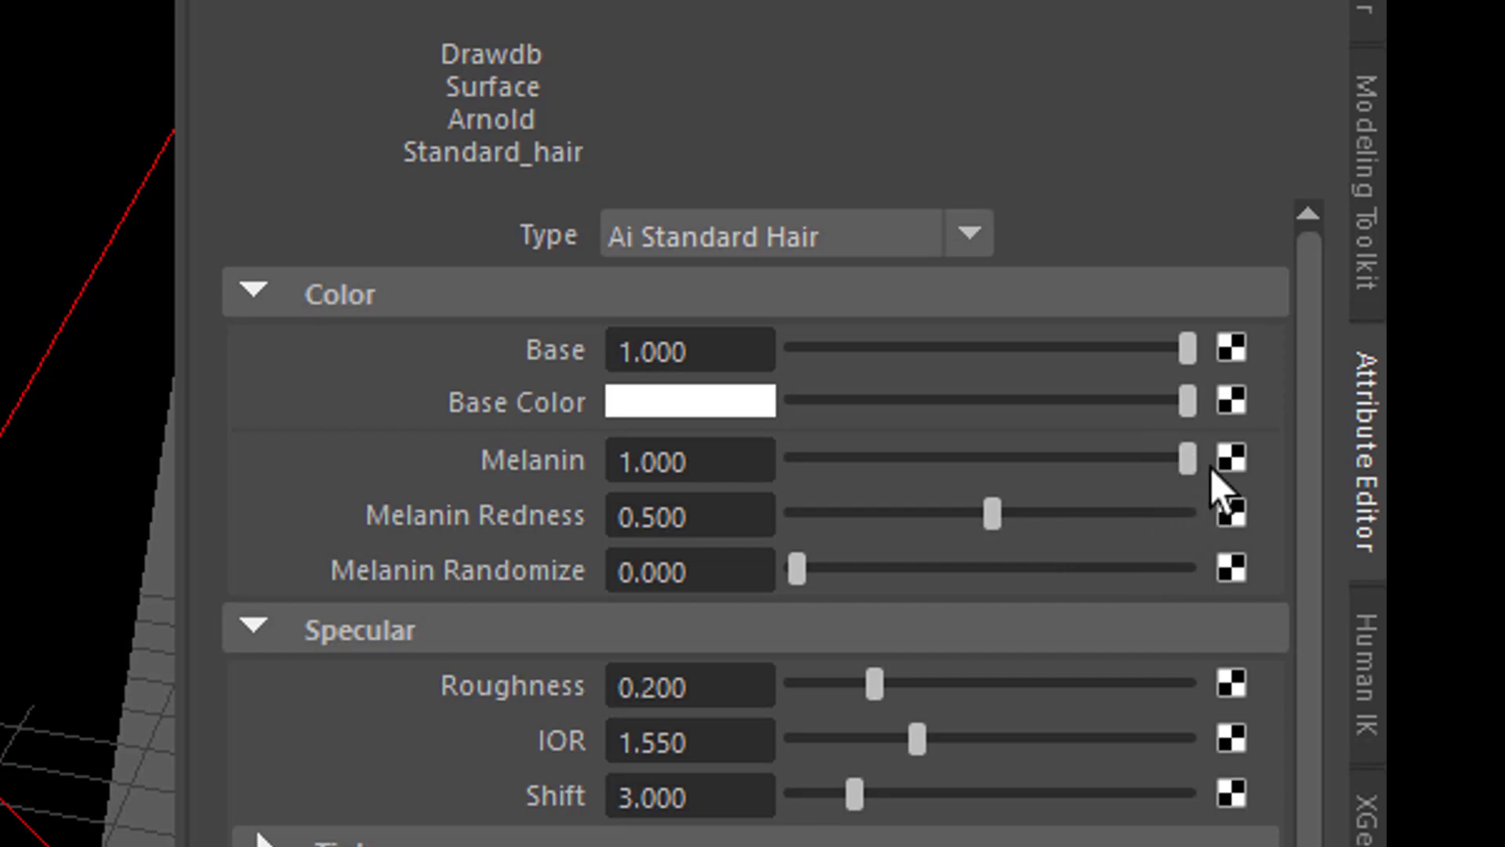
mouse_move(1207, 484)
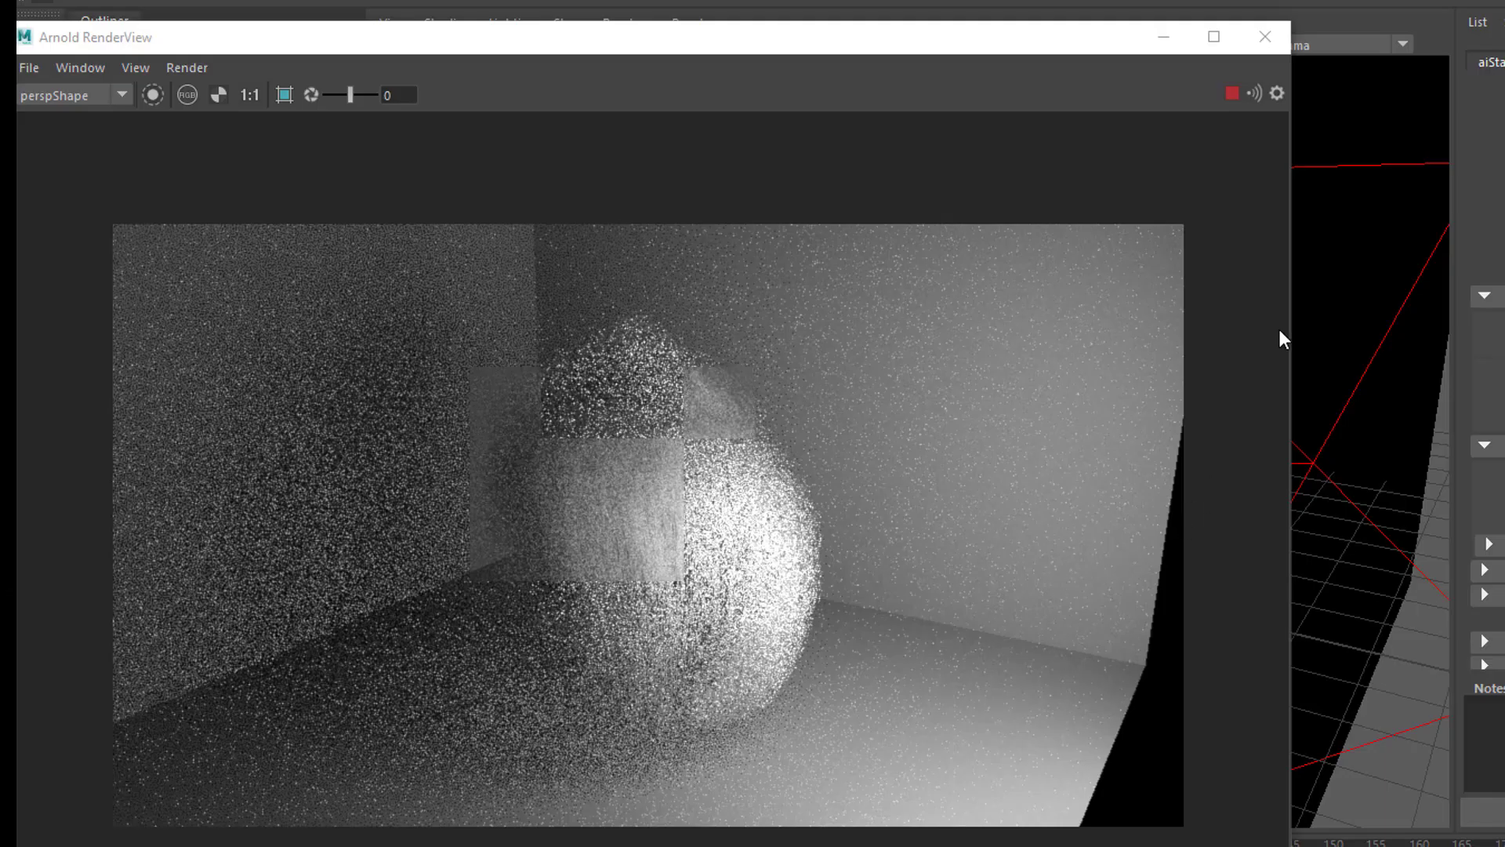
mouse_move(1264, 36)
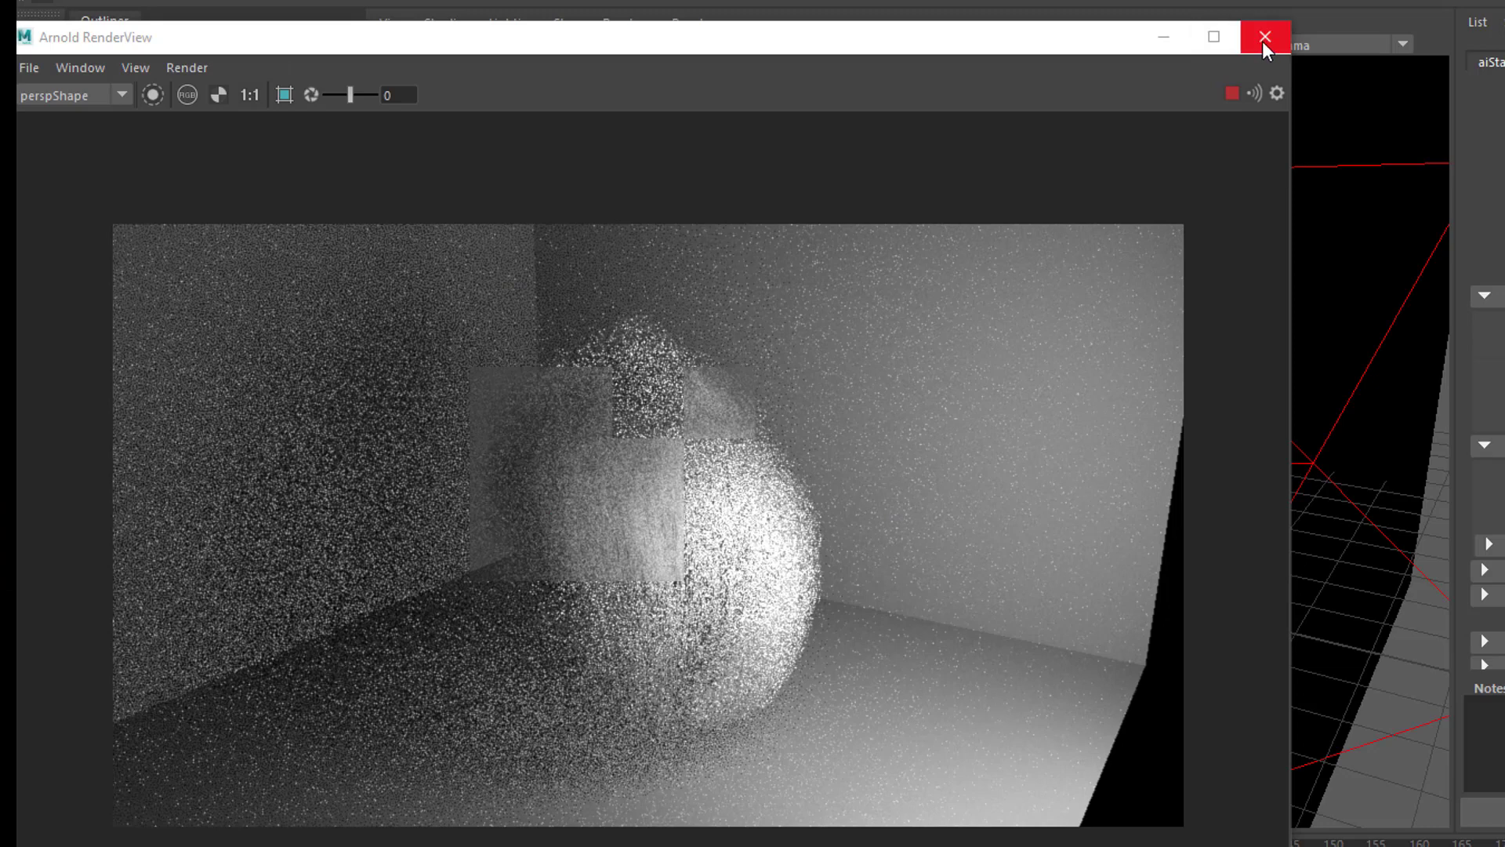
Close Arnold RenderView and render the bun with Arnold directly in the viewport
click(1265, 36)
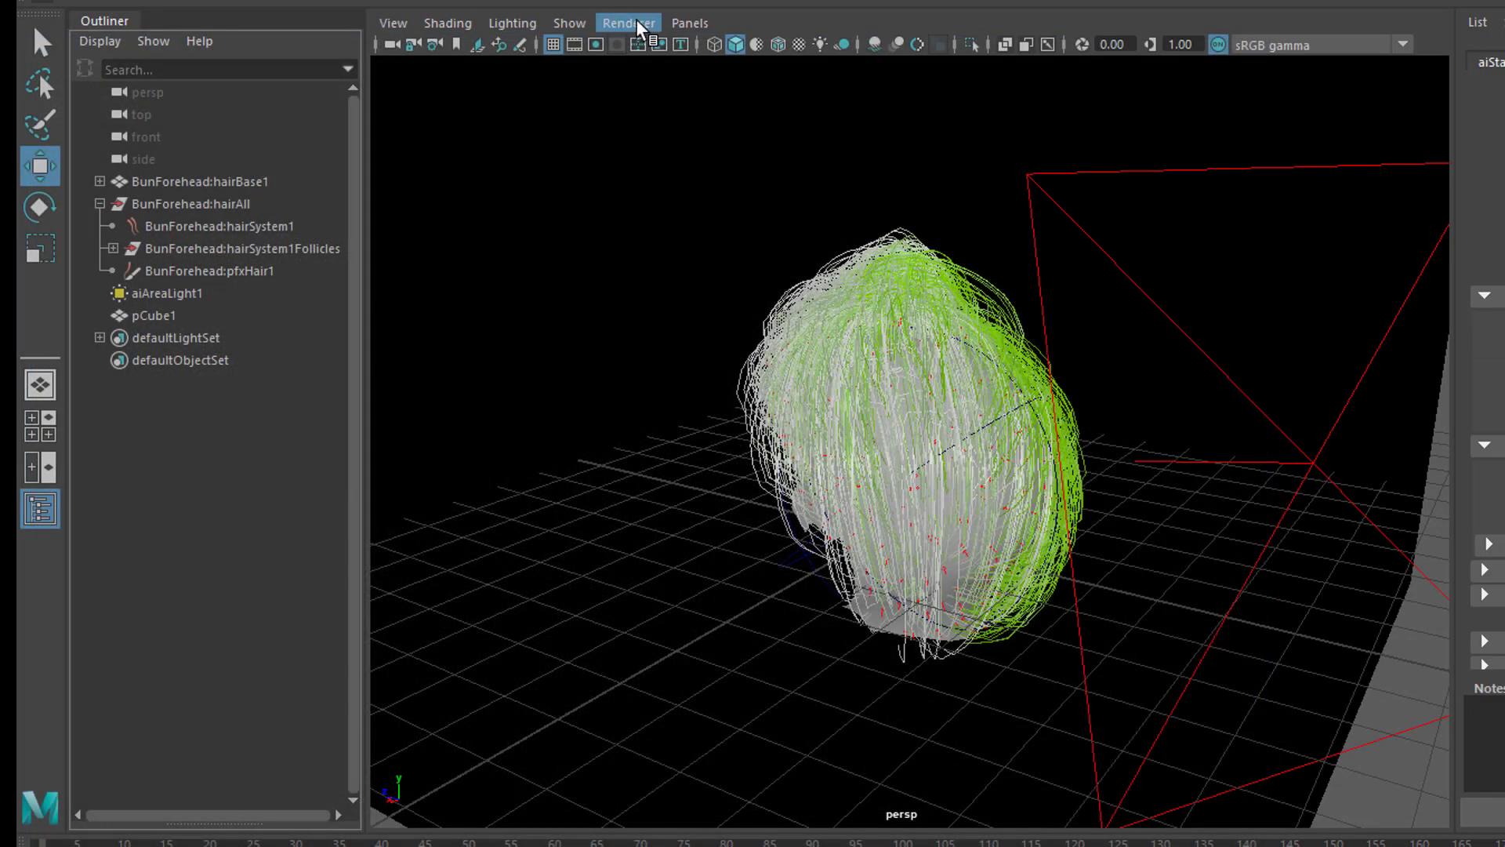
click(627, 22)
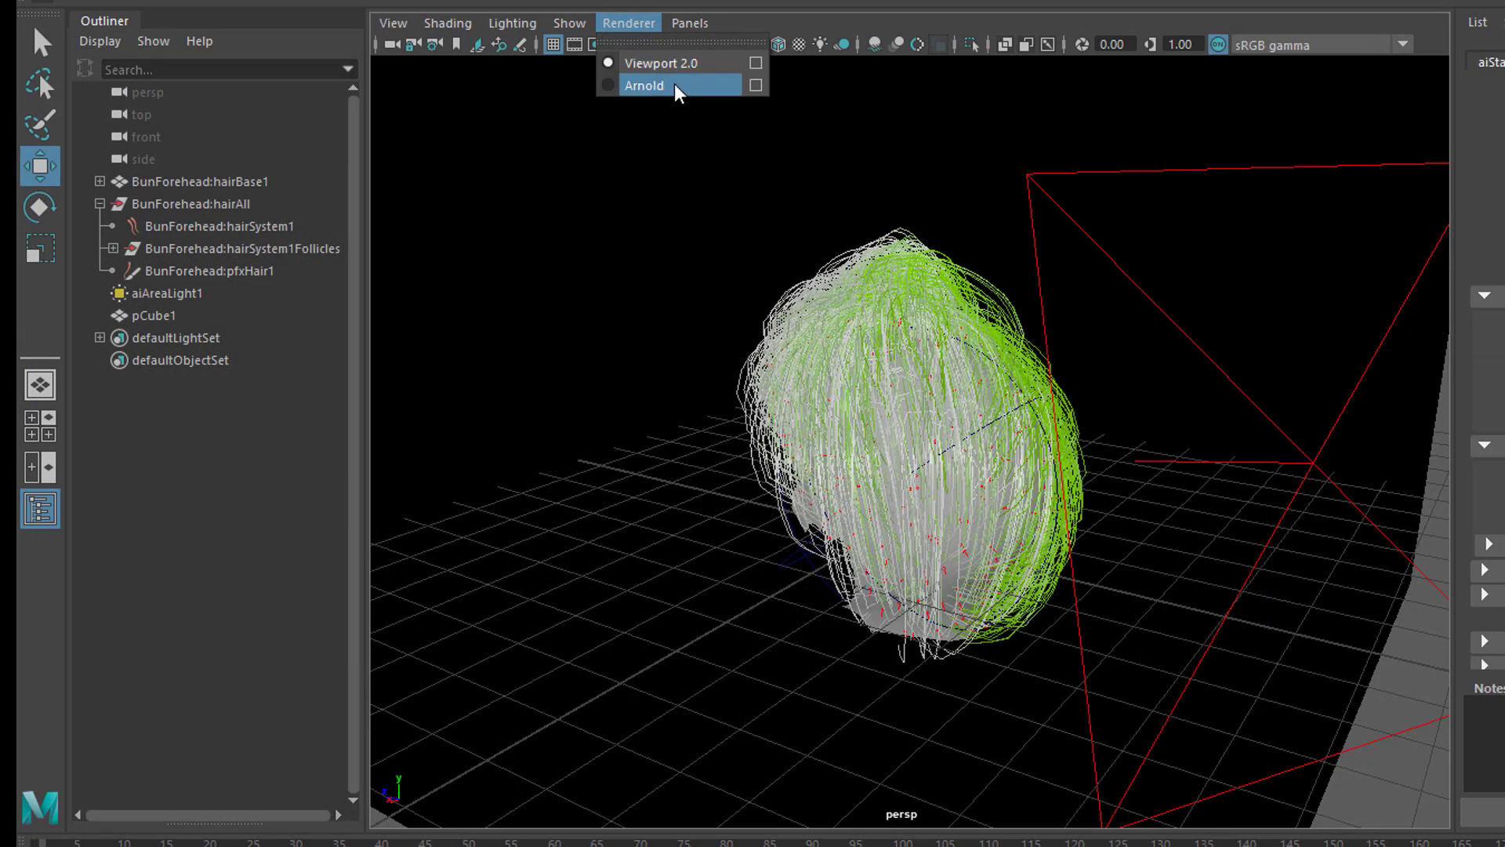
click(643, 85)
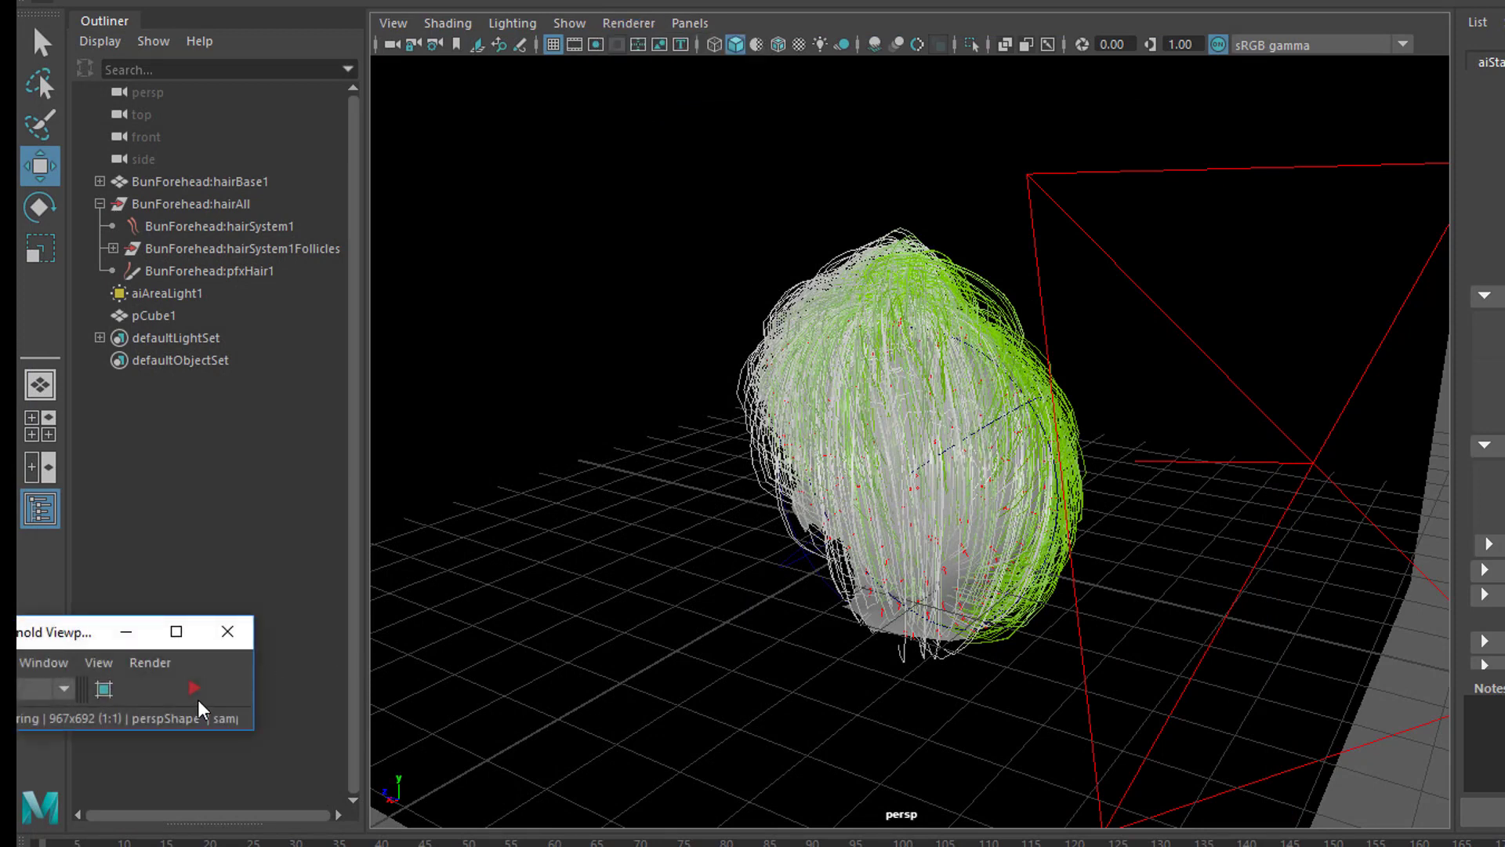
click(191, 689)
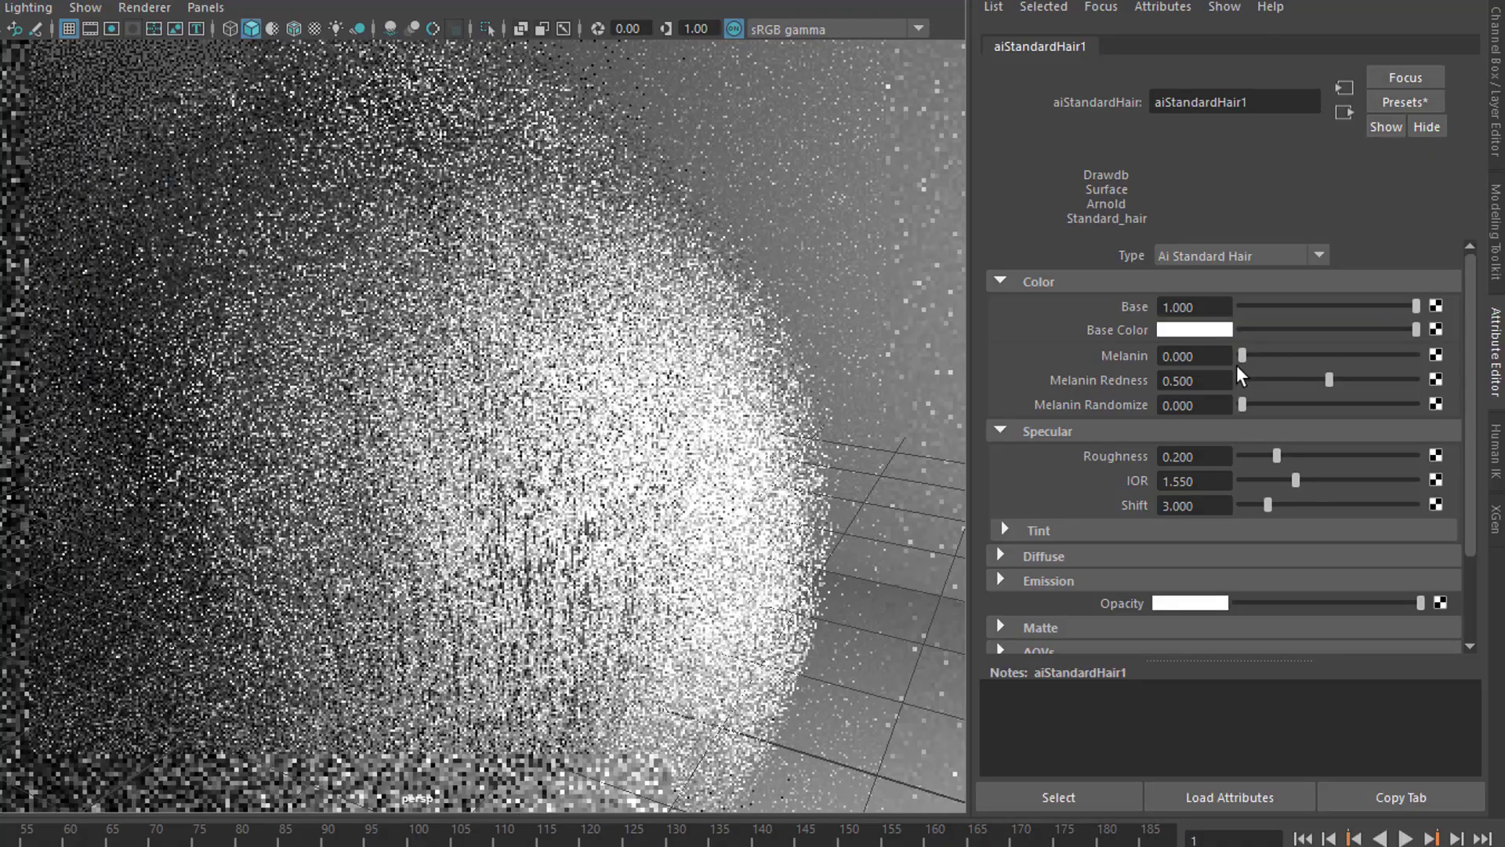
Drag aiStandardHair1's Melanin up to 1.0 then back below it, turning the bun from black to reddish-brown
drag(1242, 356, 1399, 355)
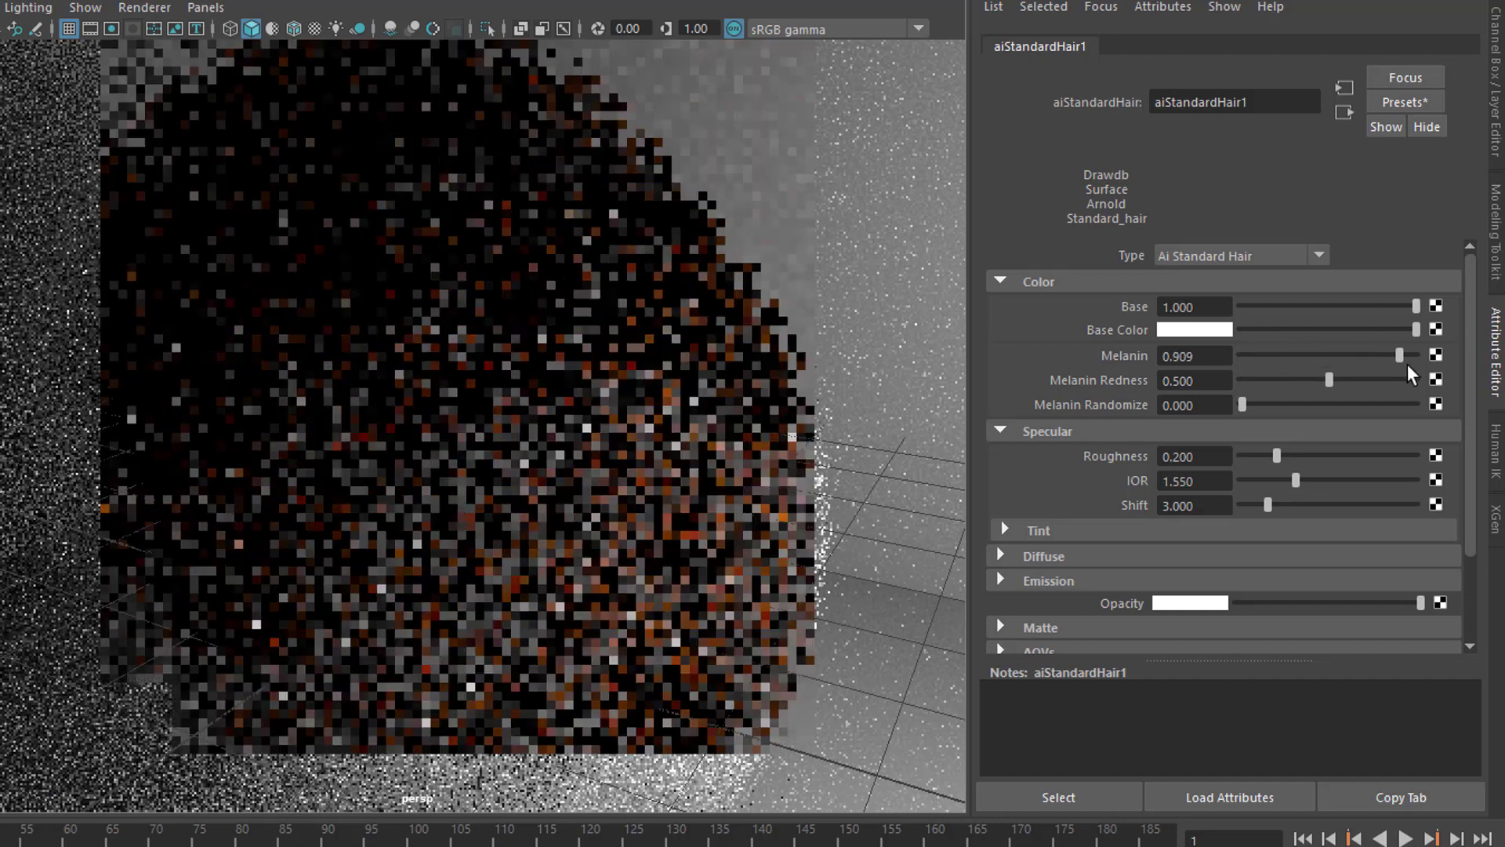
drag(1399, 356, 1411, 356)
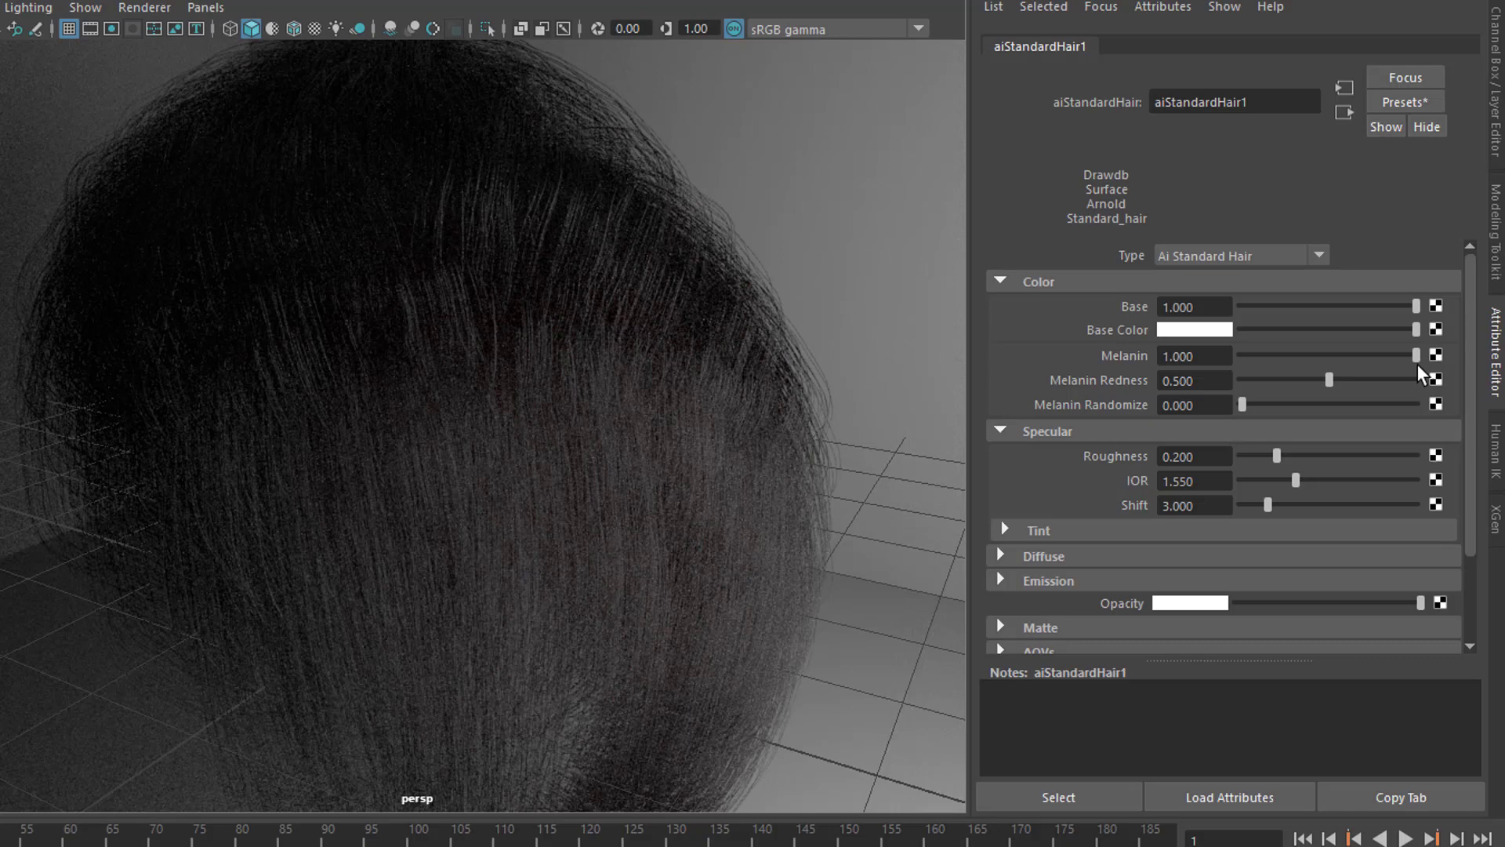
mouse_move(1425, 373)
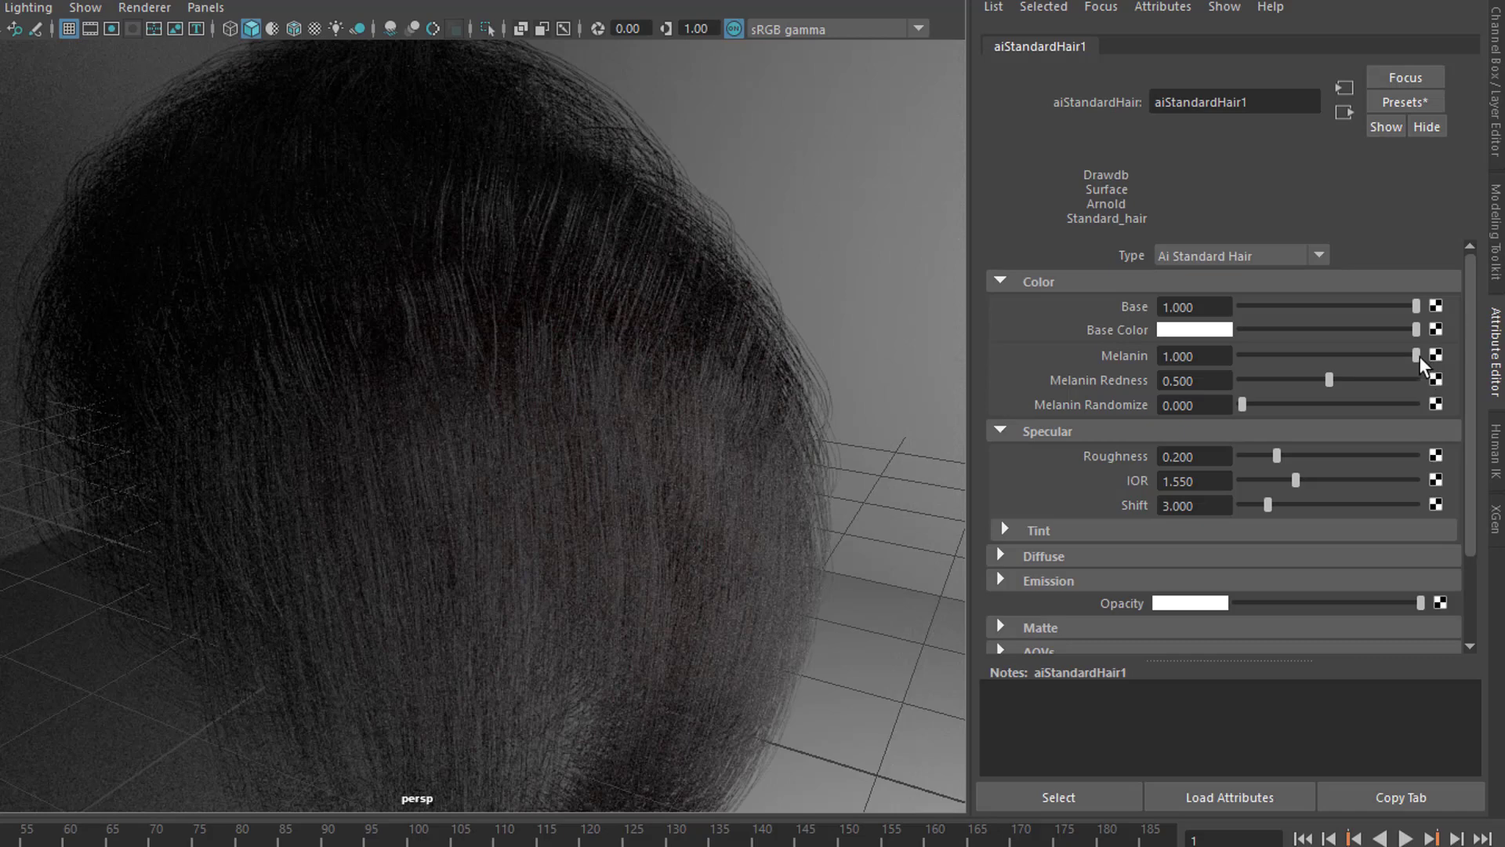
mouse_move(1420, 362)
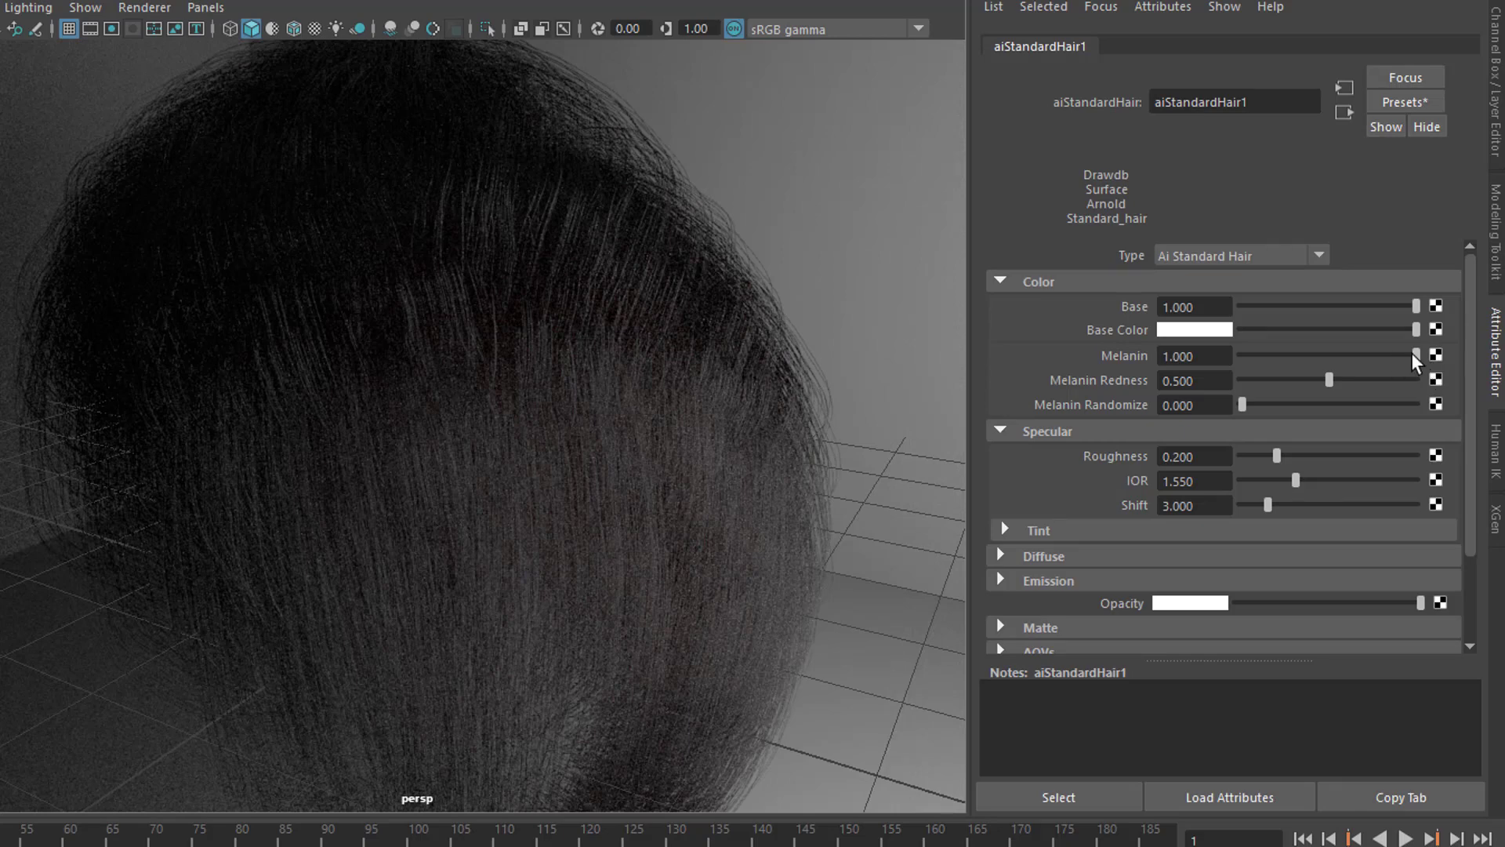
drag(1418, 356, 1400, 355)
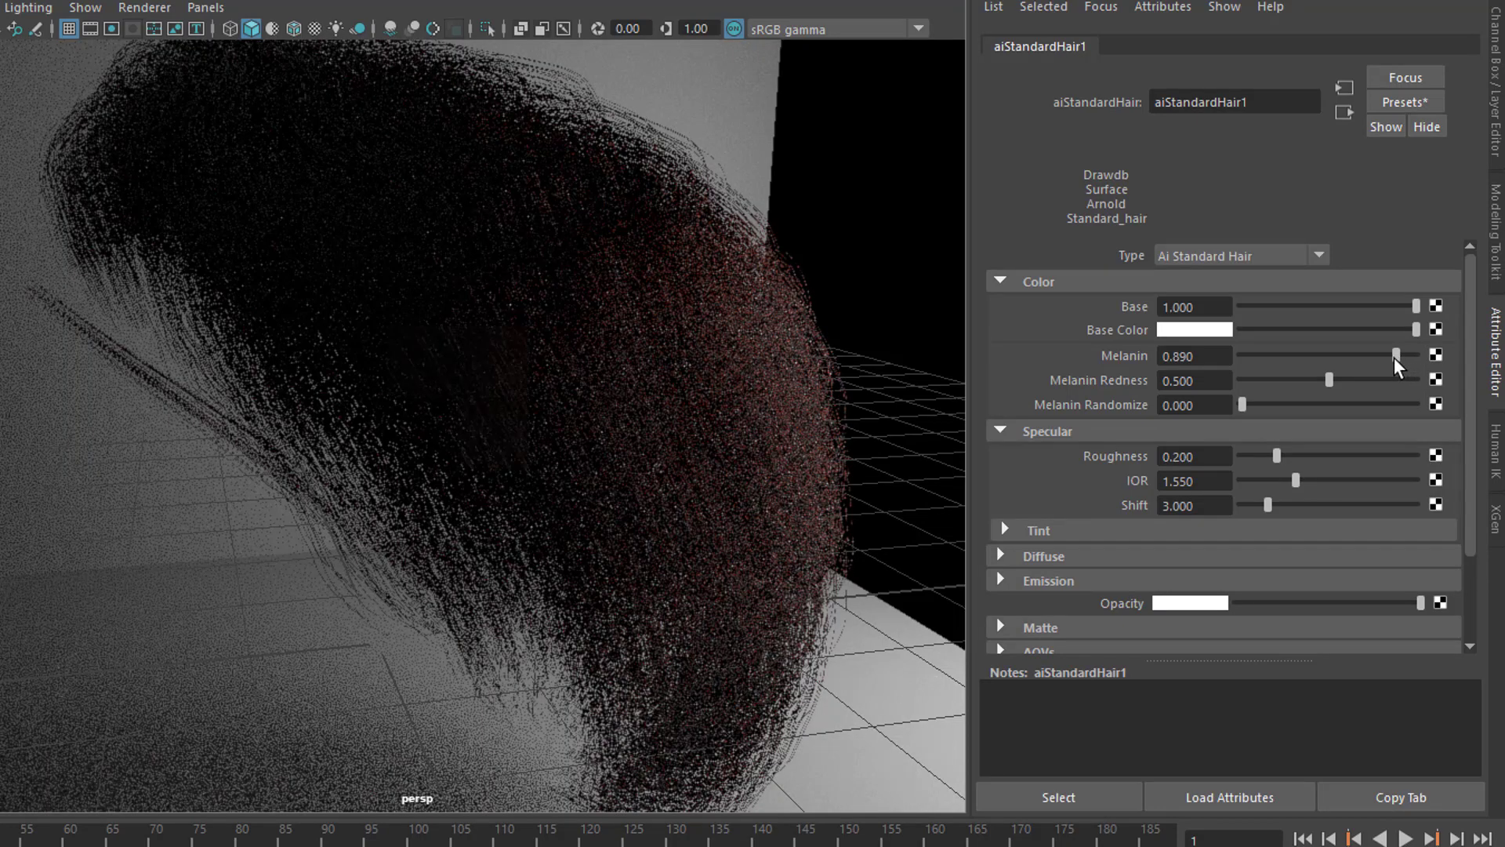
drag(1397, 356, 1367, 355)
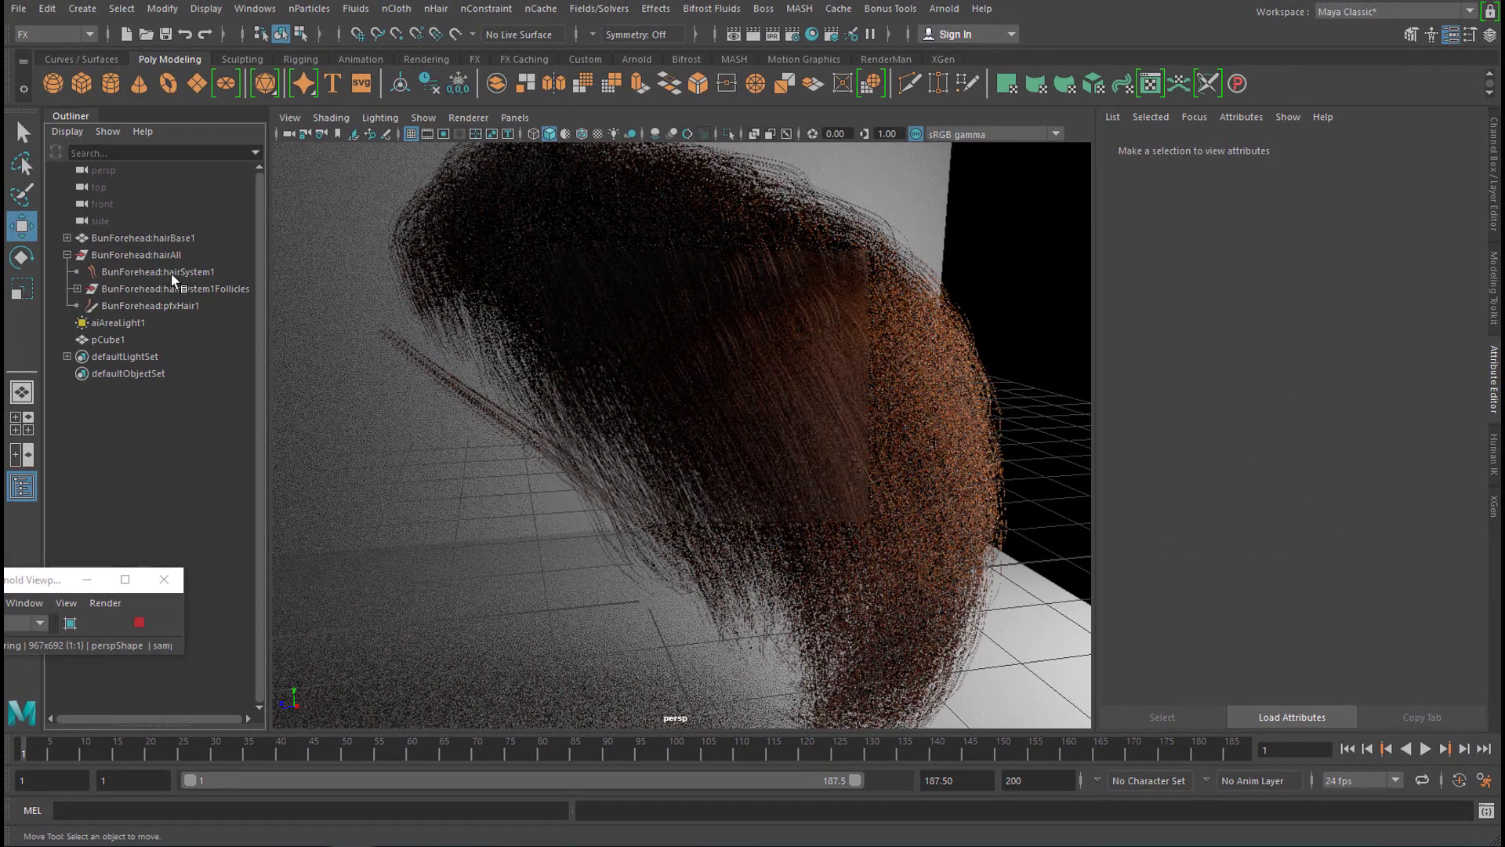
Reselect hairSystem1 and lower aiStandardHair1's Melanin to about 0.57, then about 0.43
click(157, 271)
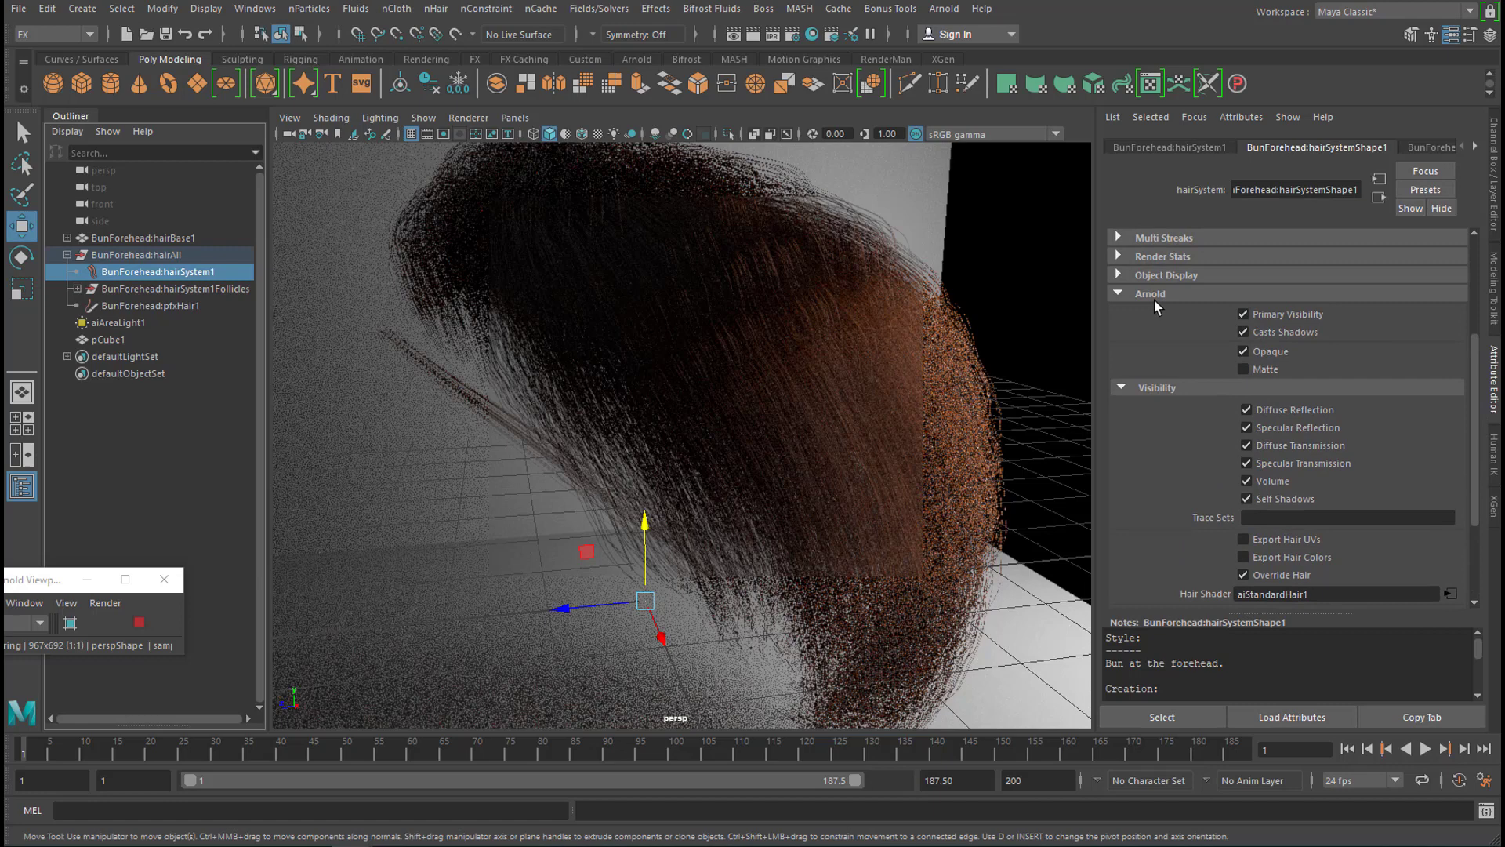
scroll(down, 3)
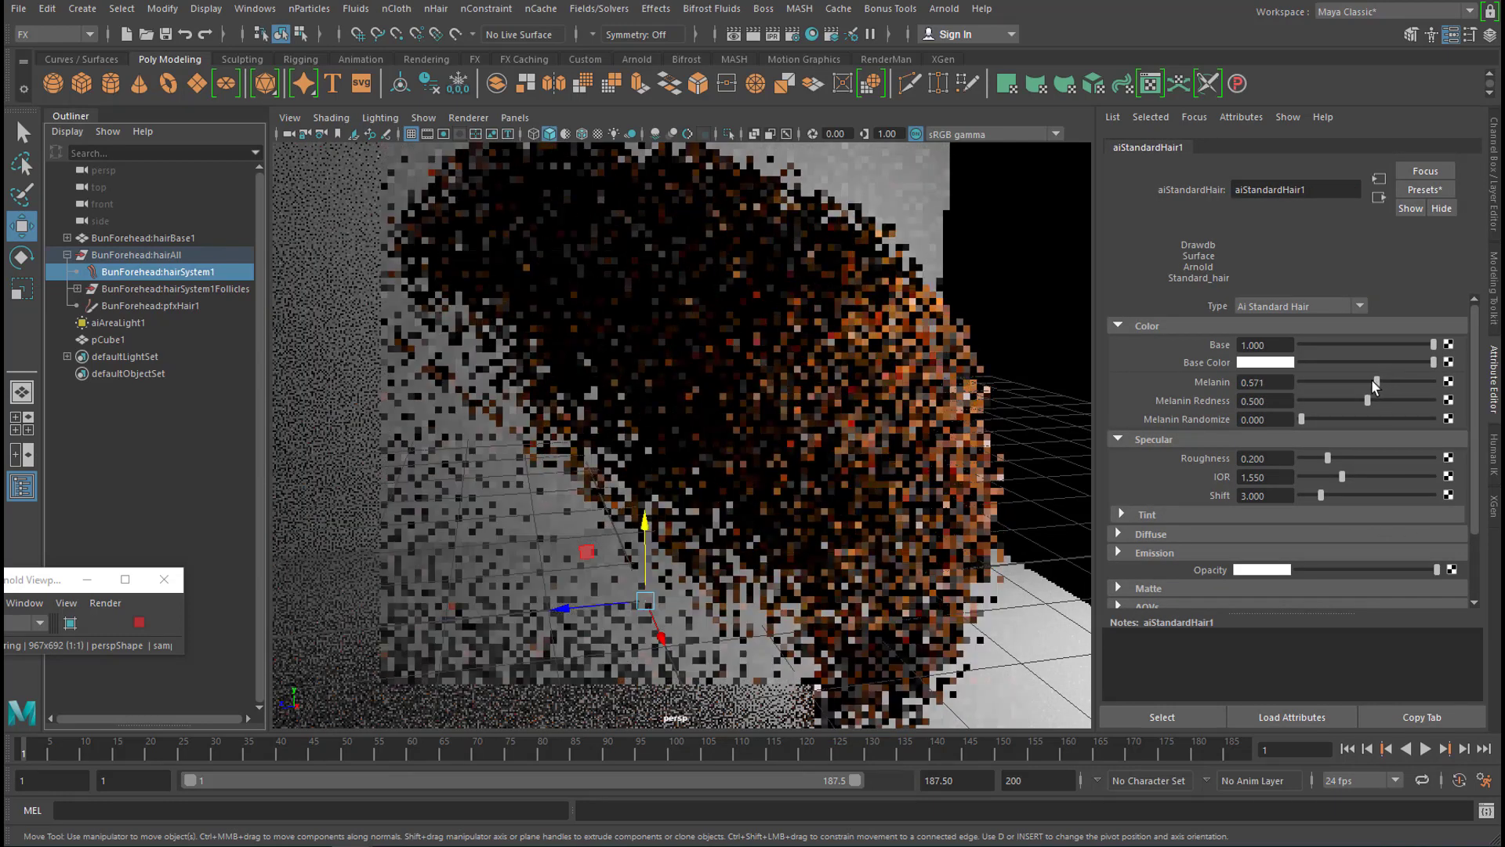
drag(1373, 381, 1363, 381)
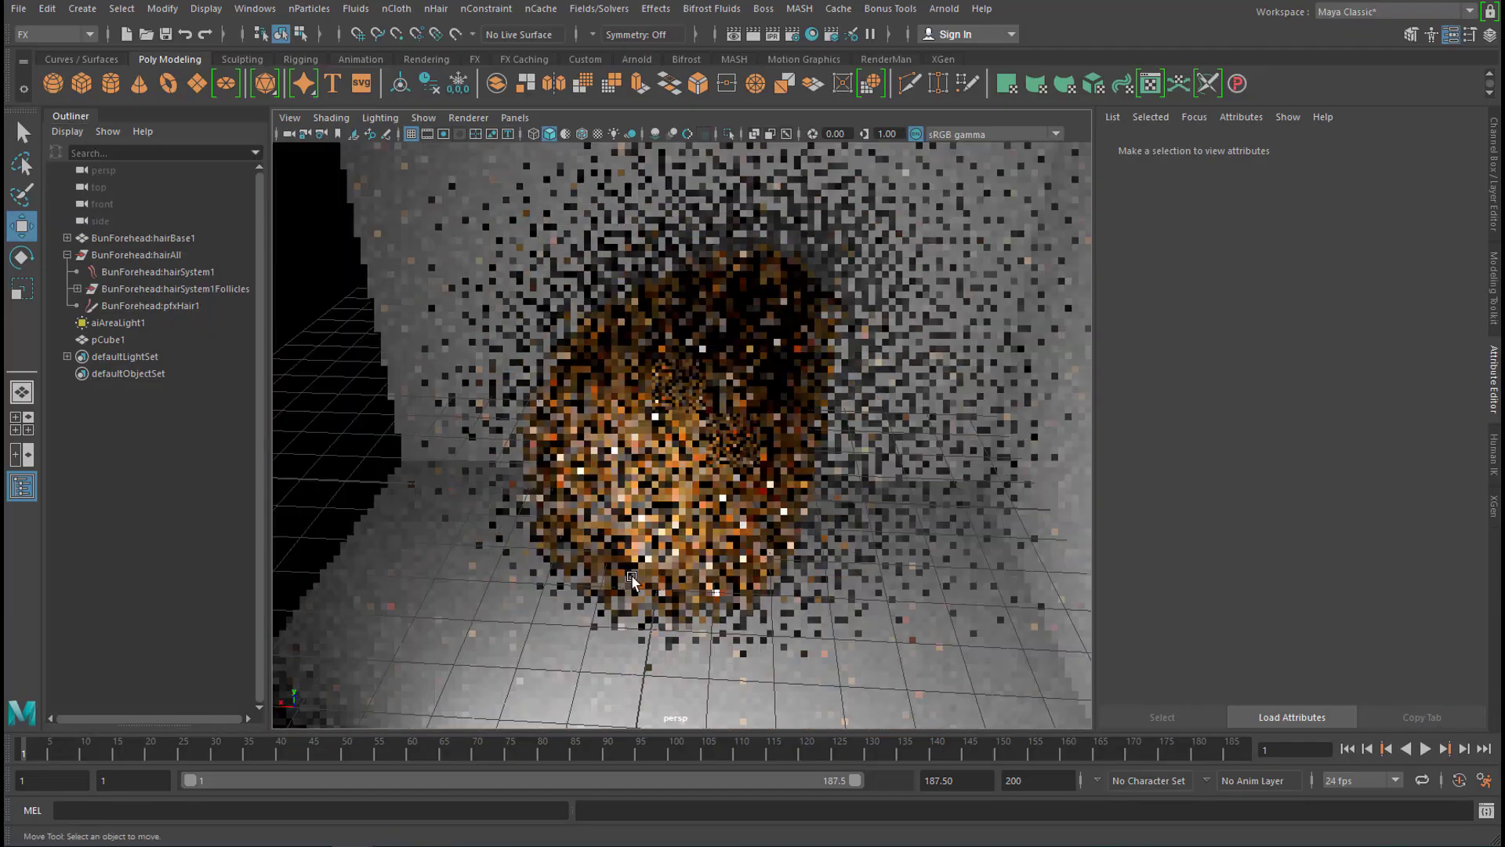
click(159, 272)
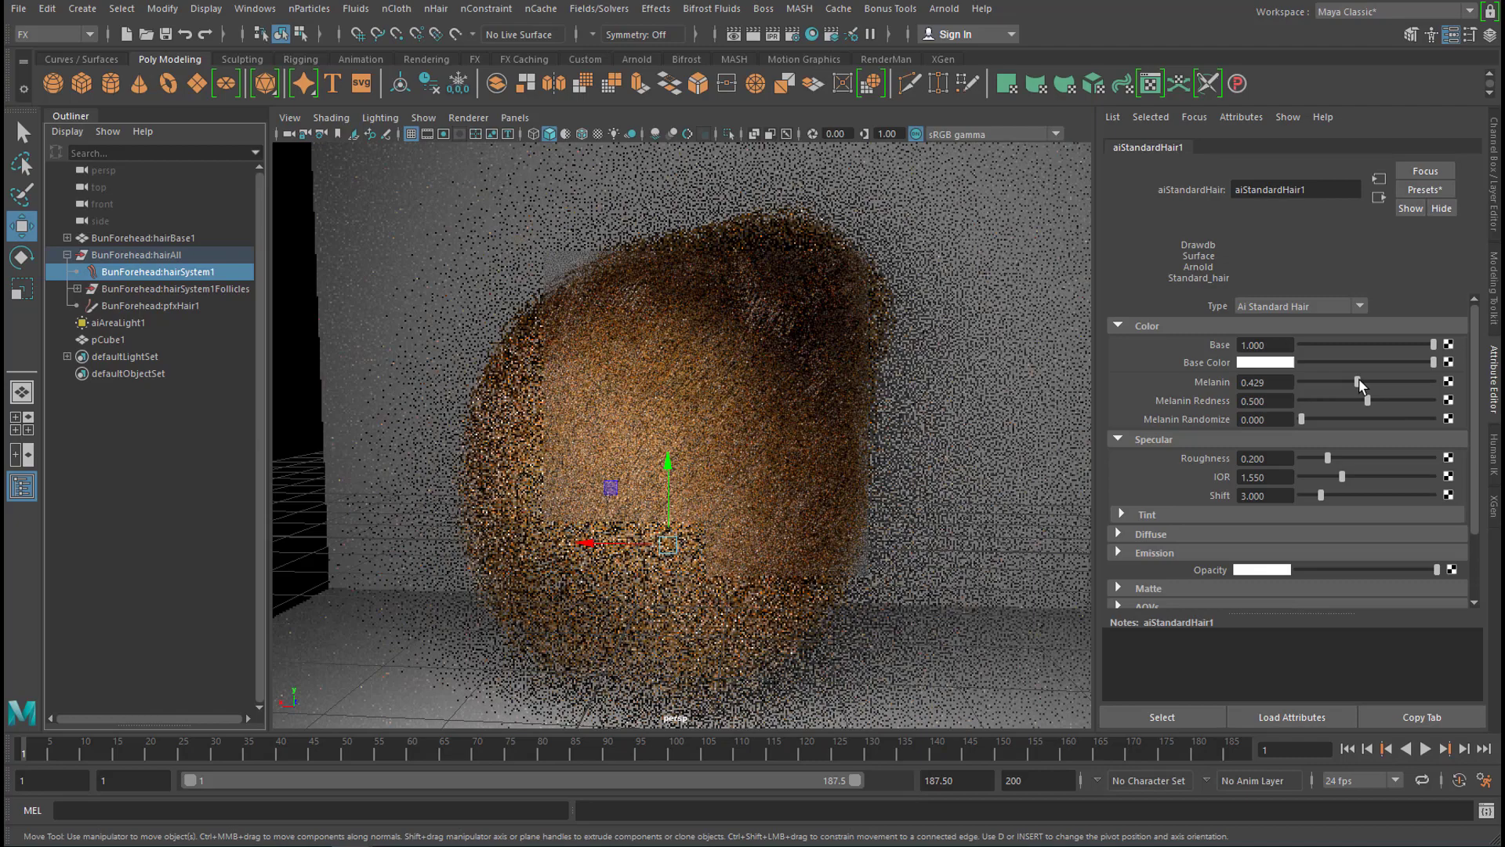
drag(1358, 381, 1328, 381)
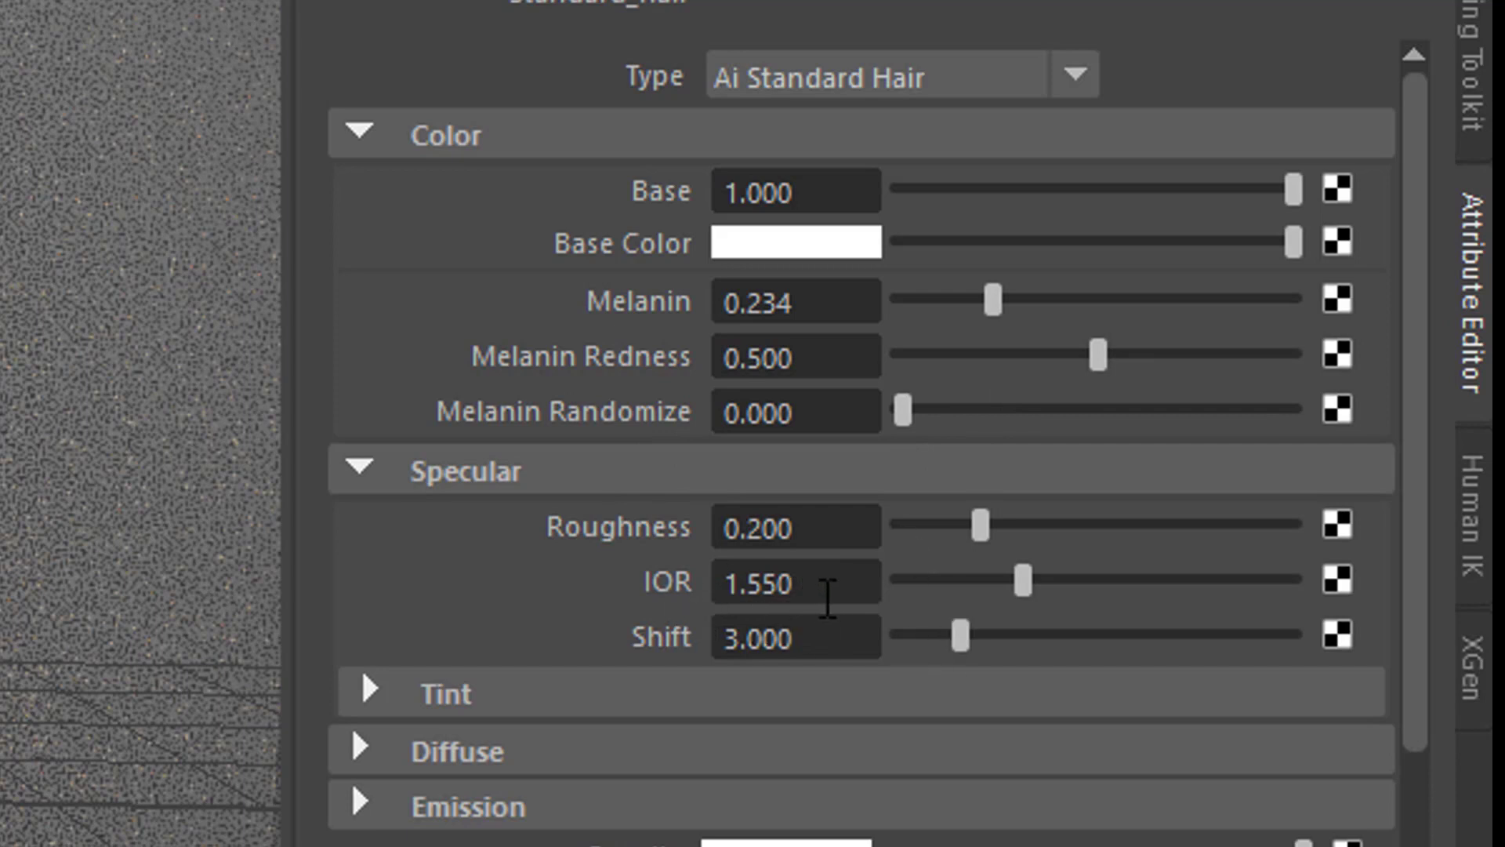
mouse_move(826, 682)
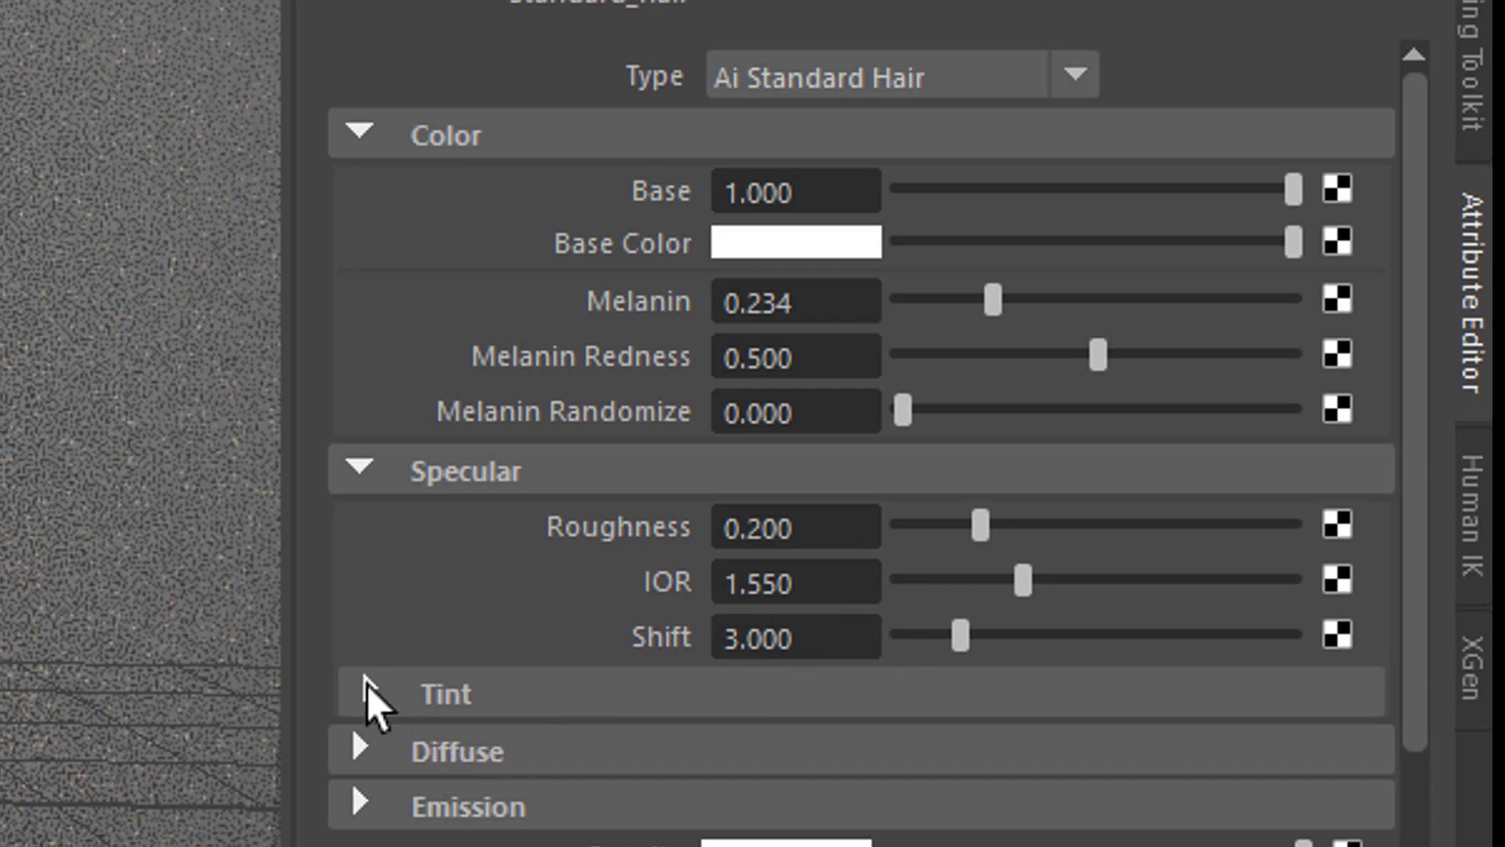
mouse_move(908, 477)
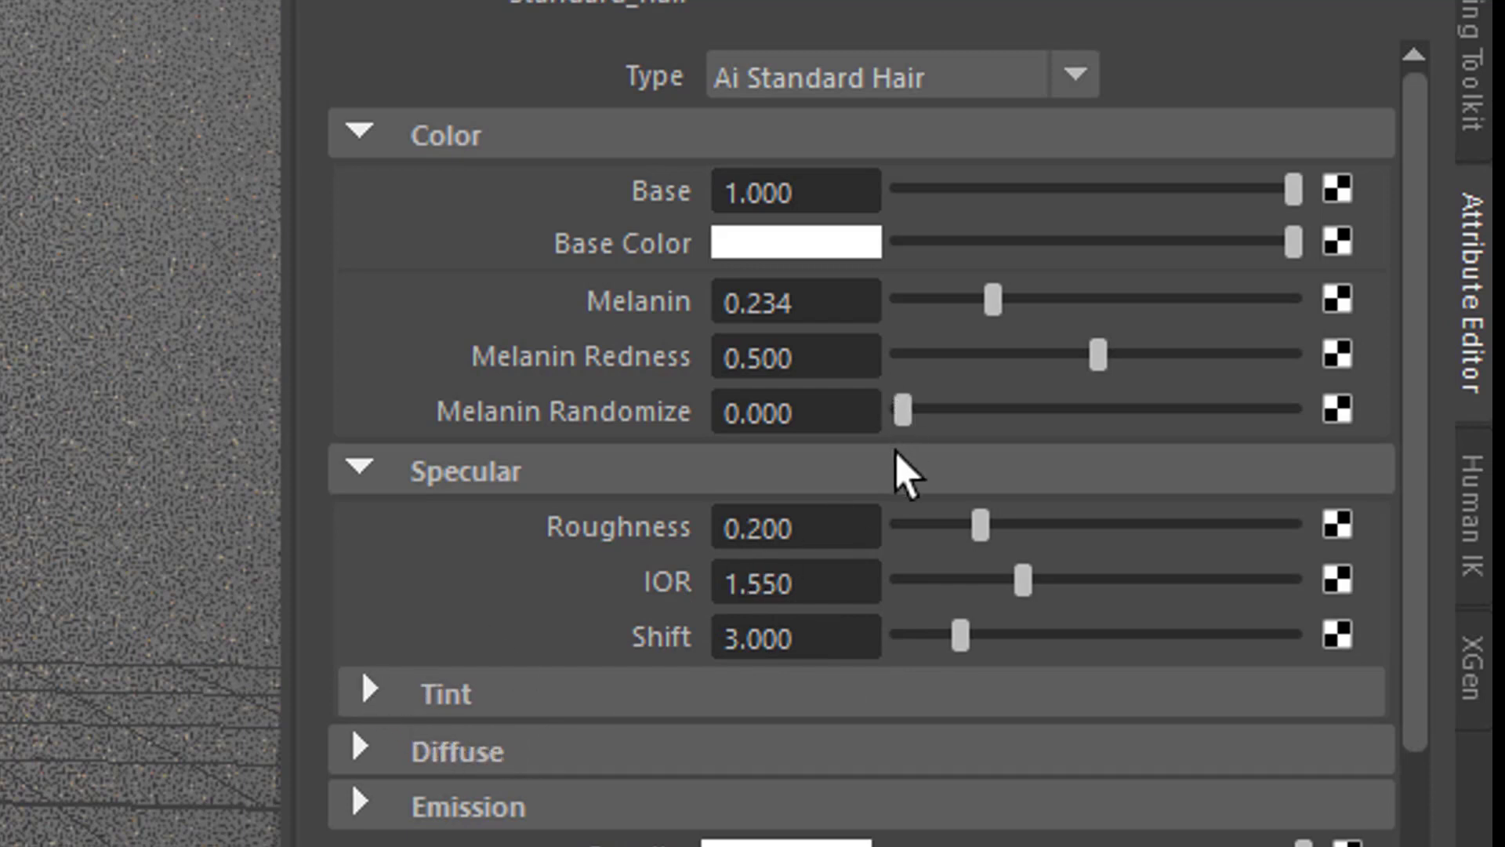
mouse_move(1041, 508)
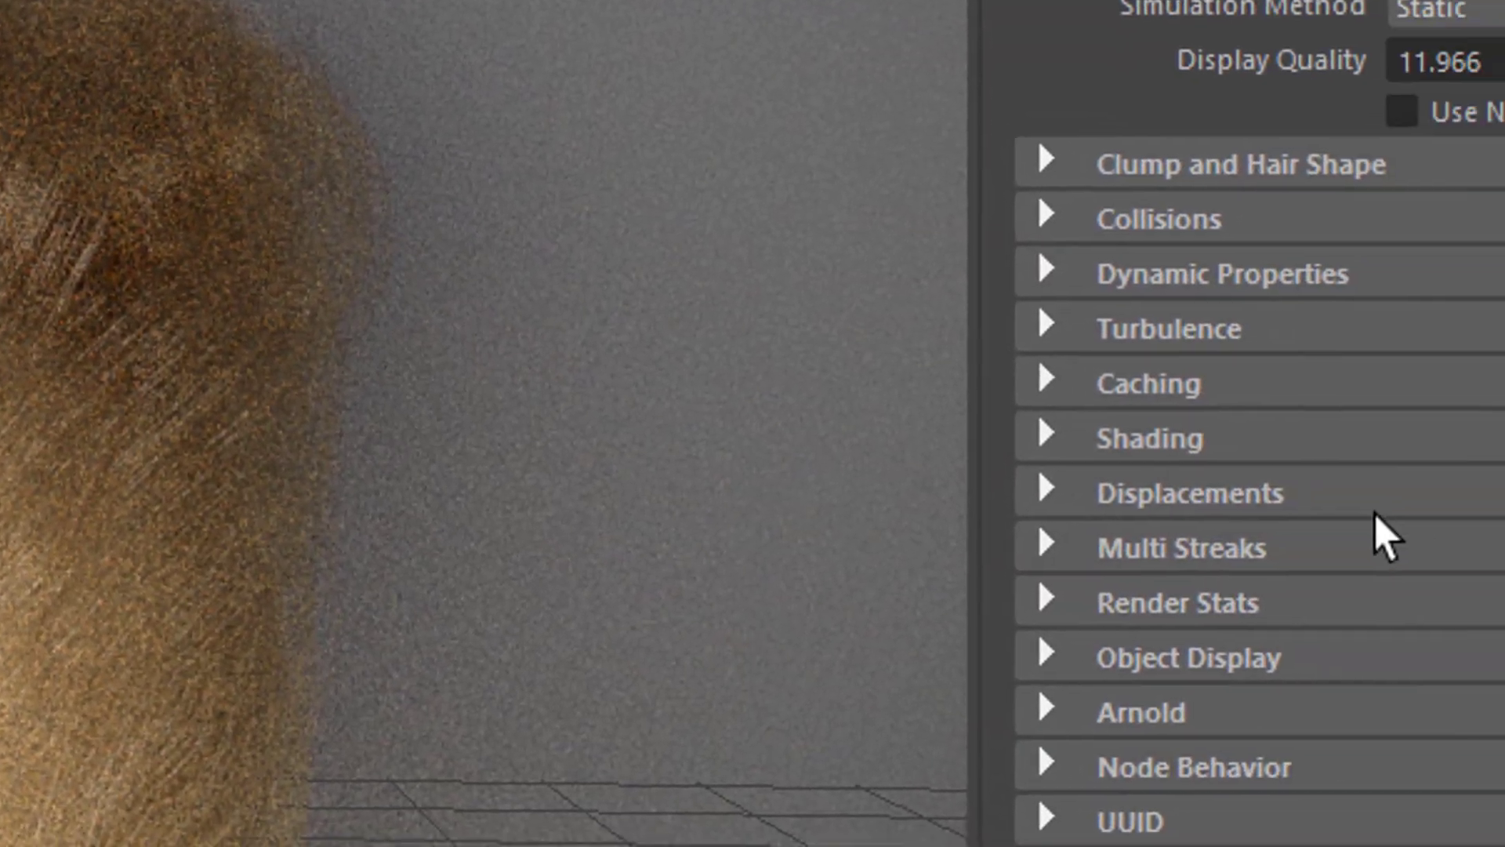
Expand hairSystemShape1's Arnold section showing Override Hair on with aiStandardHair1 as Hair Shader
click(1130, 710)
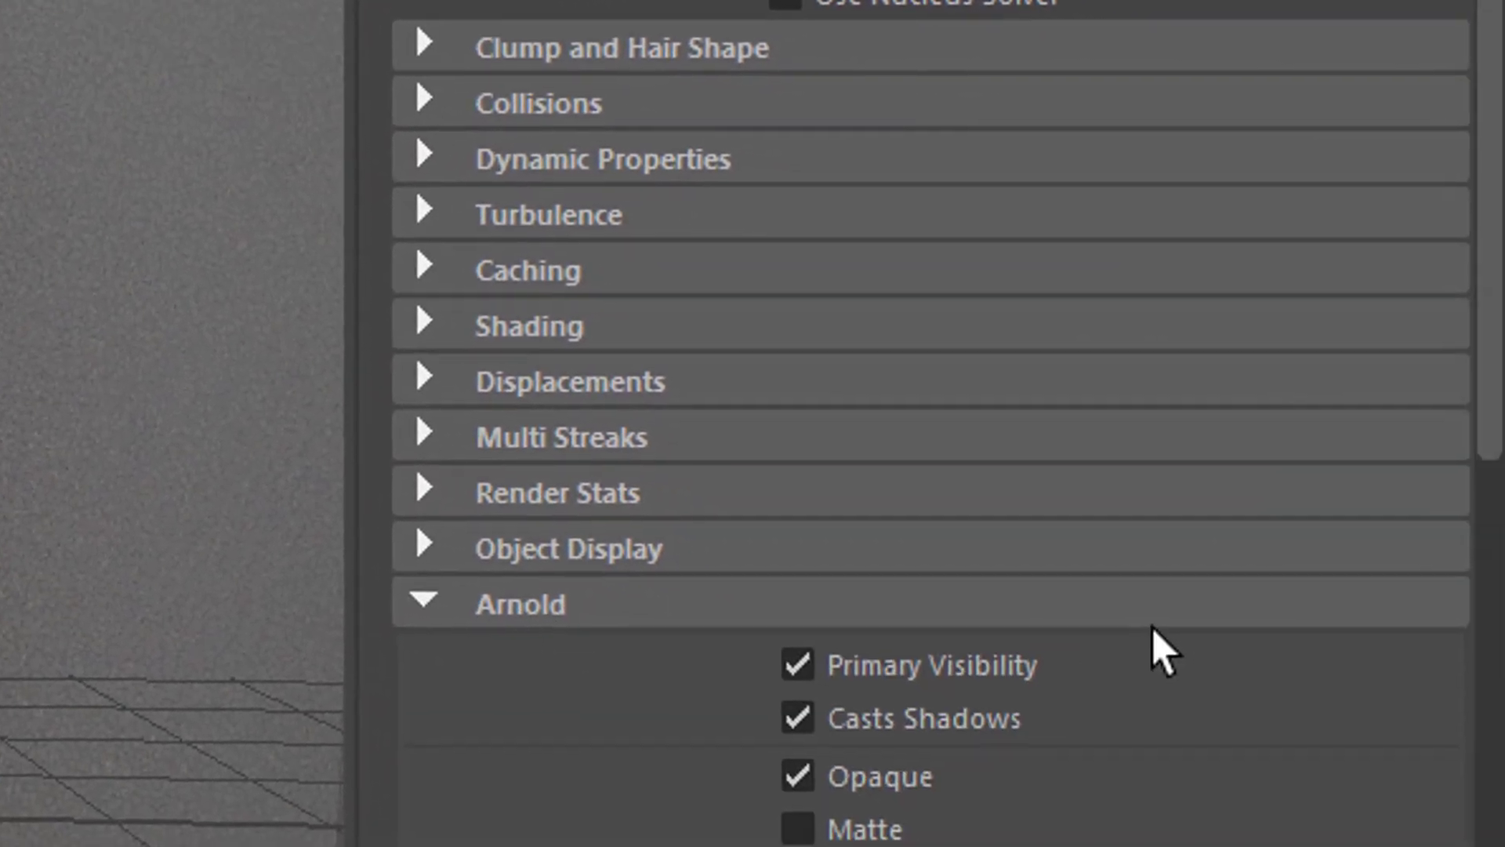
scroll(down, 3)
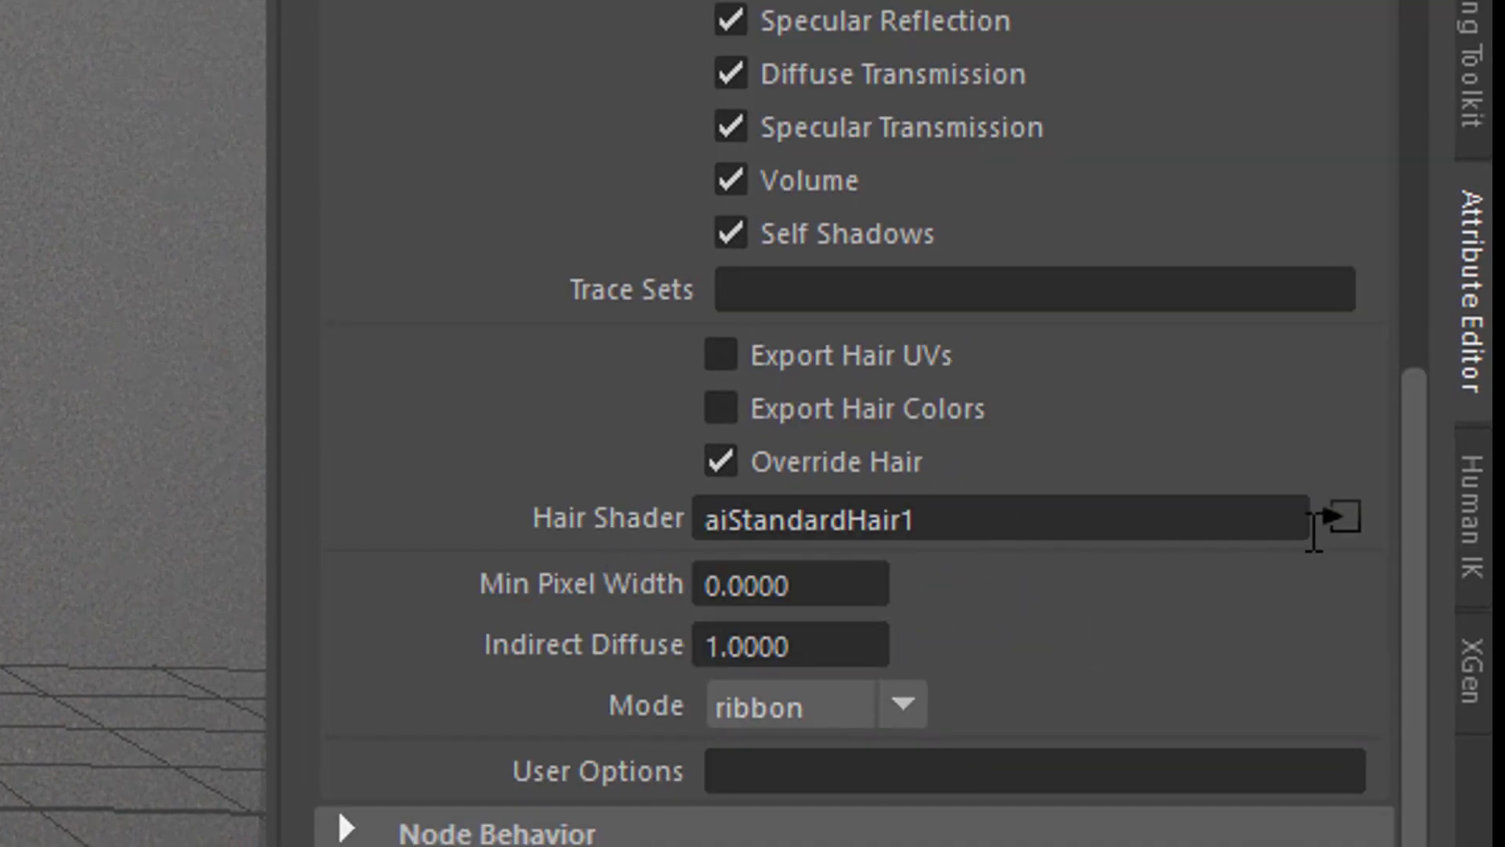
mouse_move(1335, 547)
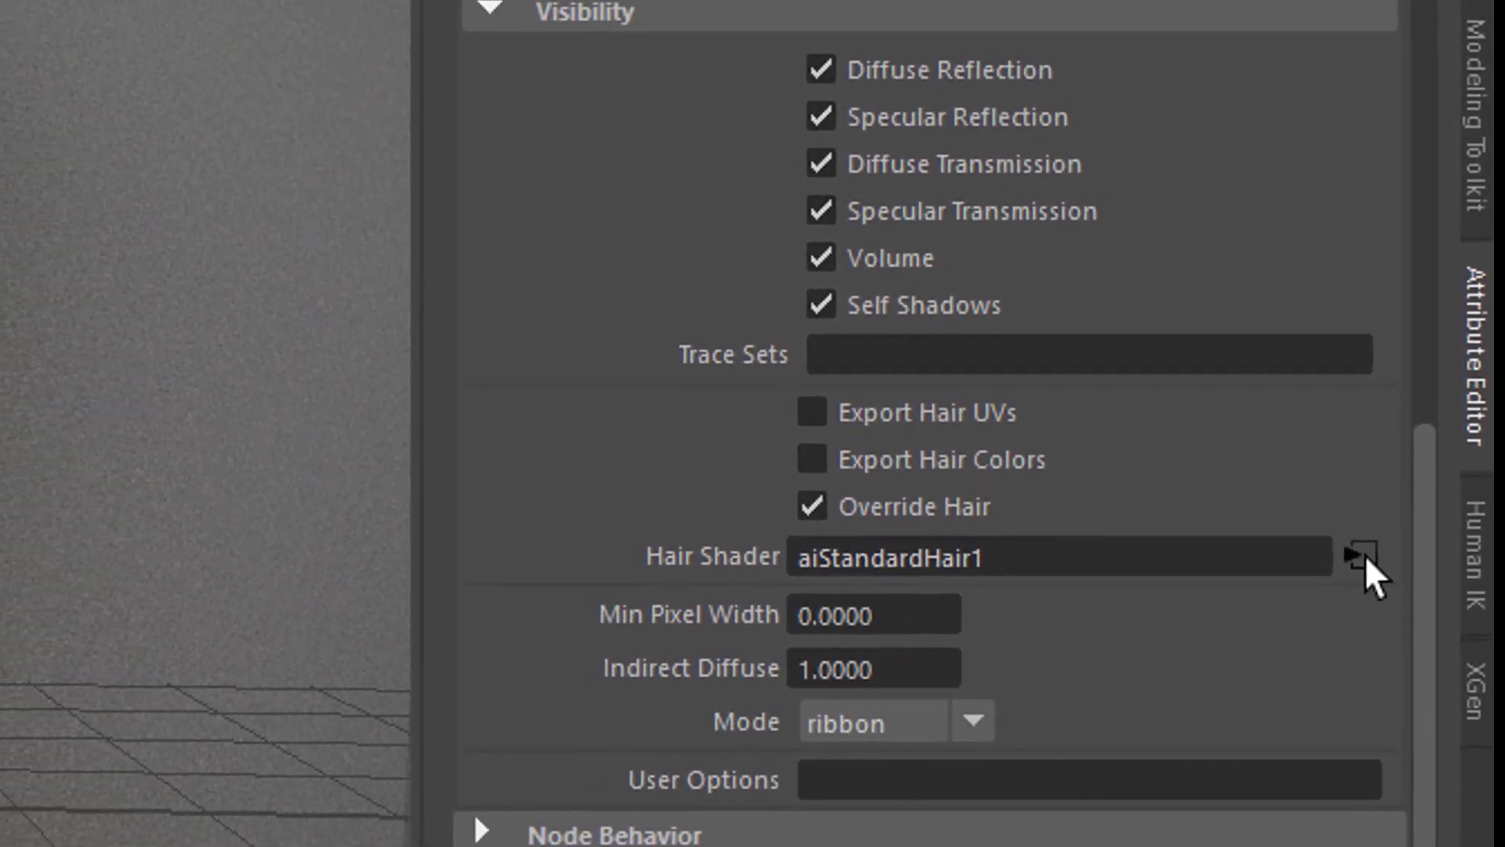
click(1354, 555)
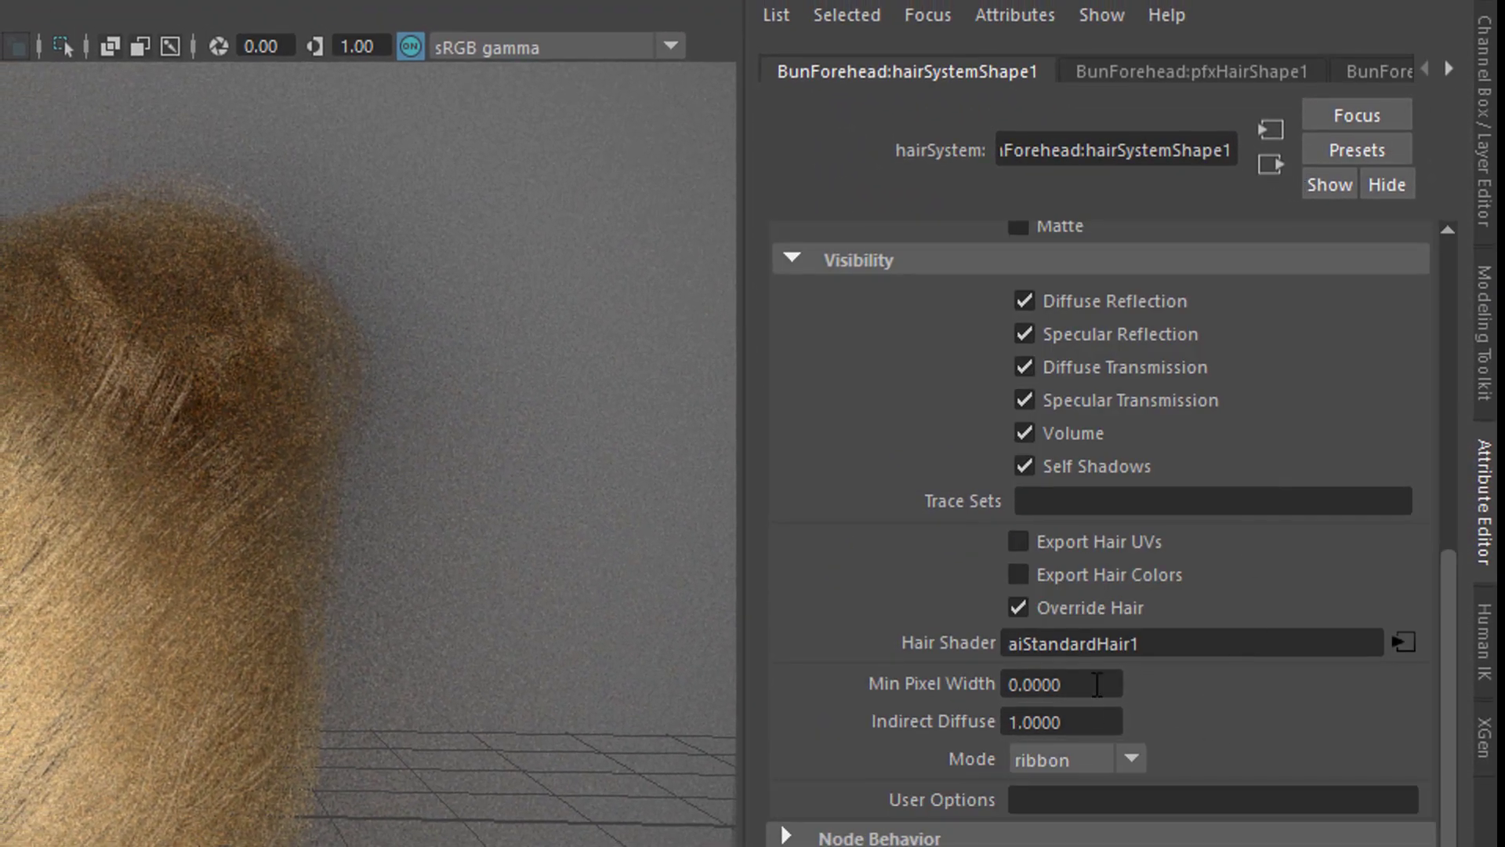
click(1018, 608)
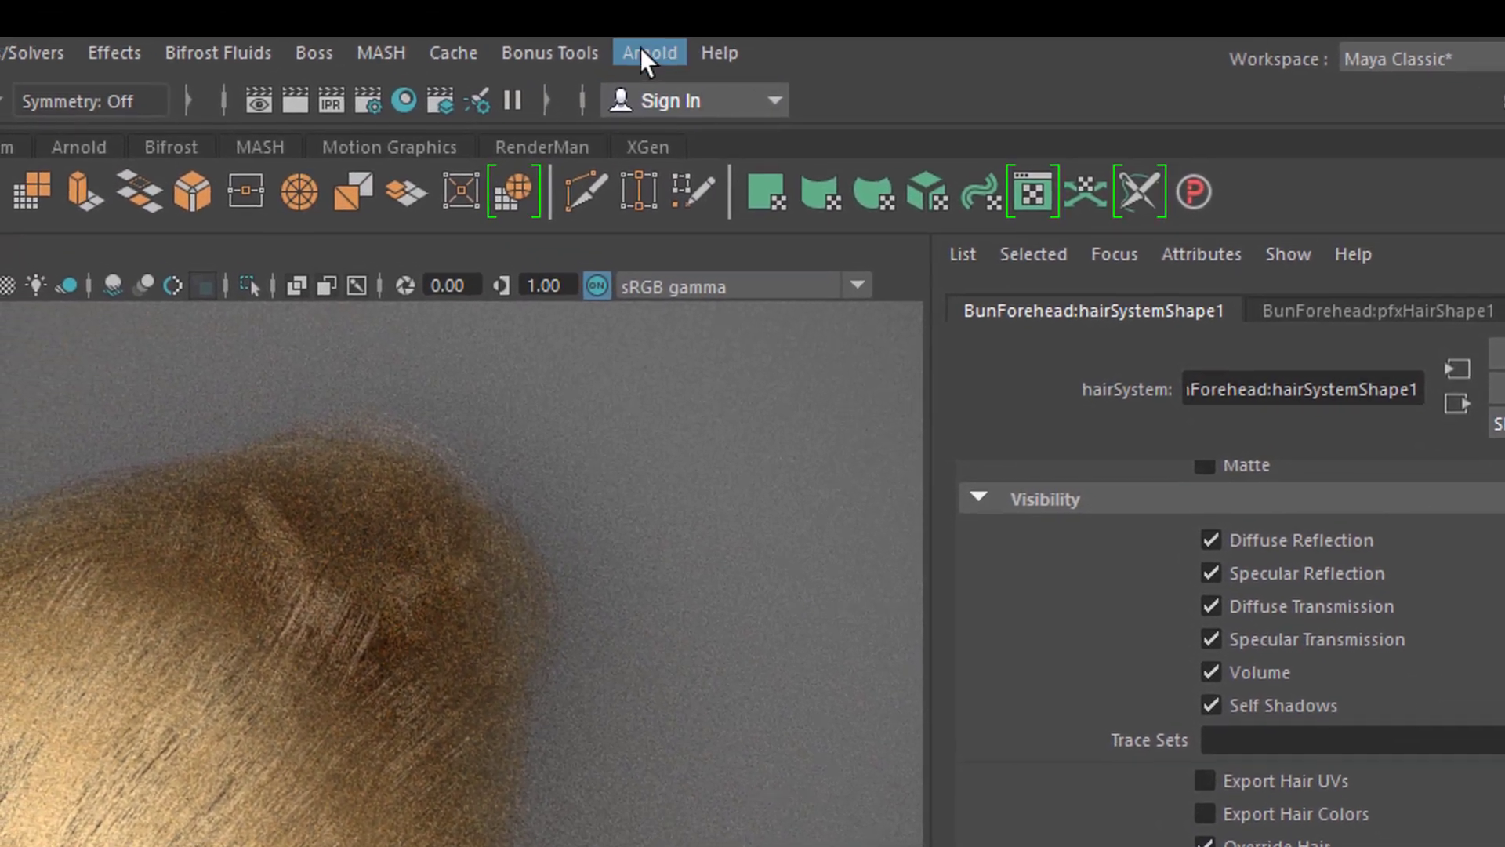
Start an Arnold RenderView render of the blonde bun from the persp camera
click(649, 53)
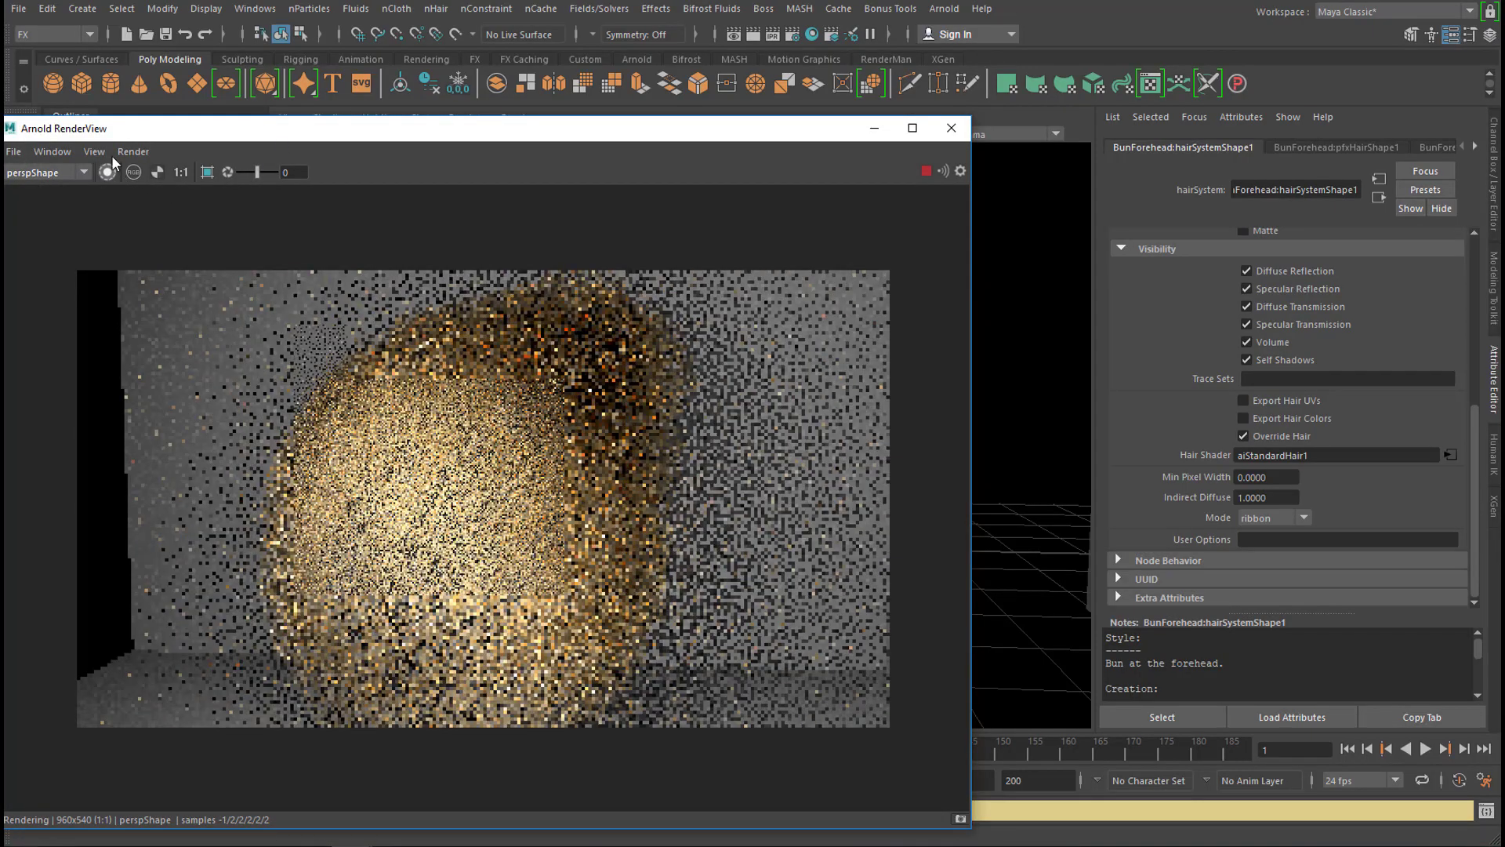
click(131, 151)
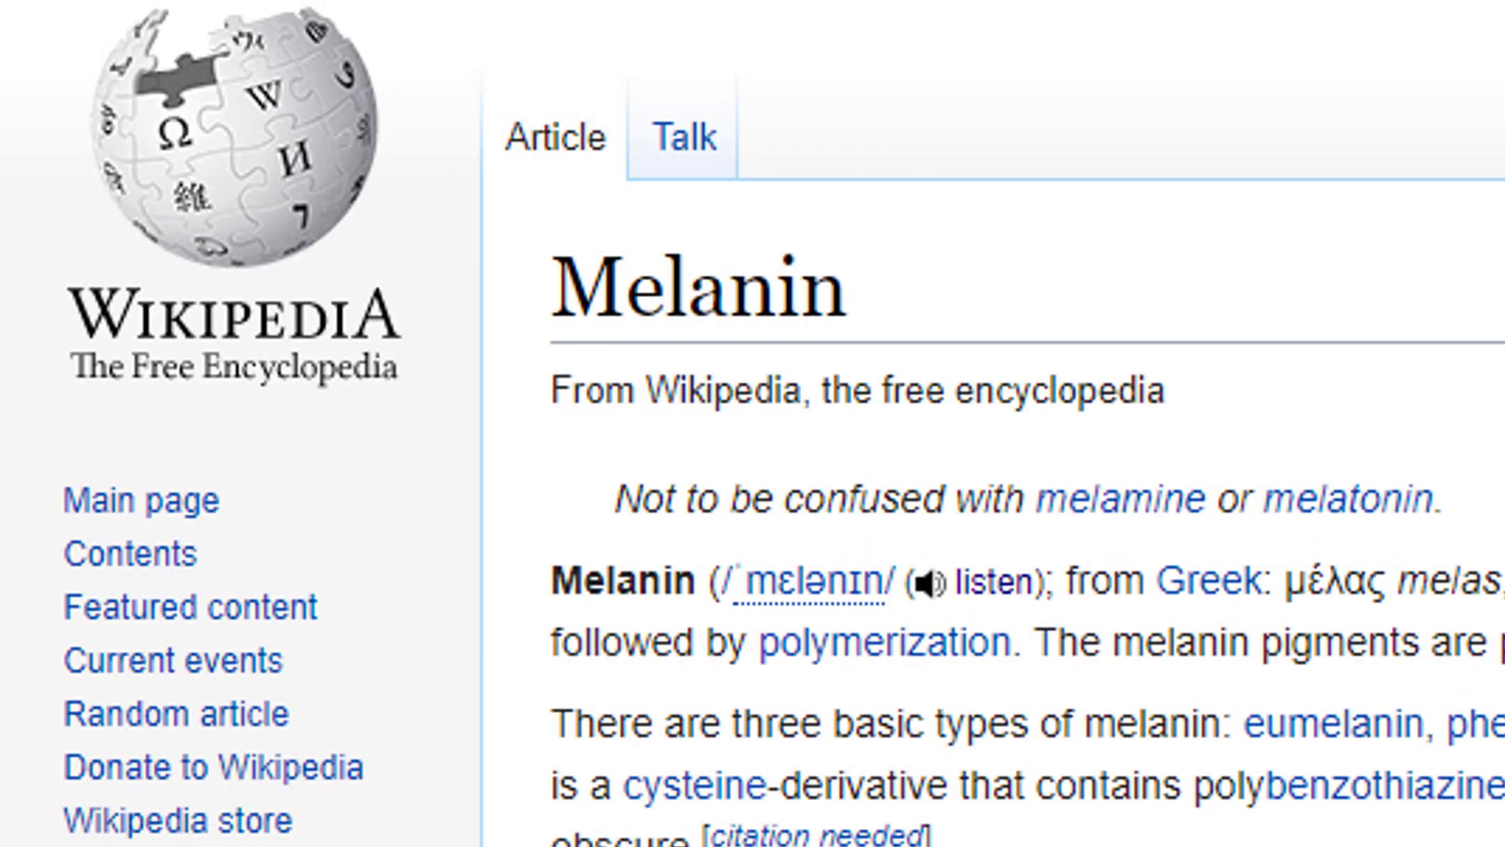
Read the Wikipedia Melanin article, enlarge it, and scroll to the zebrafish image on the Dutch page
scroll(down, 3)
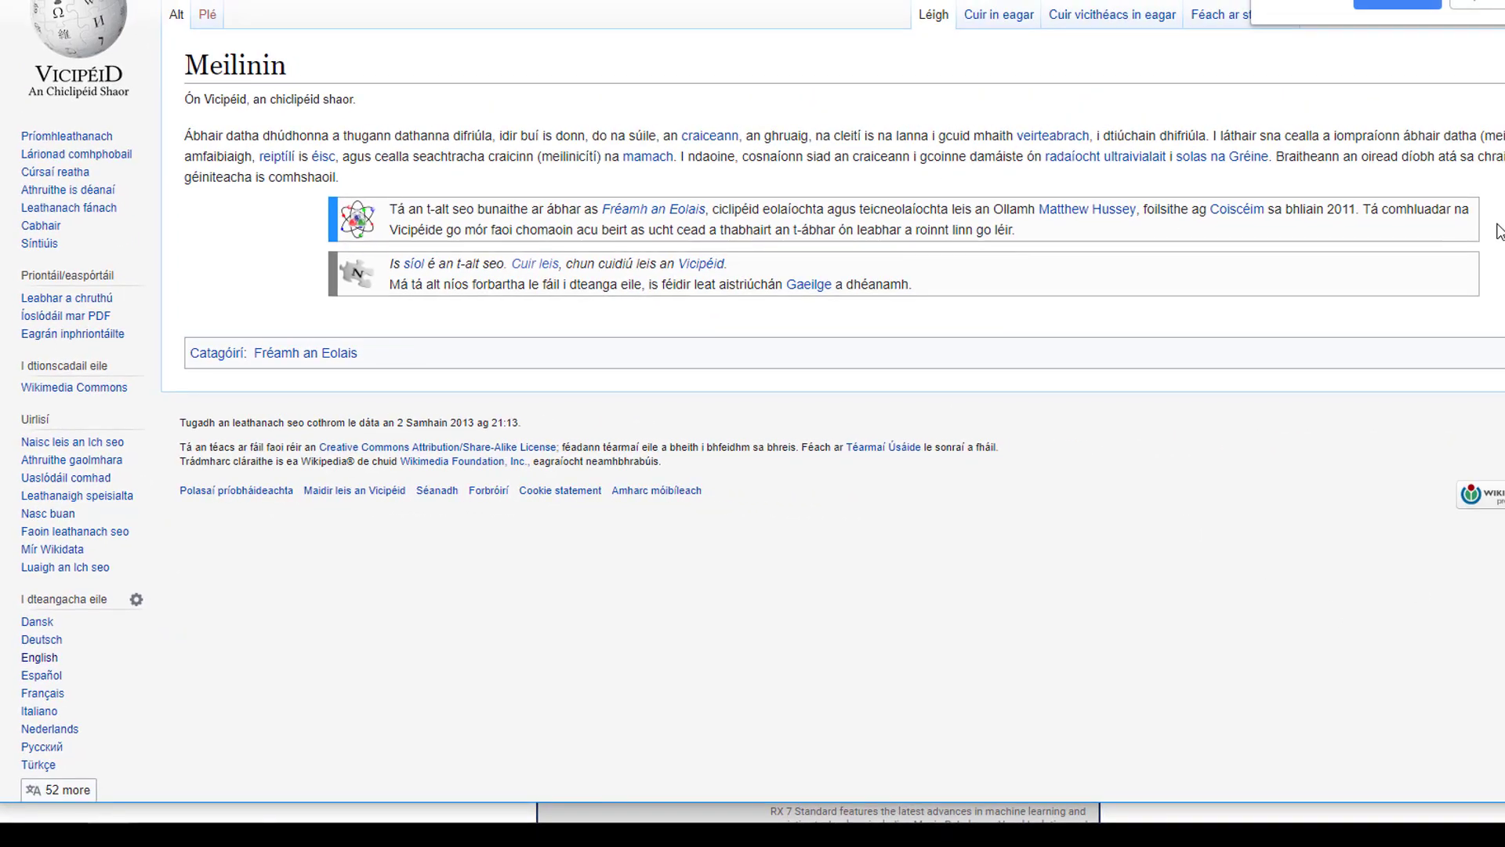
mouse_move(1499, 46)
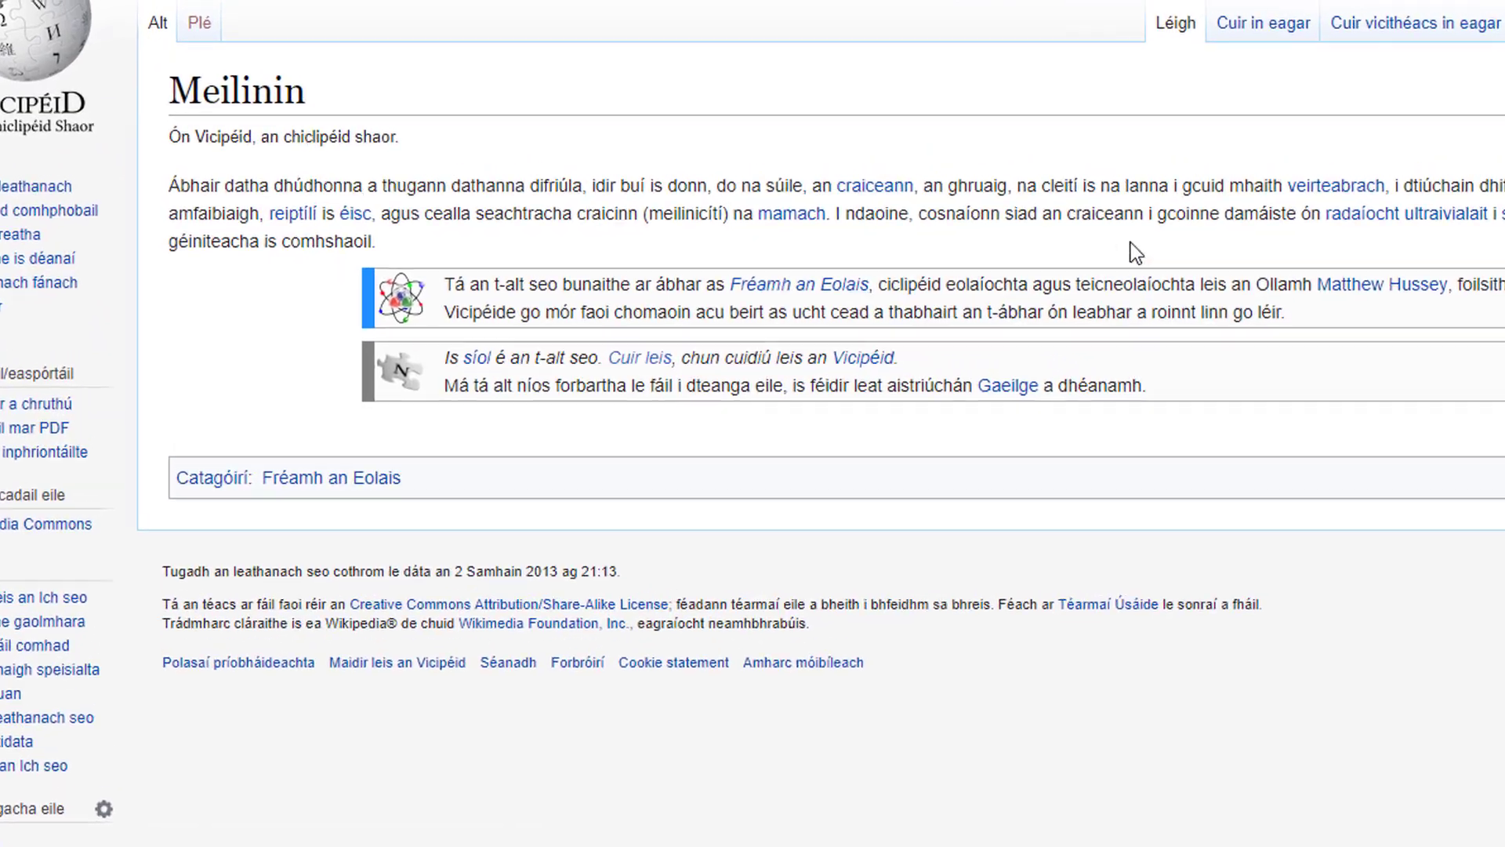
key(ctrl+plus)
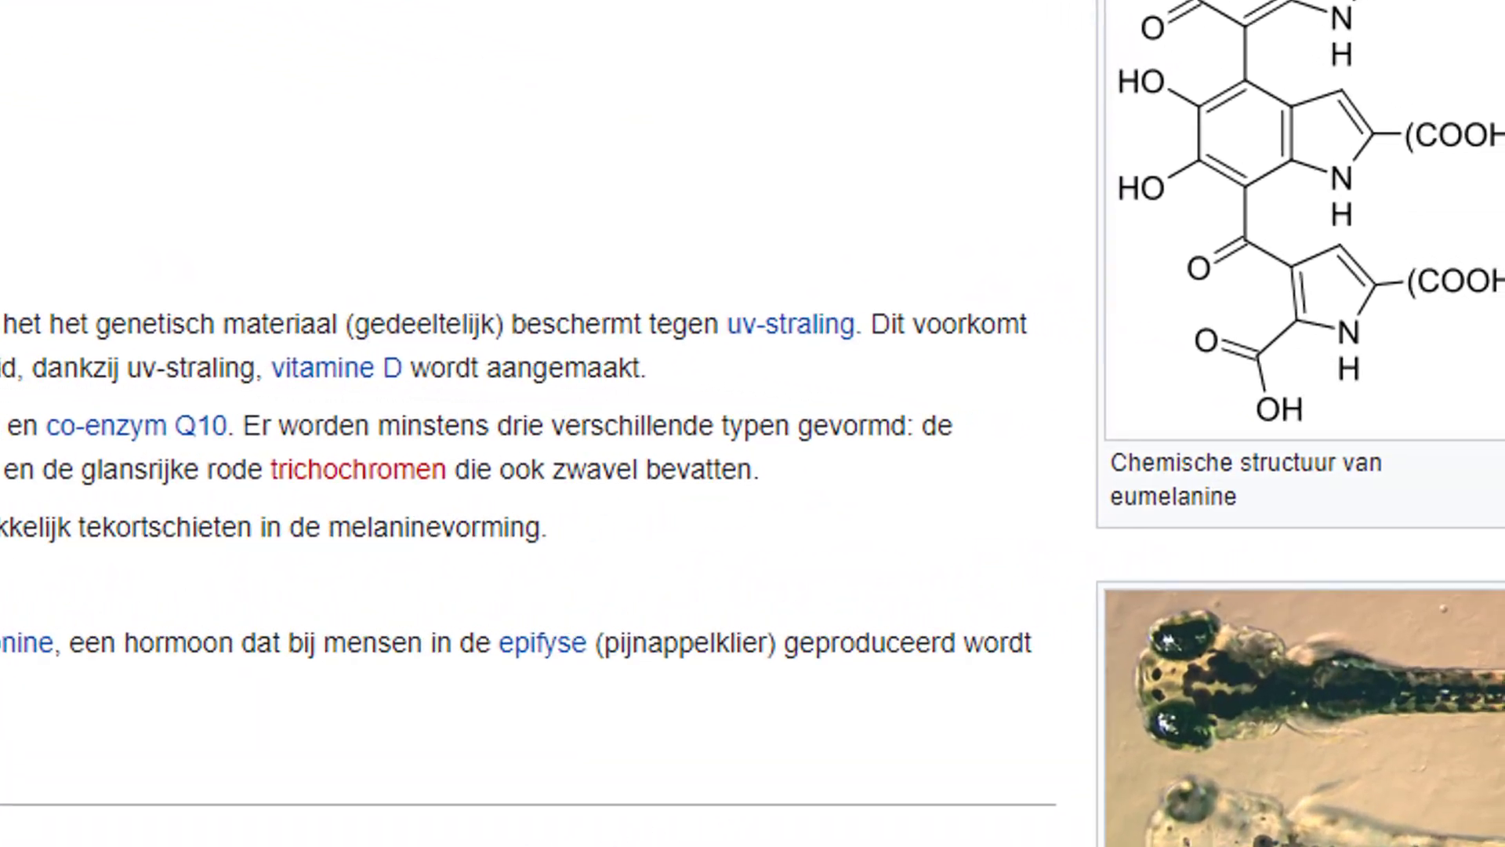
scroll(down, 3)
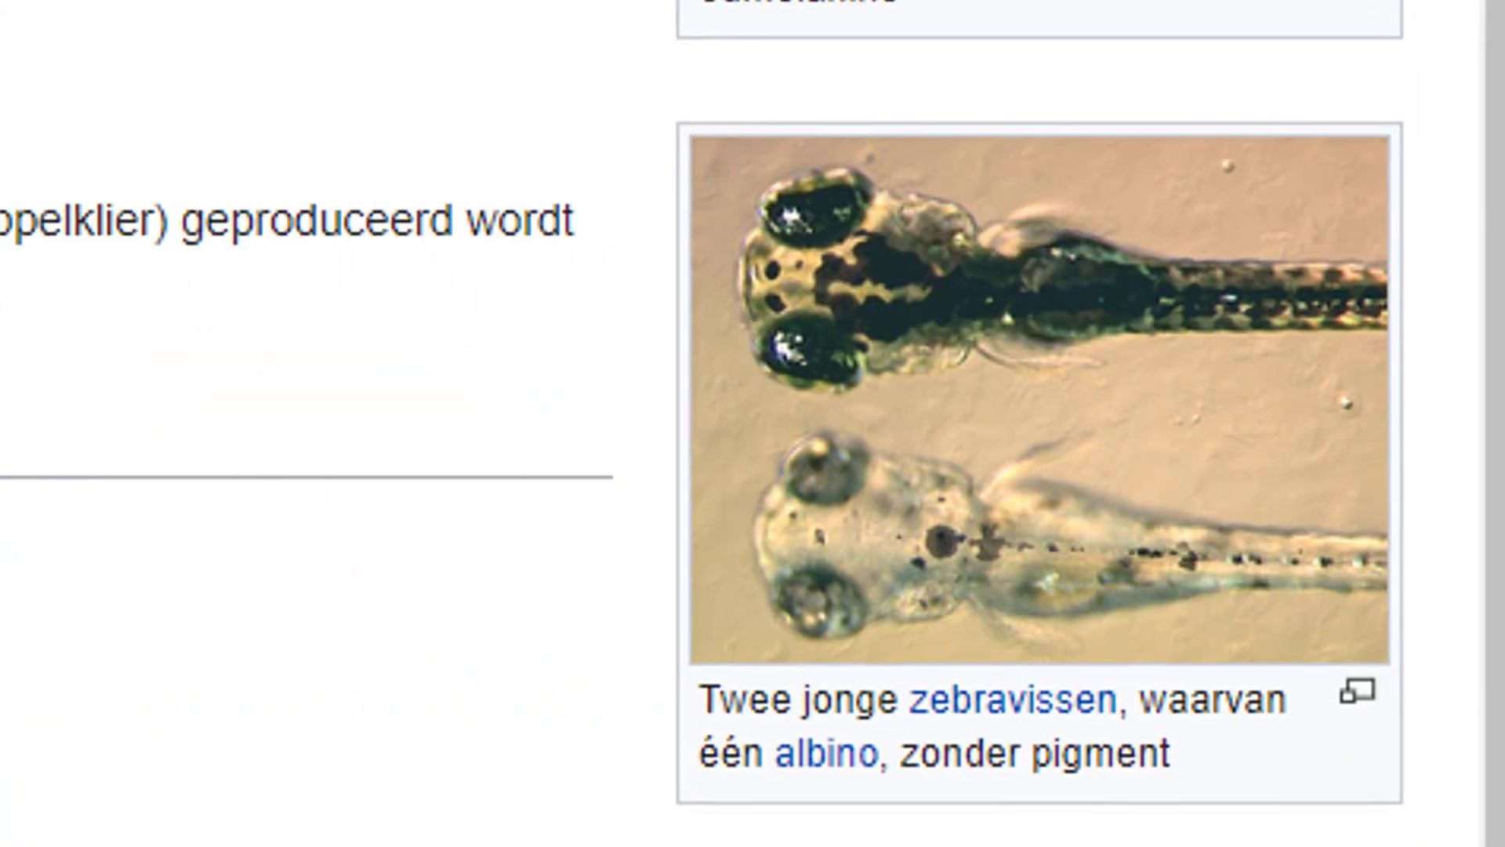